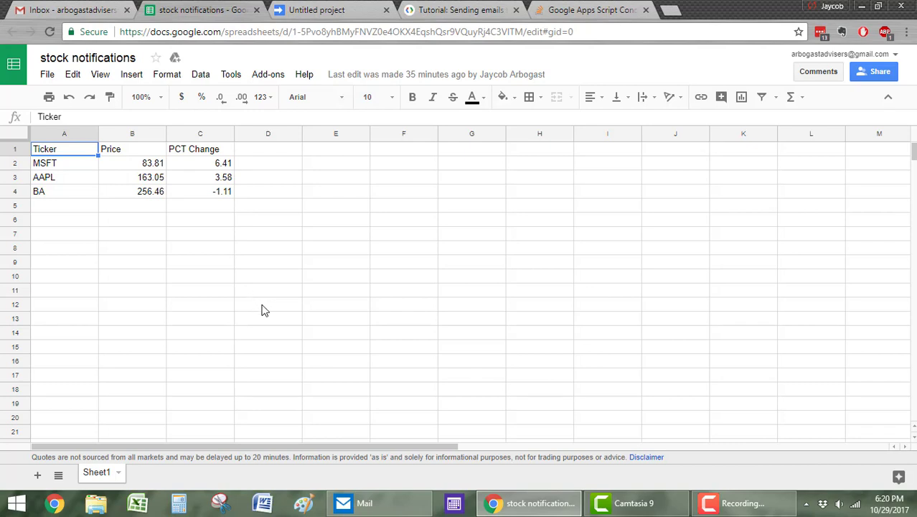
Step: Review the MSFT ticker row, the Price header and its GOOGLEFINANCE price formula
click(199, 261)
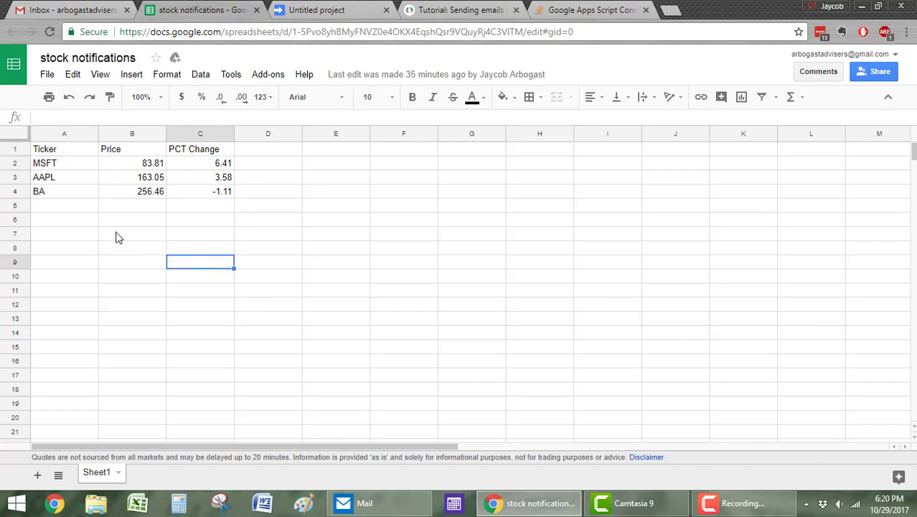
mouse_move(106, 229)
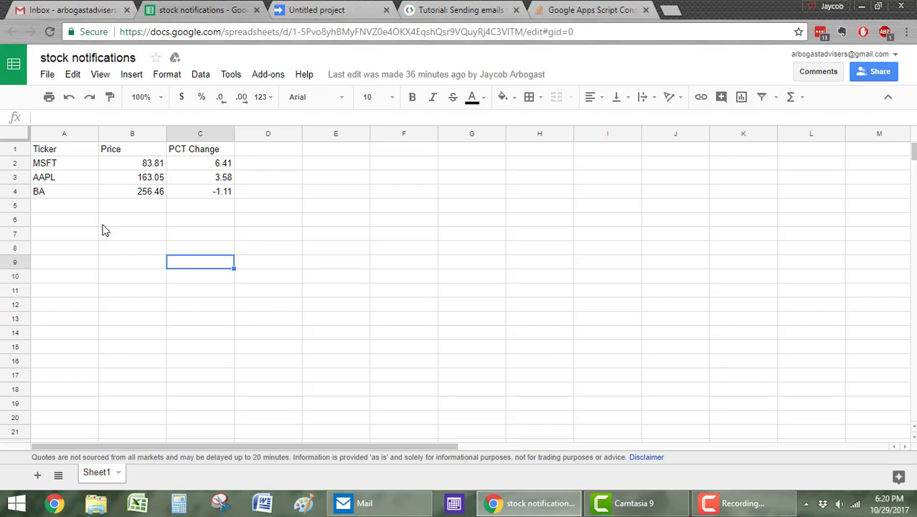
mouse_move(106, 229)
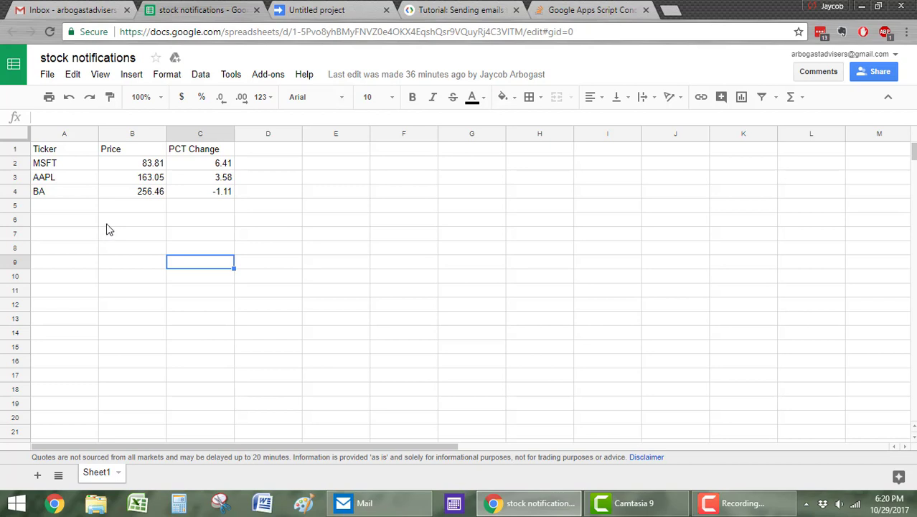
mouse_move(137, 237)
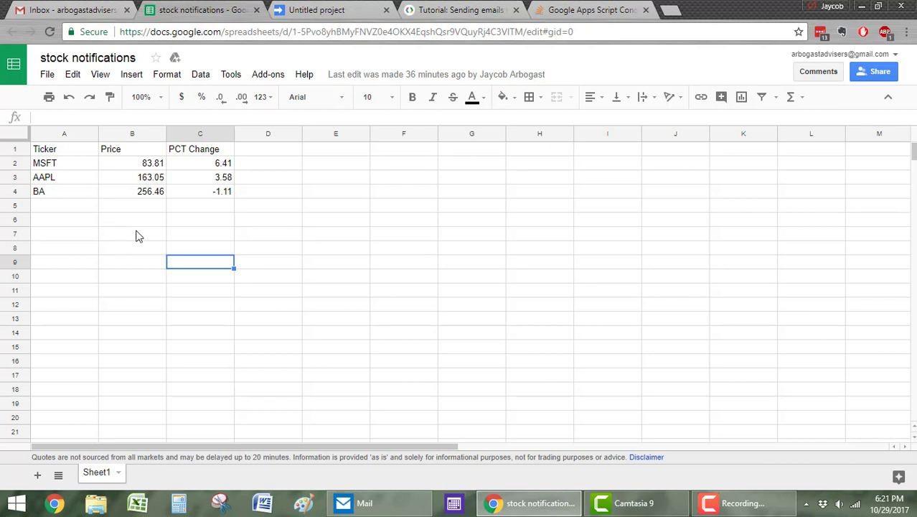
mouse_move(187, 255)
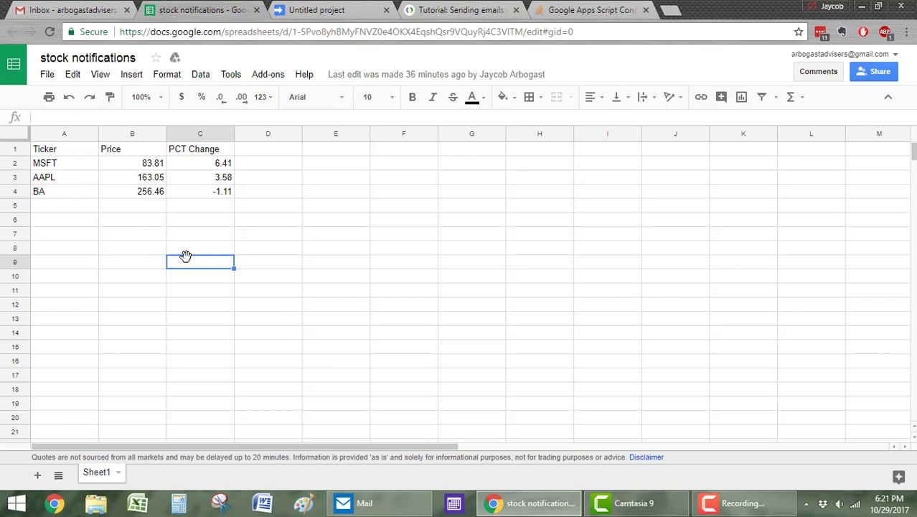
mouse_move(163, 247)
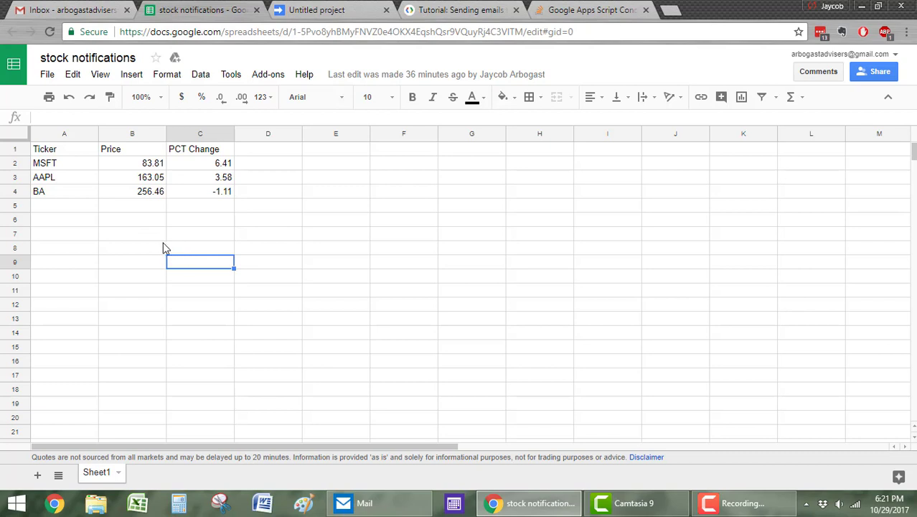
mouse_move(188, 215)
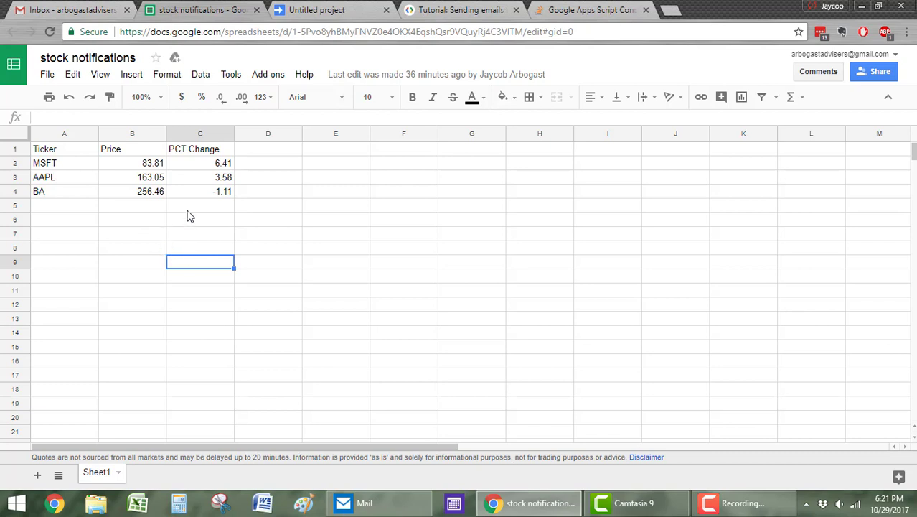
mouse_move(189, 209)
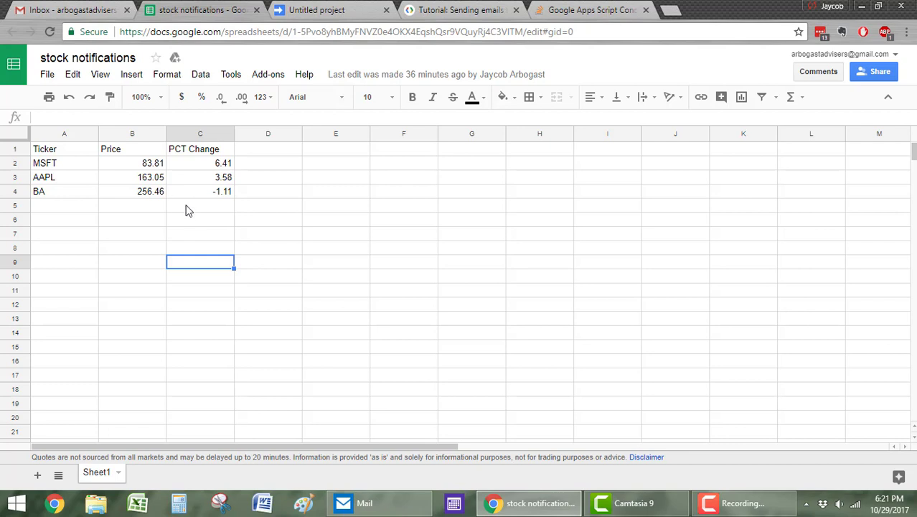
mouse_move(187, 198)
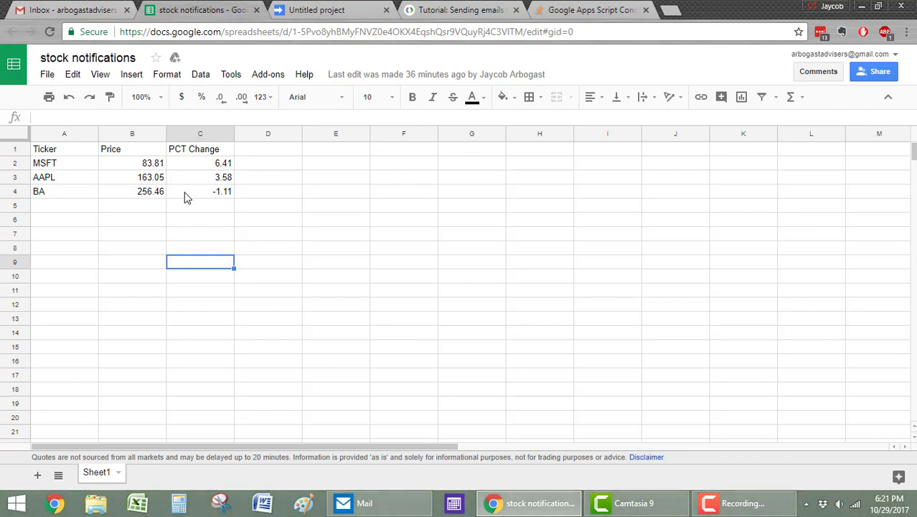
mouse_move(196, 224)
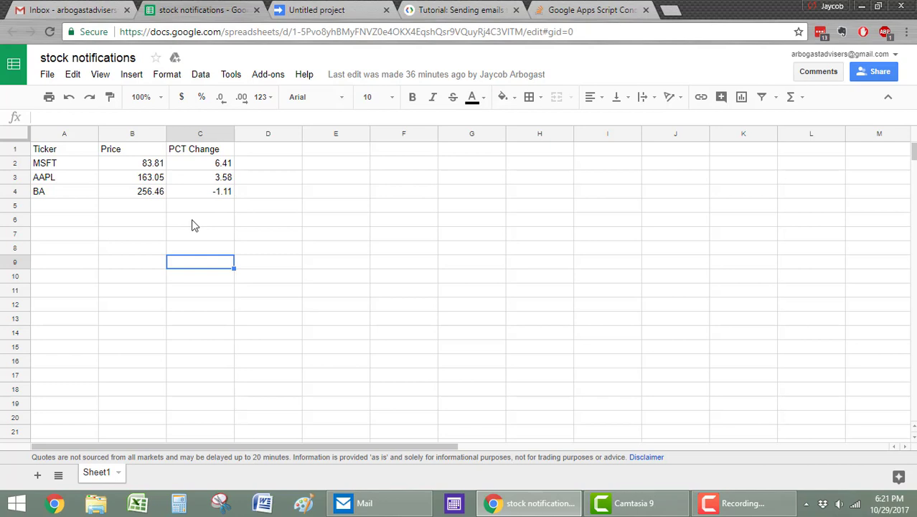
click(65, 164)
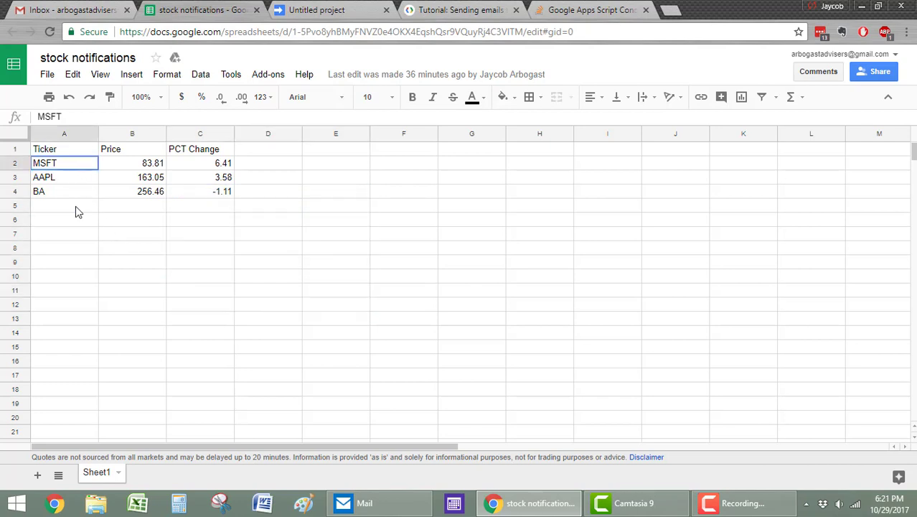
click(132, 148)
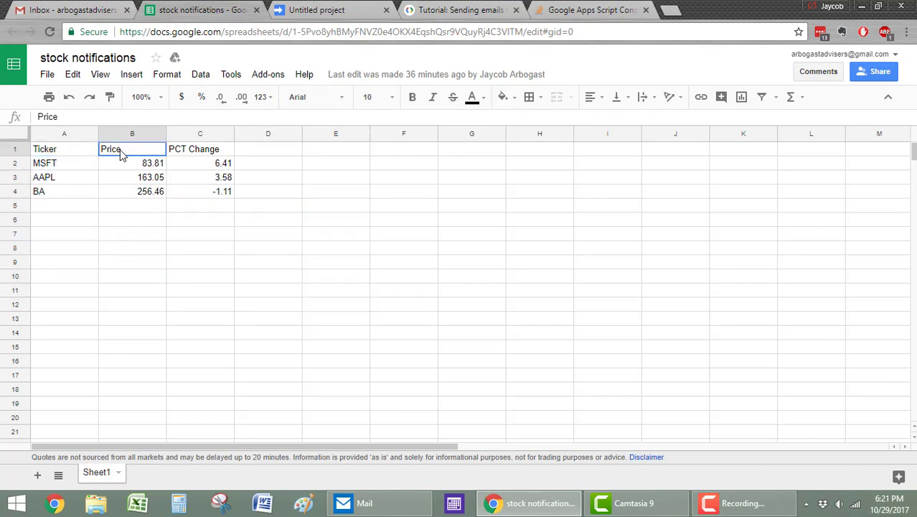
click(132, 164)
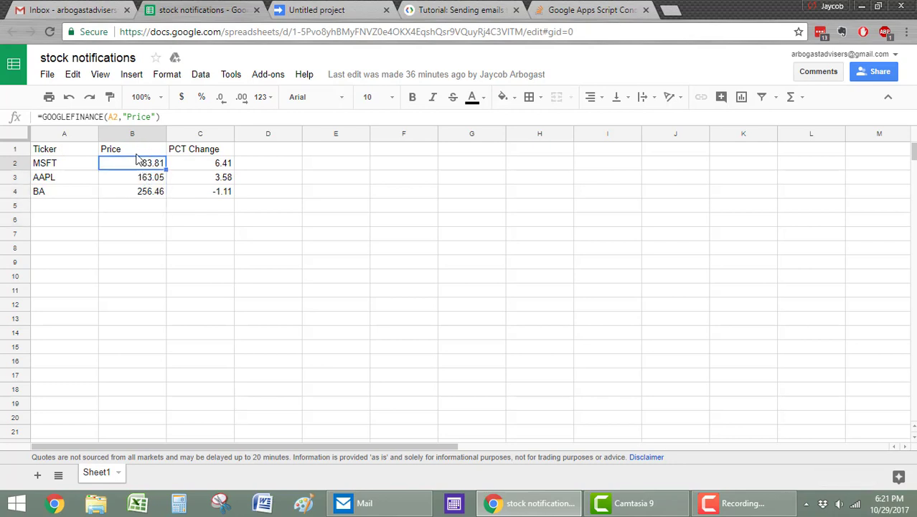
click(132, 148)
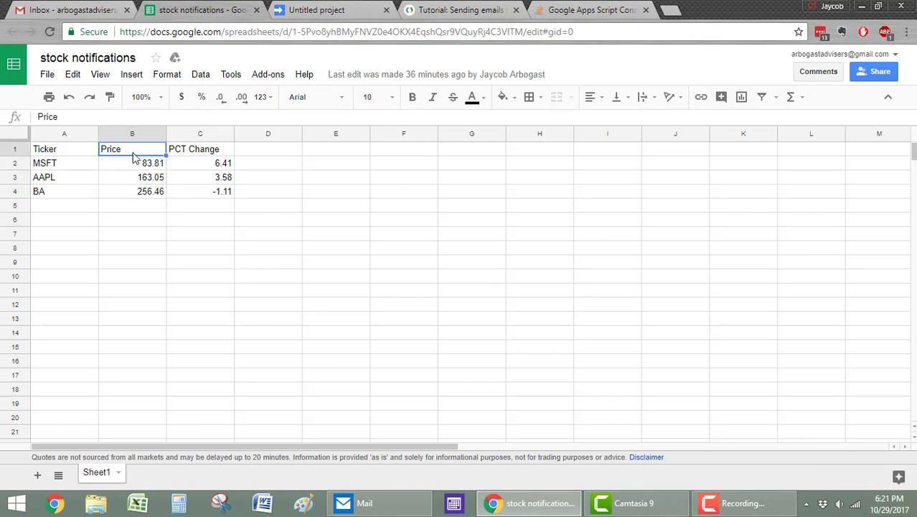
click(199, 148)
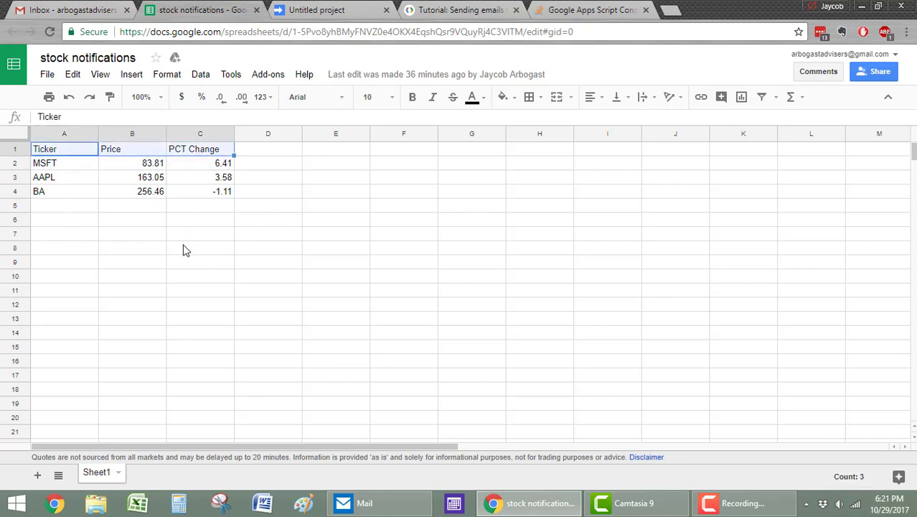
click(199, 246)
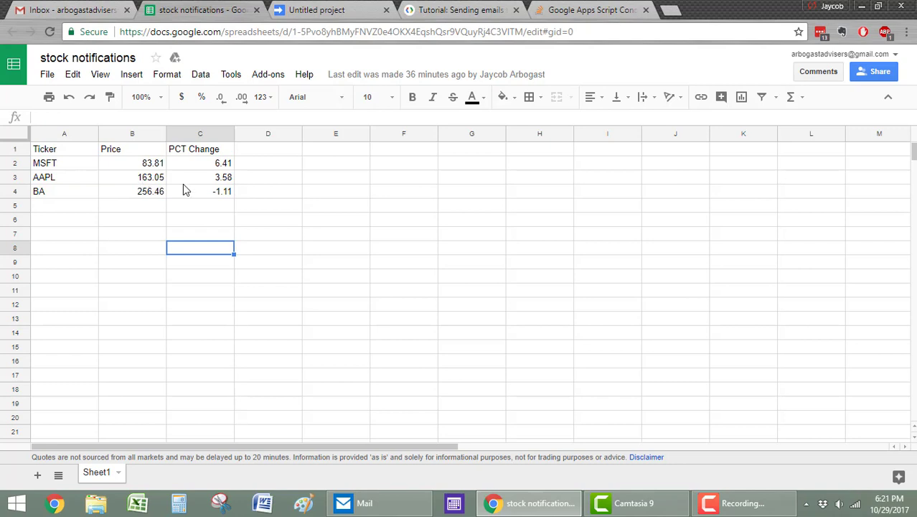
mouse_move(248, 213)
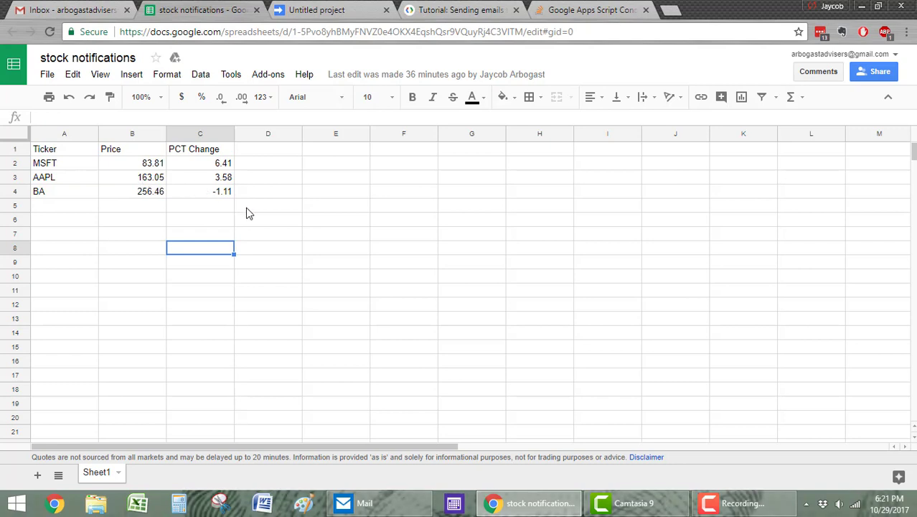
mouse_move(266, 210)
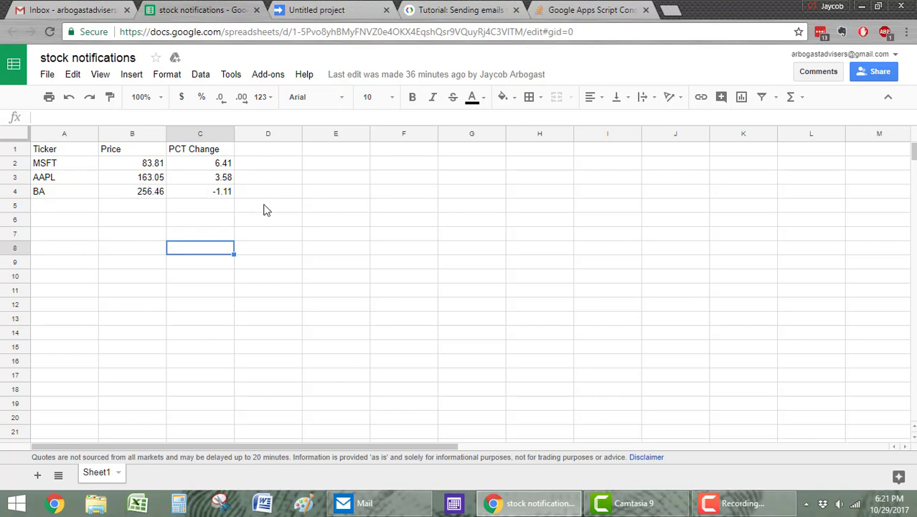
Step: Review the GOOGLEFINANCE changepct formulas for all tickers, then bring up the sendEmails script project
click(199, 163)
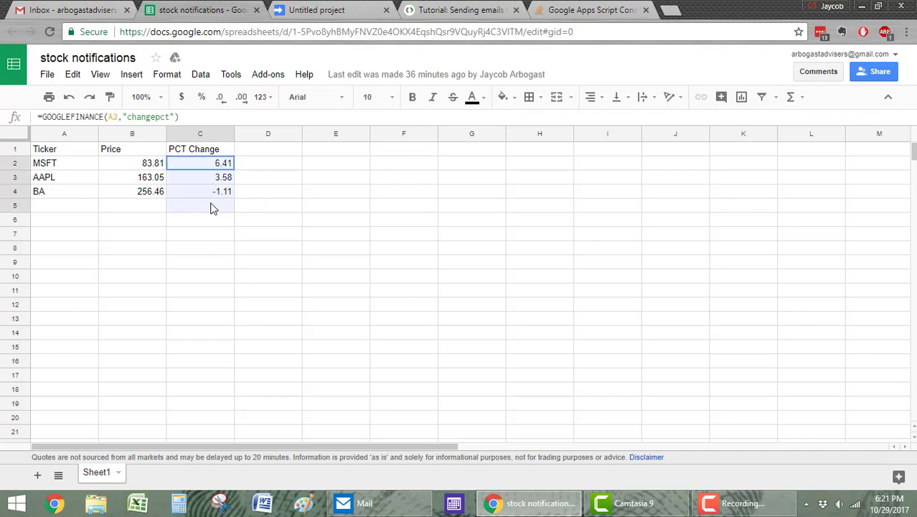
drag(200, 164, 200, 208)
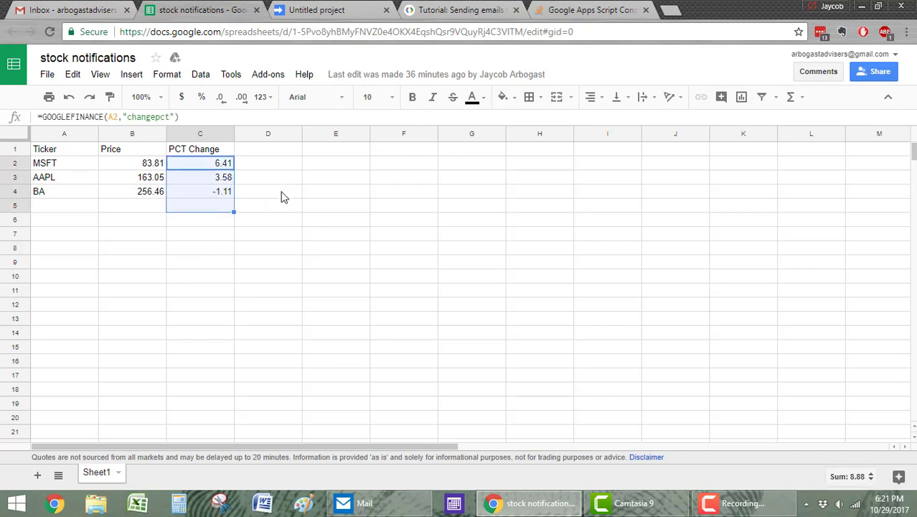
click(267, 191)
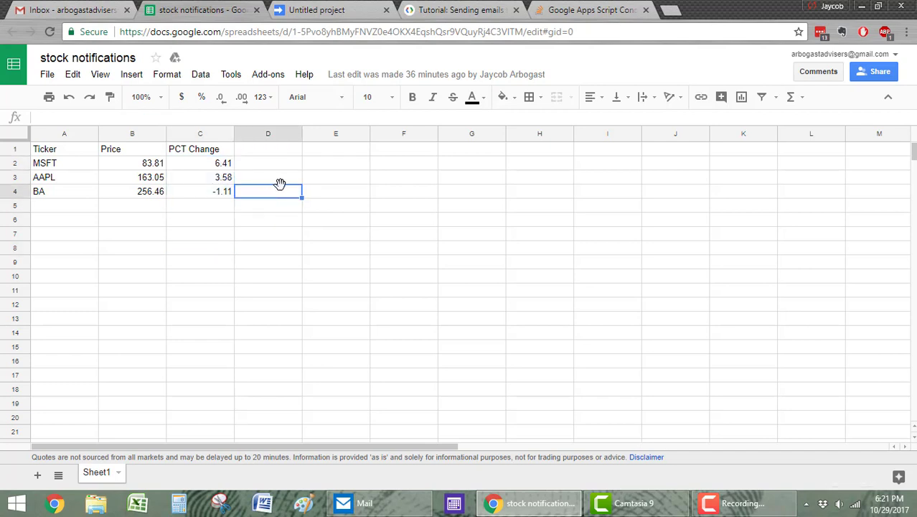
mouse_move(231, 236)
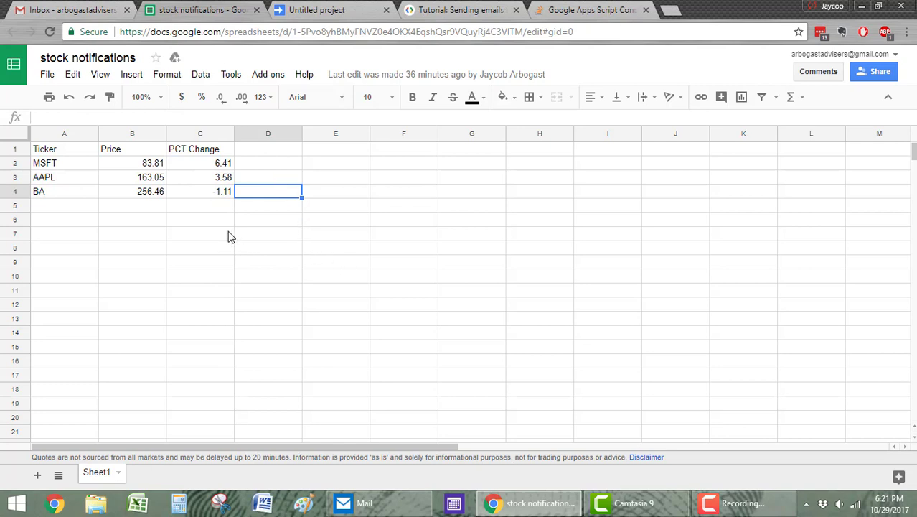
mouse_move(72, 178)
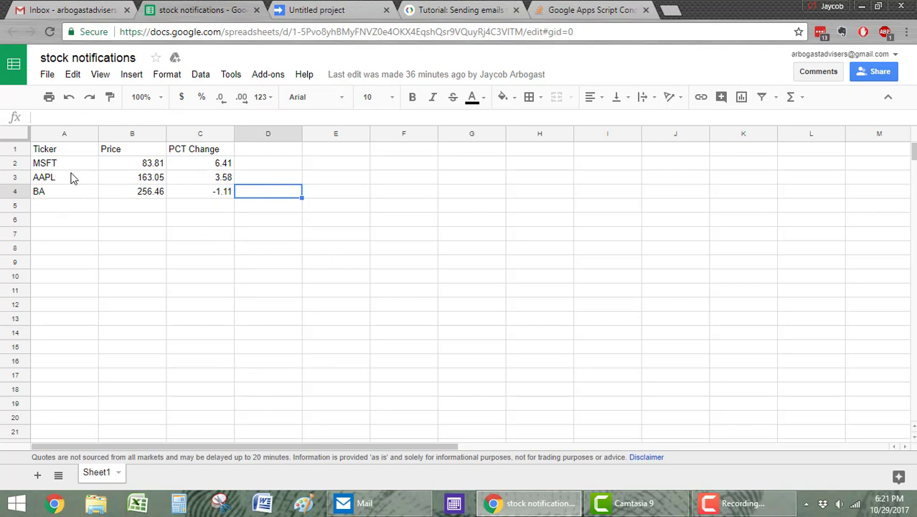
click(267, 276)
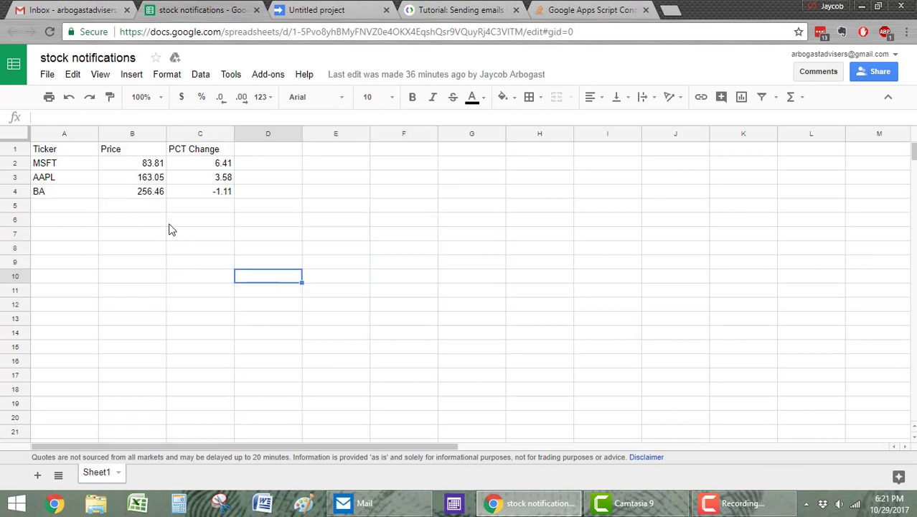
click(65, 164)
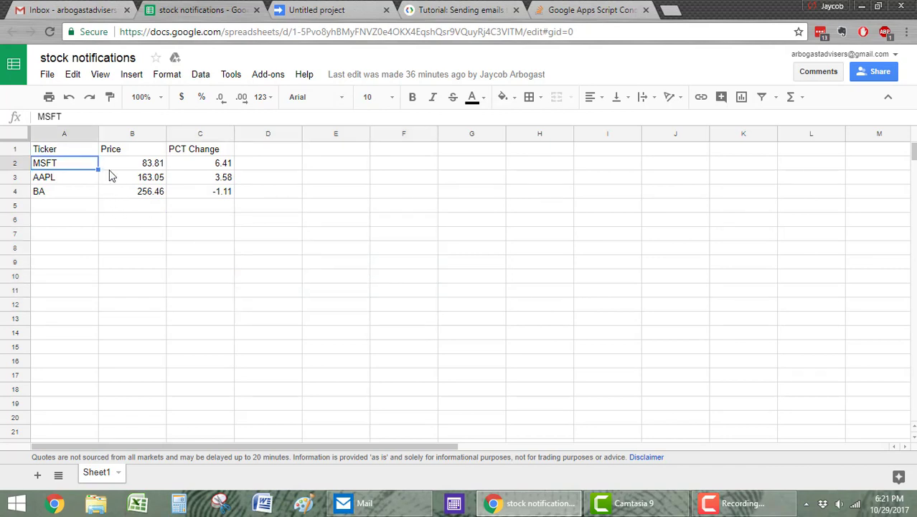
mouse_move(200, 221)
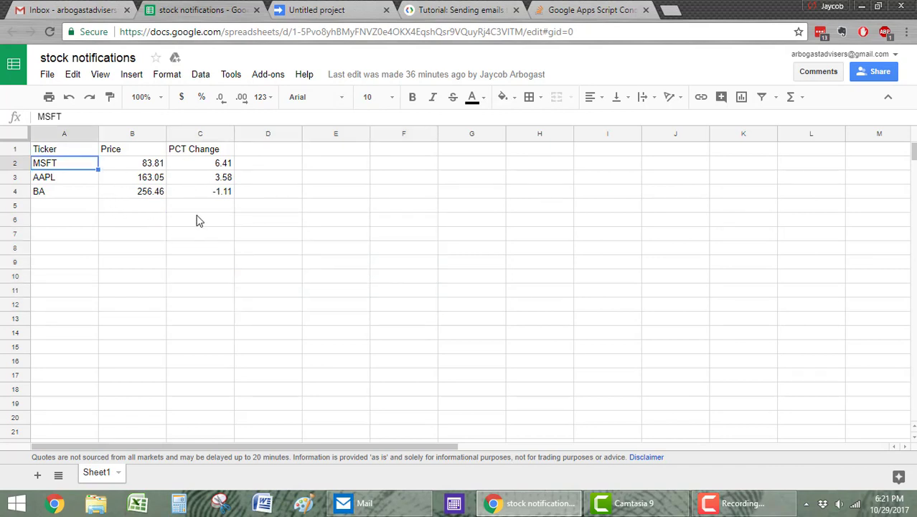
click(316, 9)
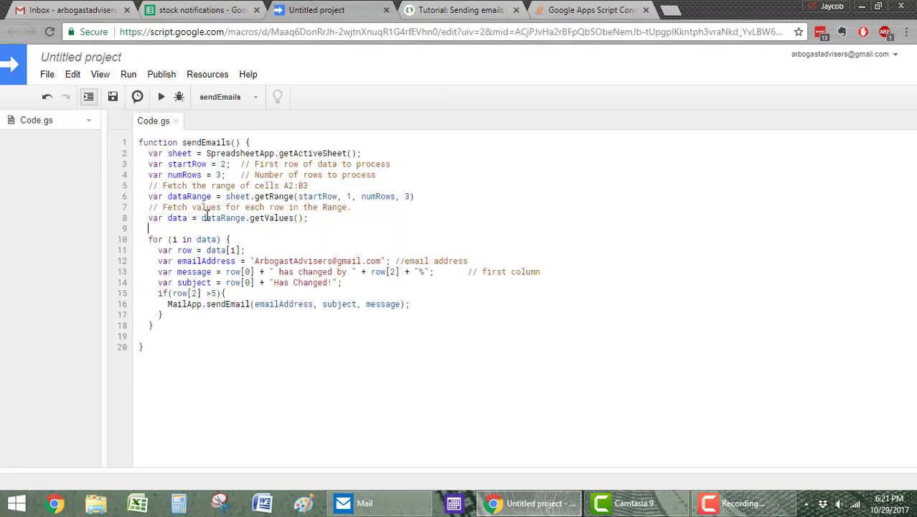
mouse_move(253, 211)
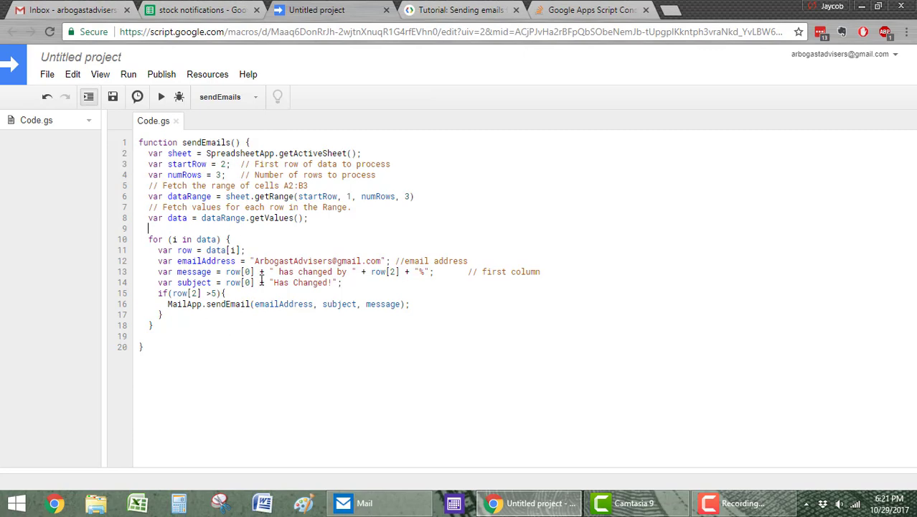
click(201, 10)
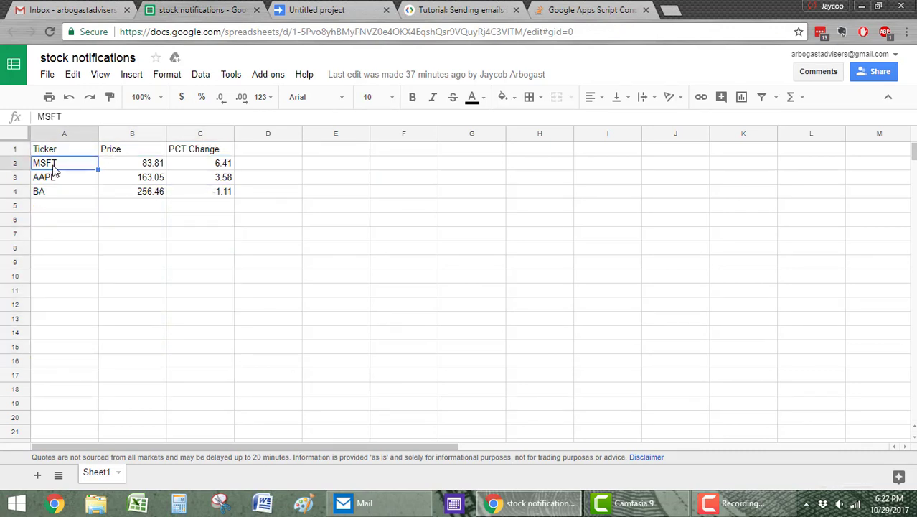
mouse_move(141, 206)
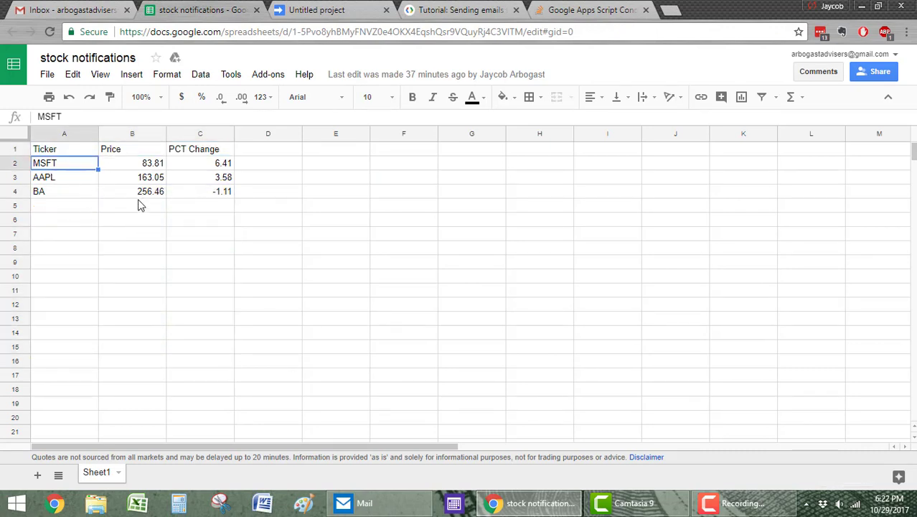
click(65, 206)
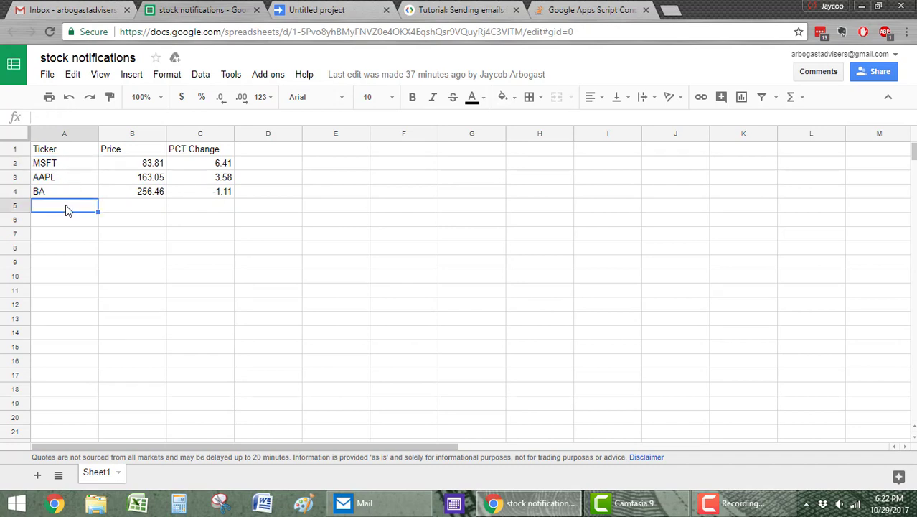
click(65, 232)
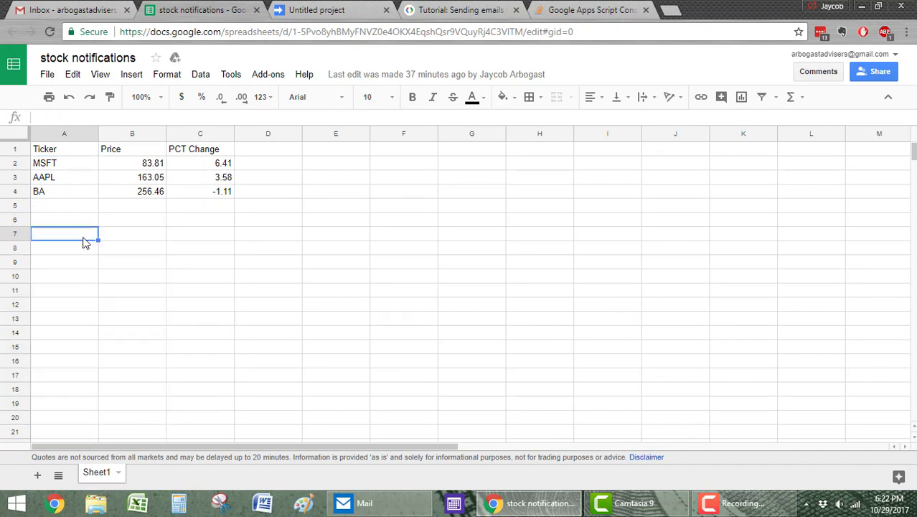
mouse_move(109, 261)
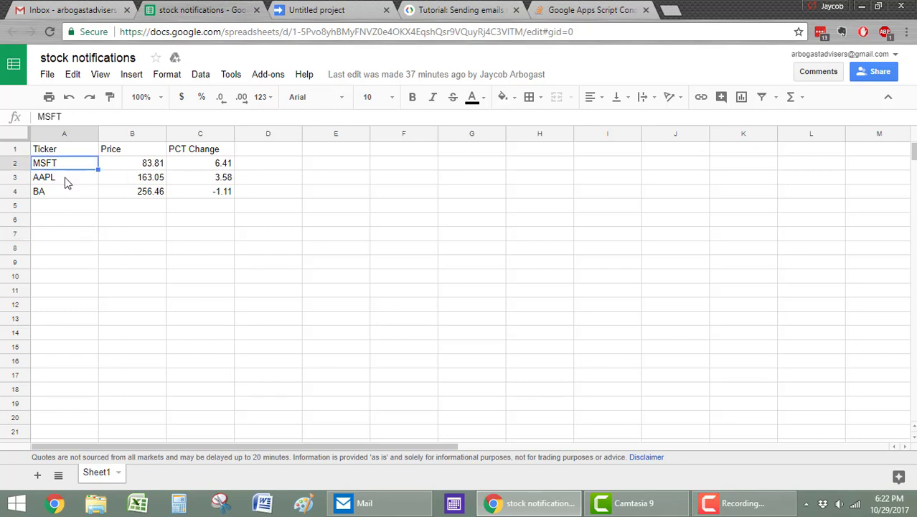
click(39, 191)
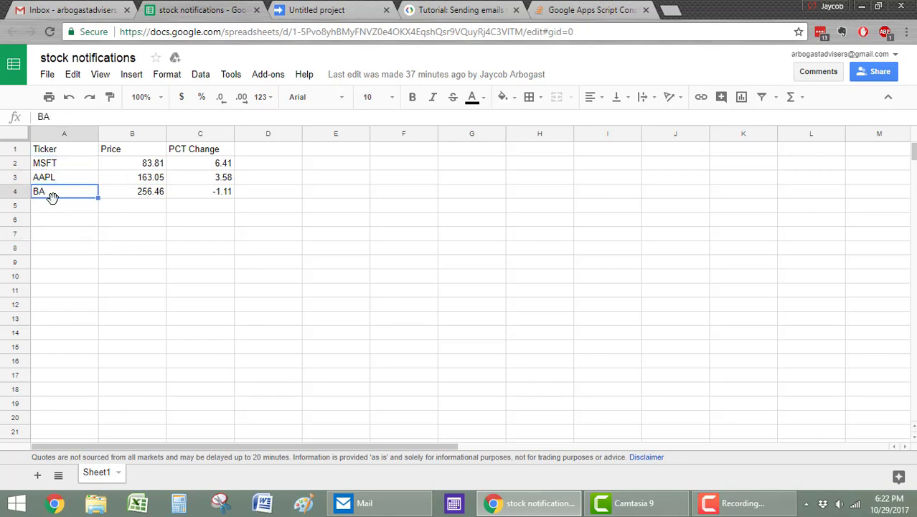
click(65, 233)
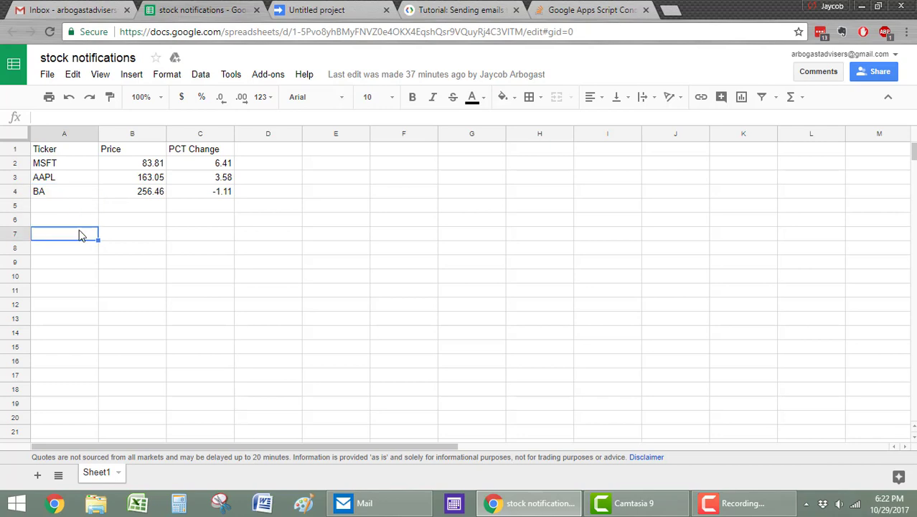
click(132, 164)
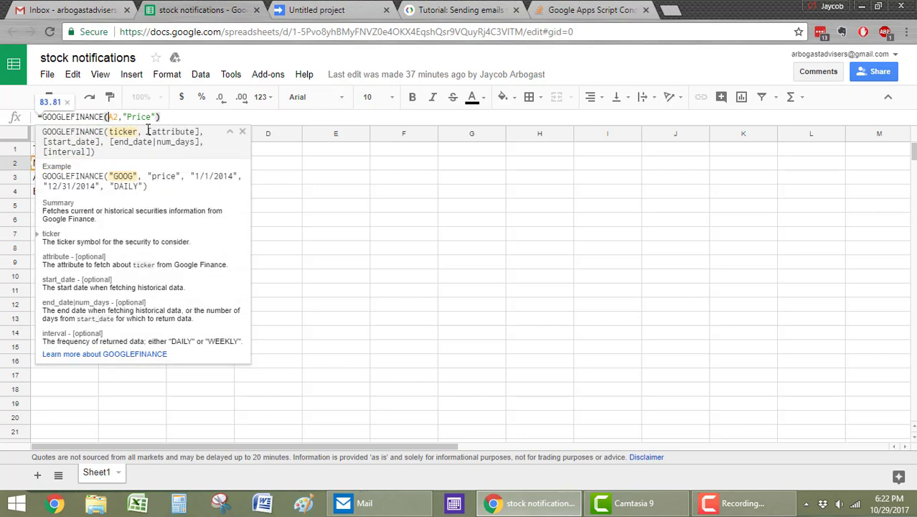
double_click(138, 117)
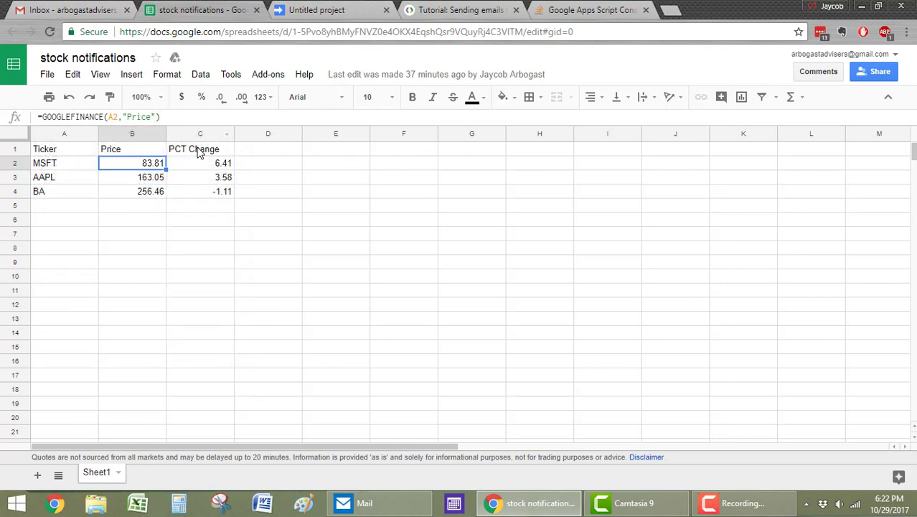
Step: Replace the MSFT ticker in A2 with JNJ and check its price and percent change formulas
click(65, 163)
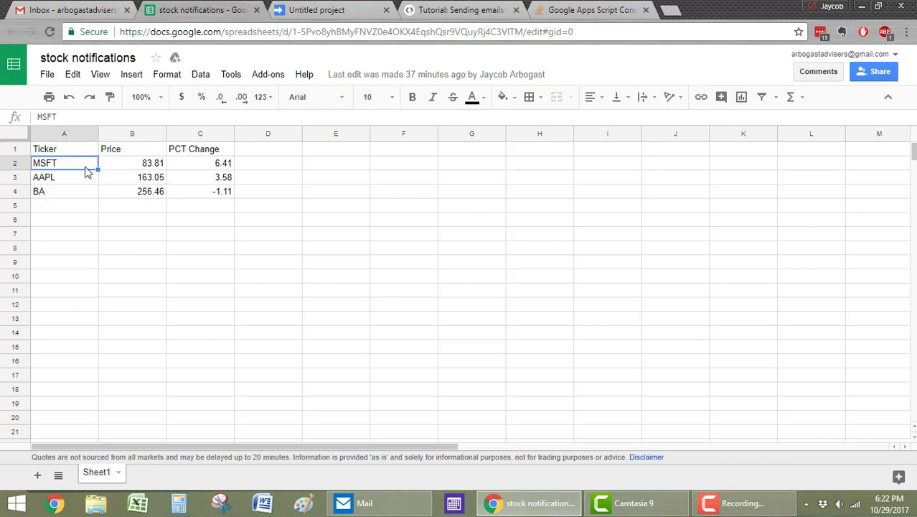
text(JNJ)
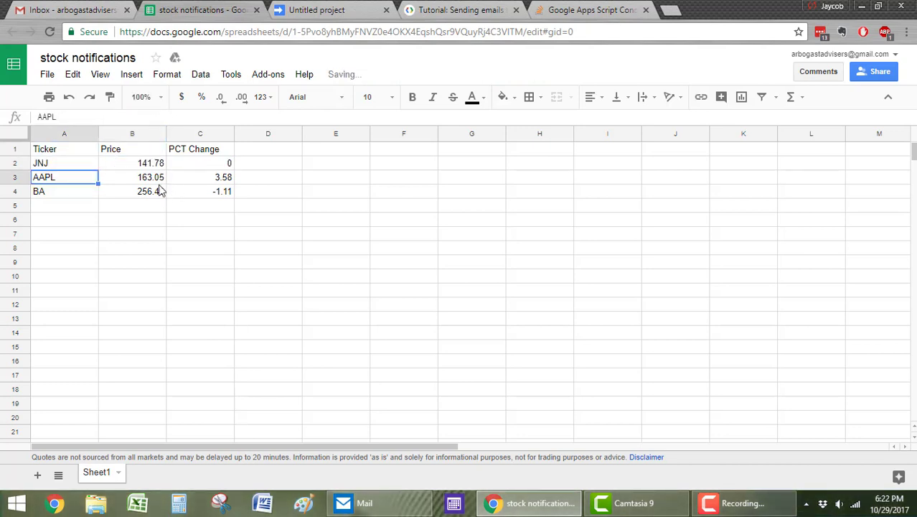
click(132, 163)
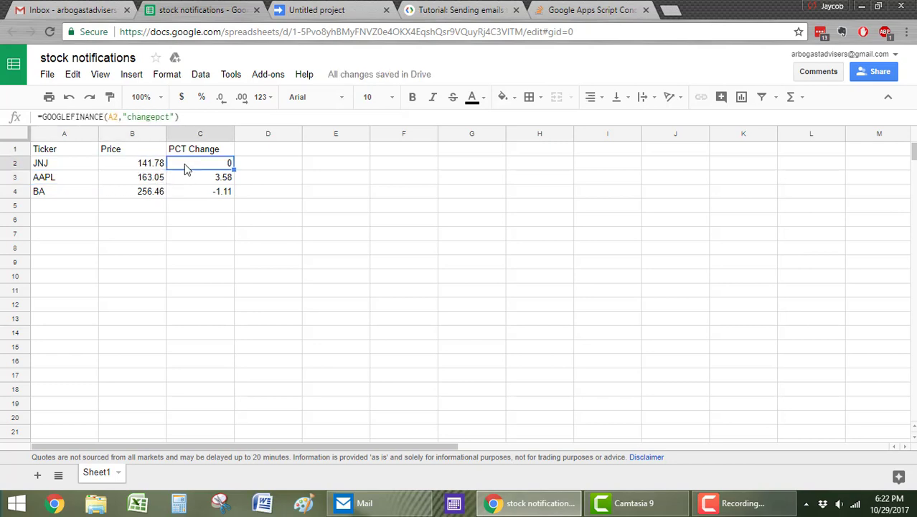
click(199, 176)
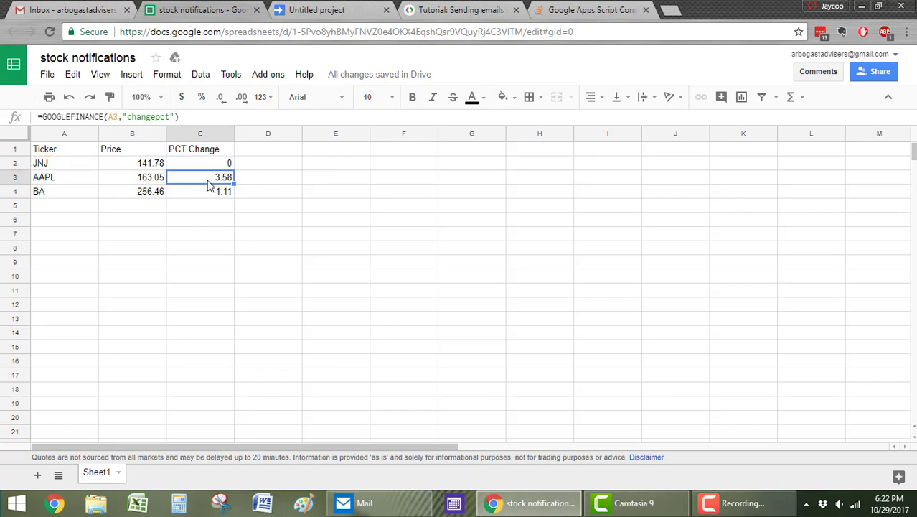
click(132, 163)
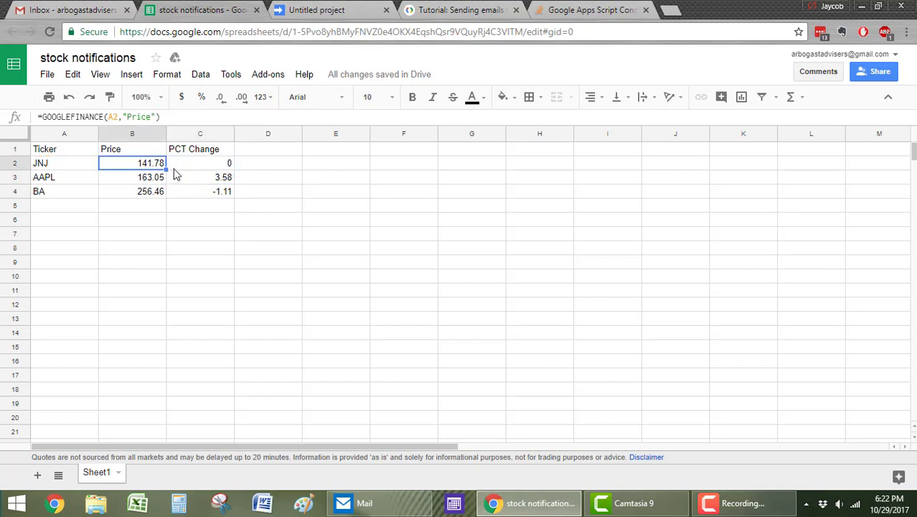
Step: Overwrite A2 with HD, confirming price 167.34 and change -0.18 load
click(65, 164)
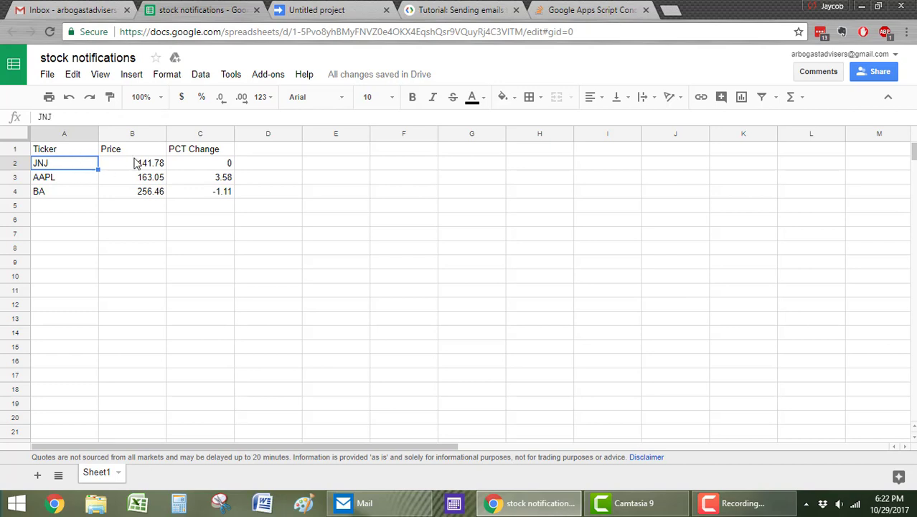
text(HD)
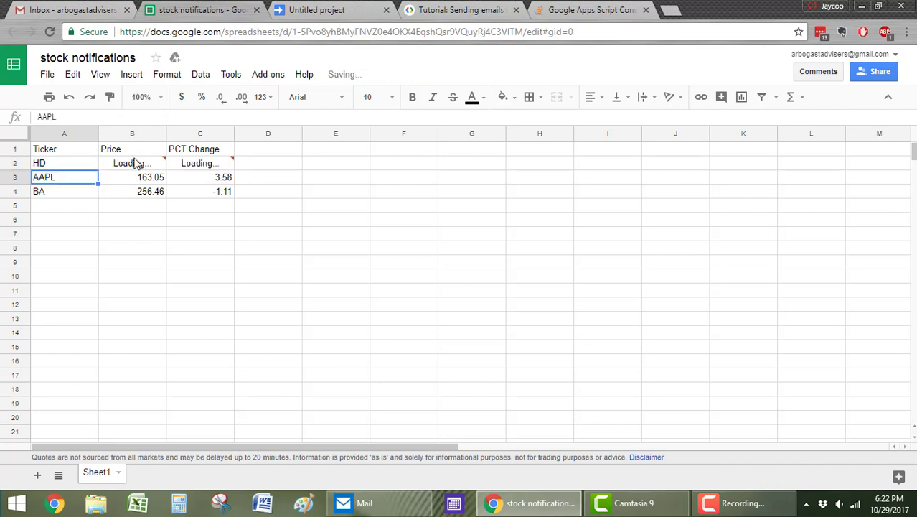
click(132, 164)
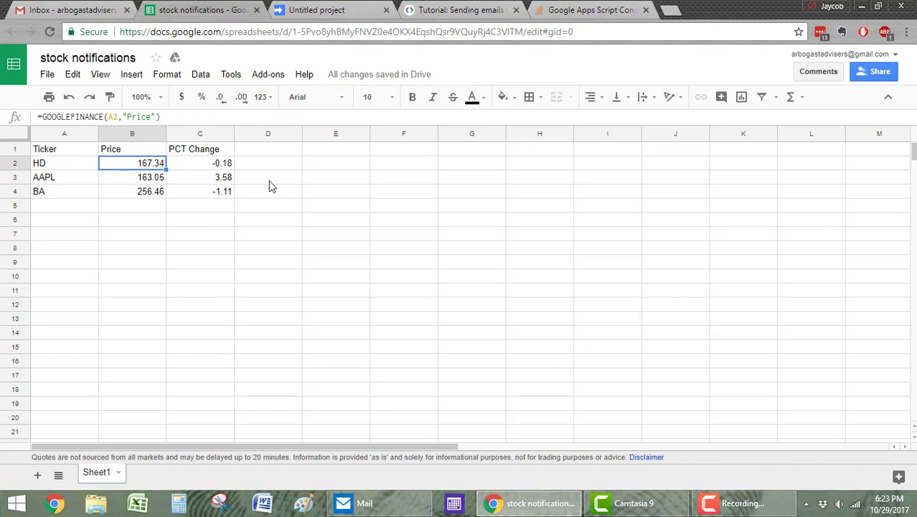
click(200, 163)
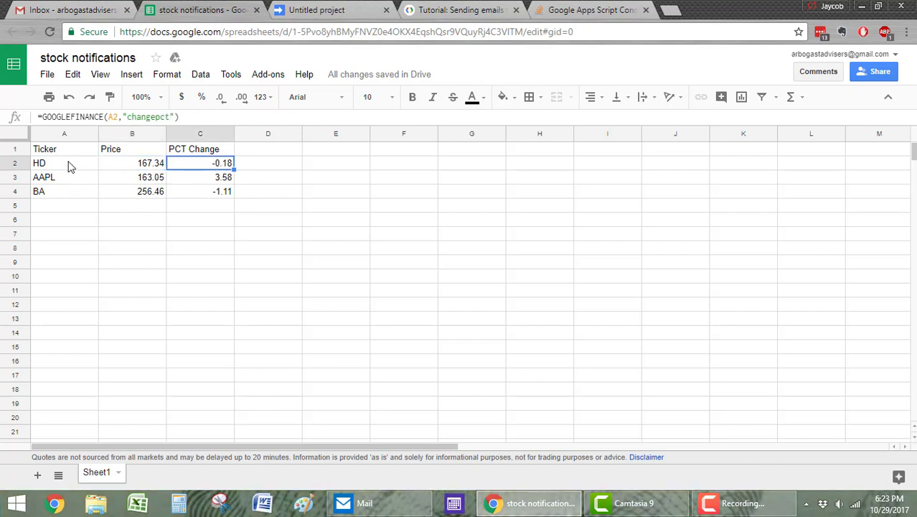
text(M)
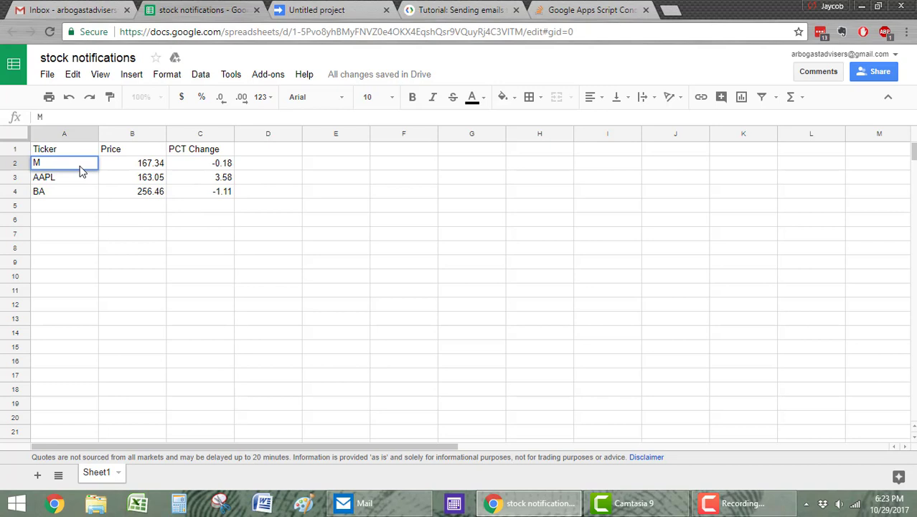
text(HD)
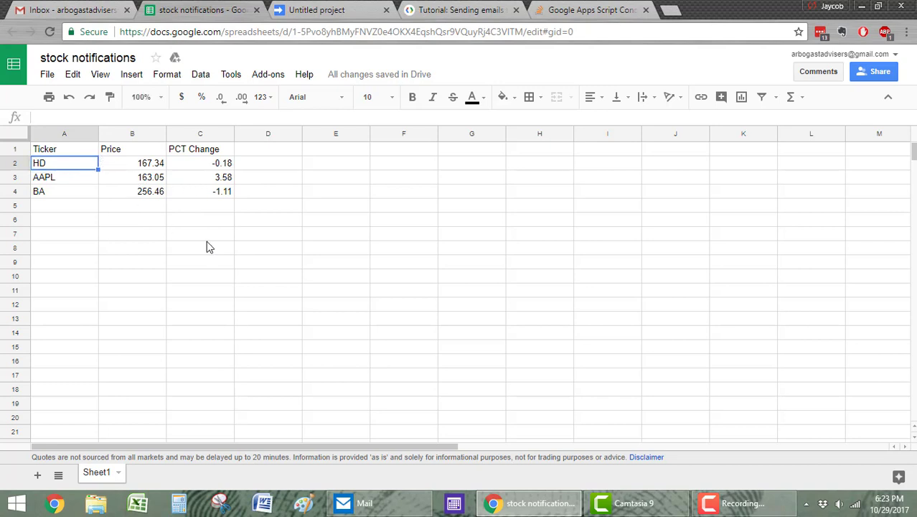
click(200, 232)
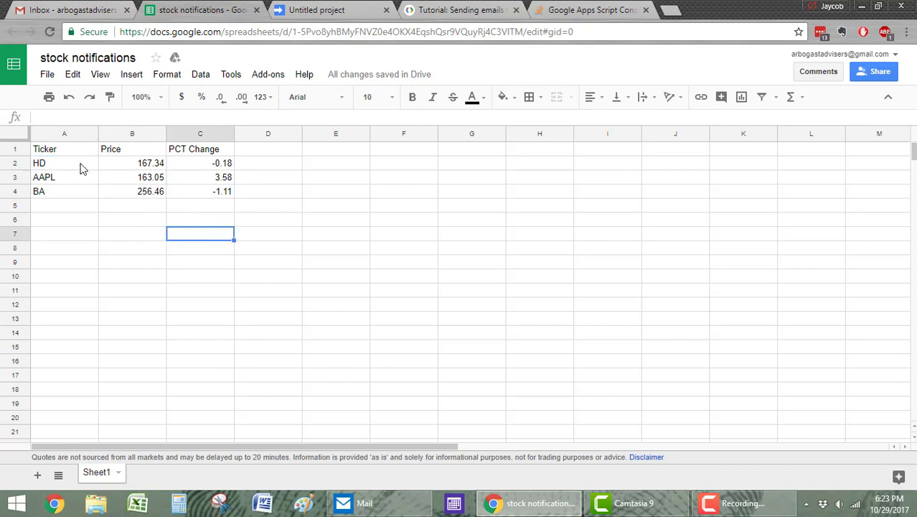
mouse_move(136, 170)
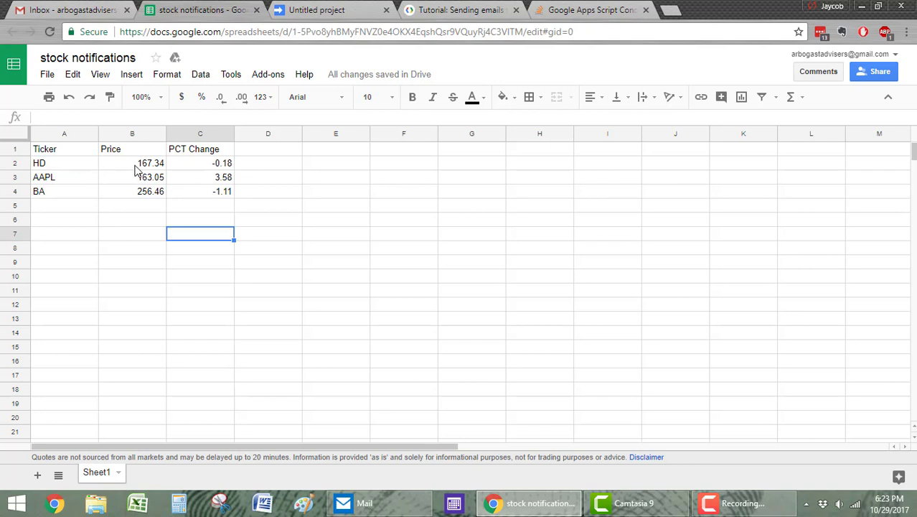
click(199, 163)
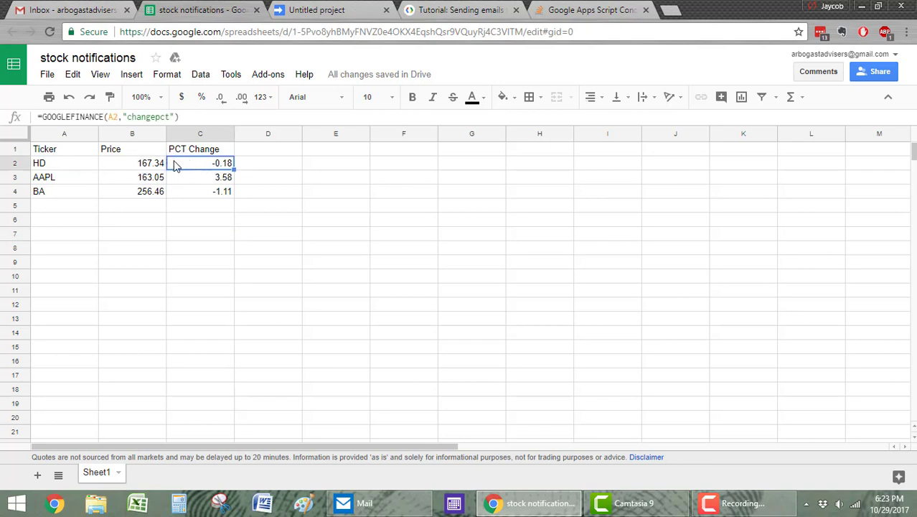
double_click(200, 162)
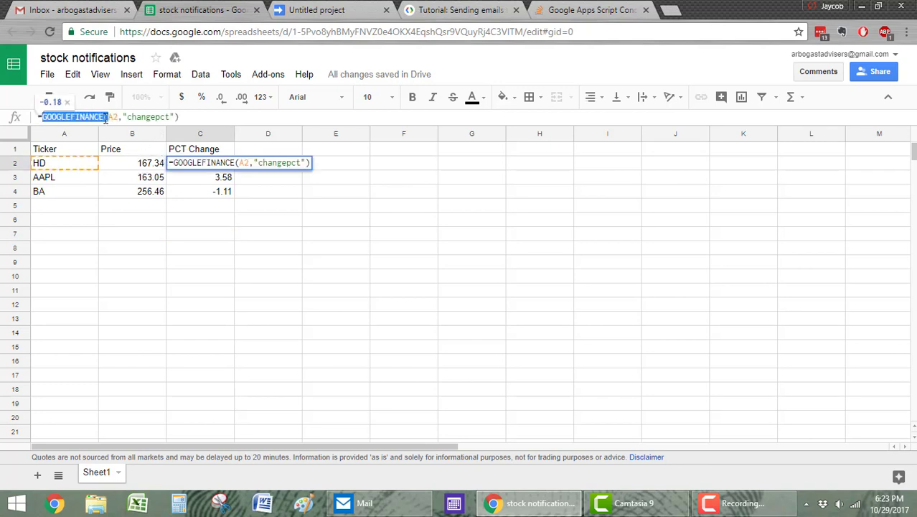
click(136, 116)
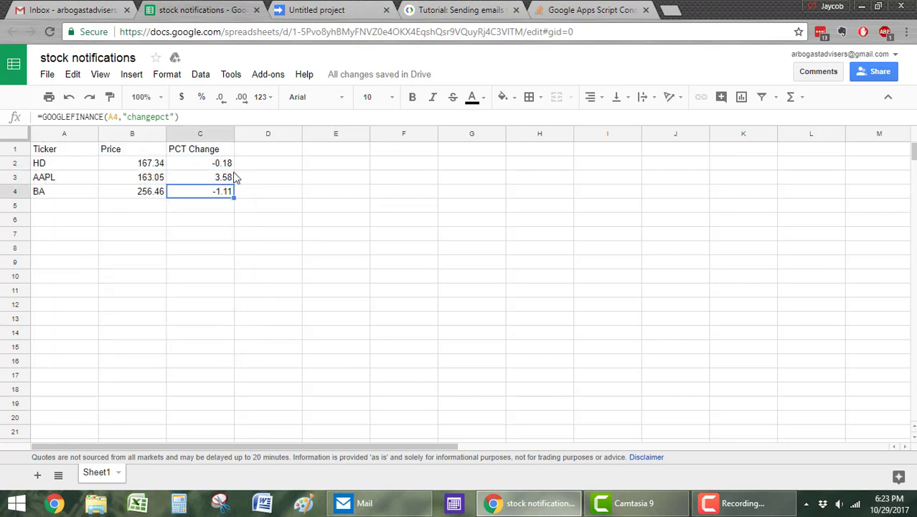
click(200, 178)
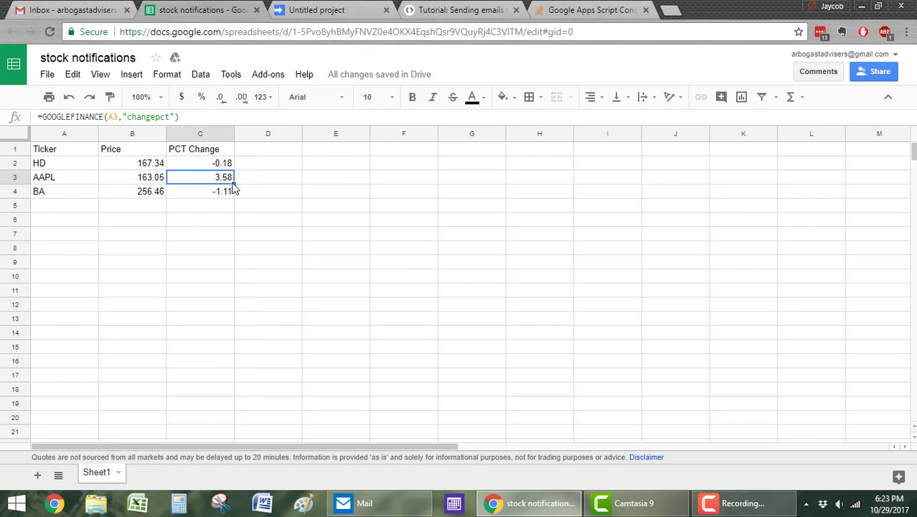
click(200, 191)
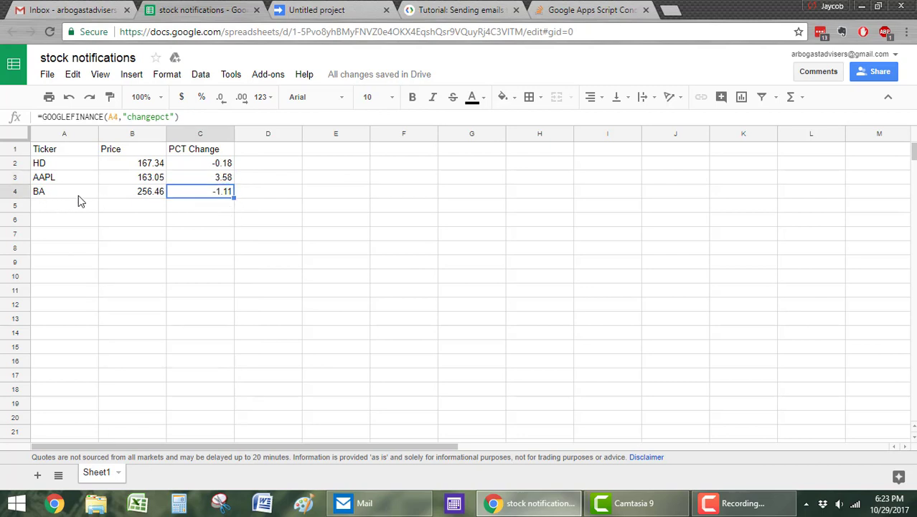
mouse_move(142, 172)
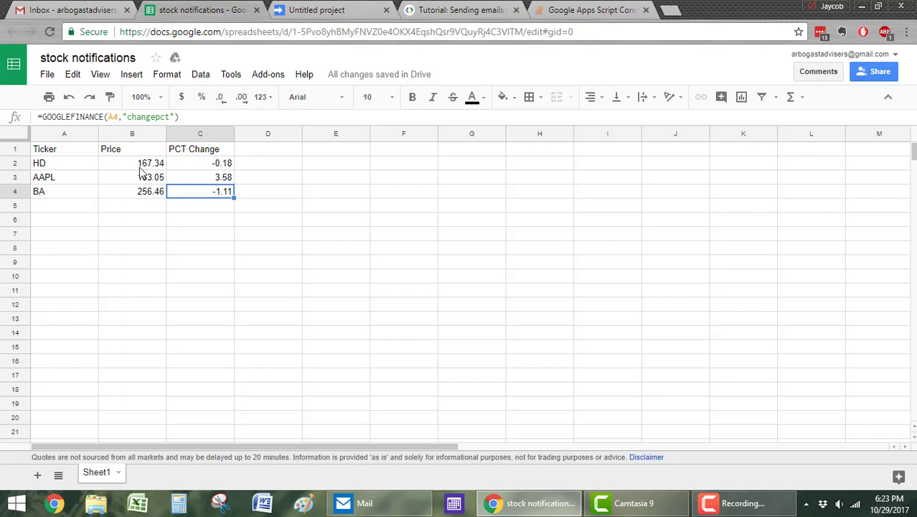
click(199, 164)
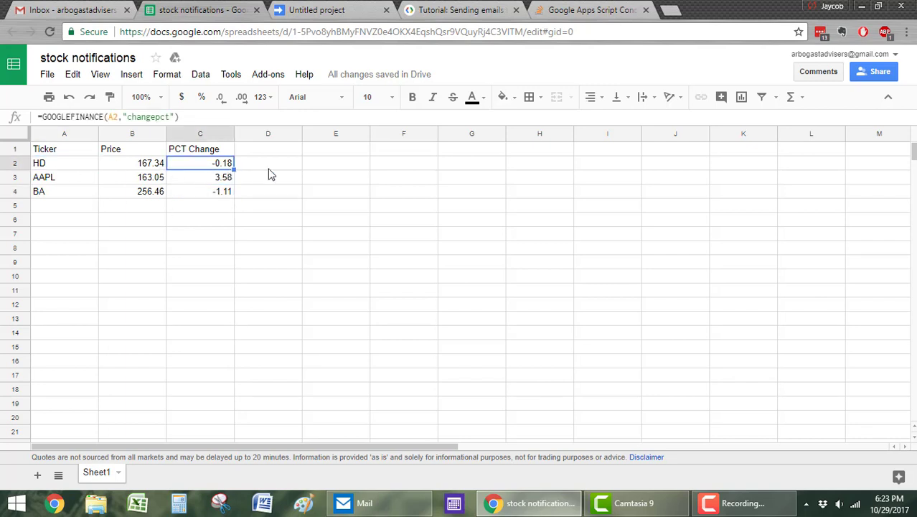
click(267, 163)
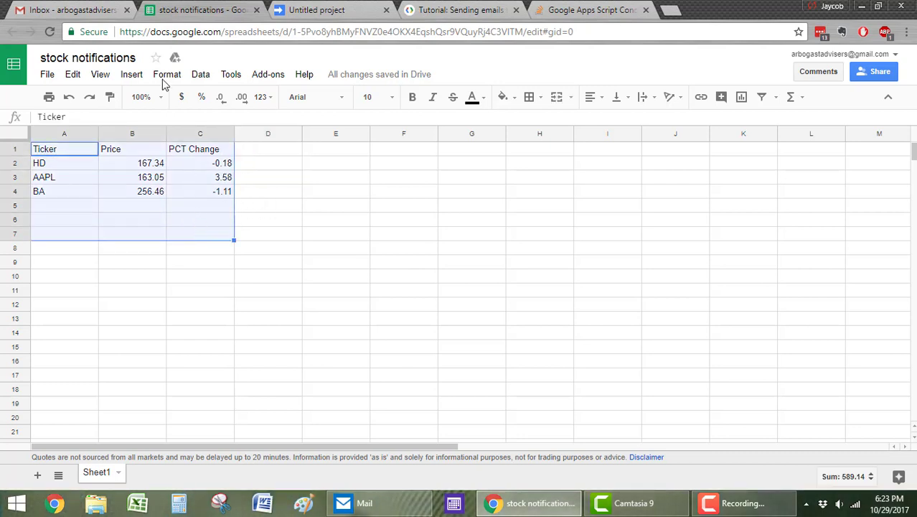
Step: Open the sheet's Apps Script project via Tools > Script editor showing sendEmails
click(336, 191)
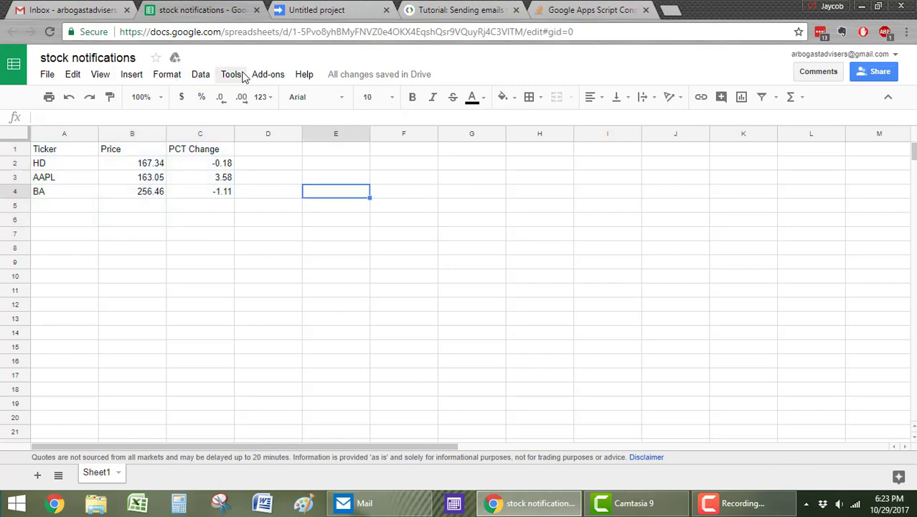
click(229, 75)
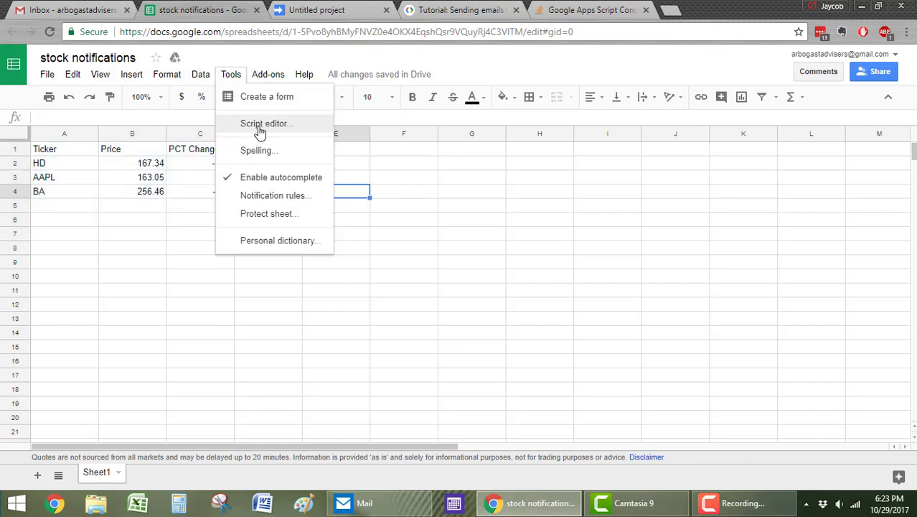
click(267, 124)
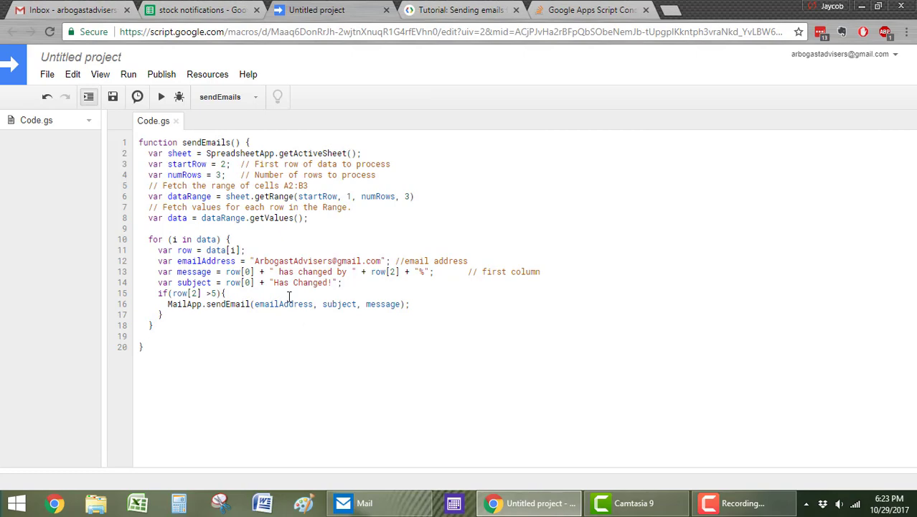
click(459, 11)
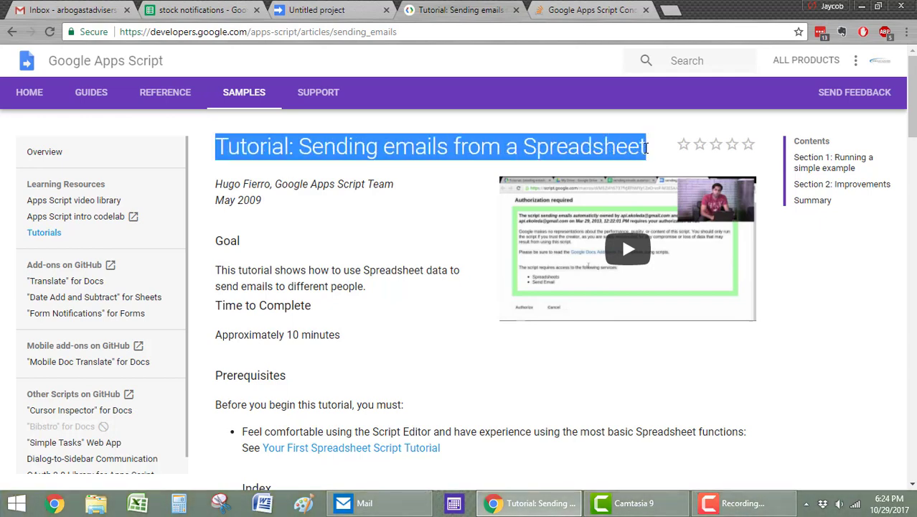
Step: Scroll to the tutorial's sample sendEmails code block and return to the script project
scroll(down, 3)
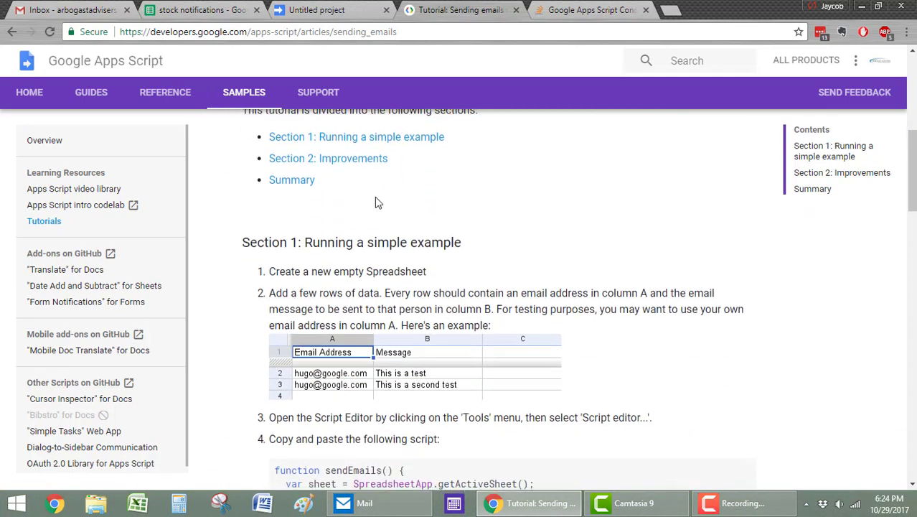
scroll(down, 3)
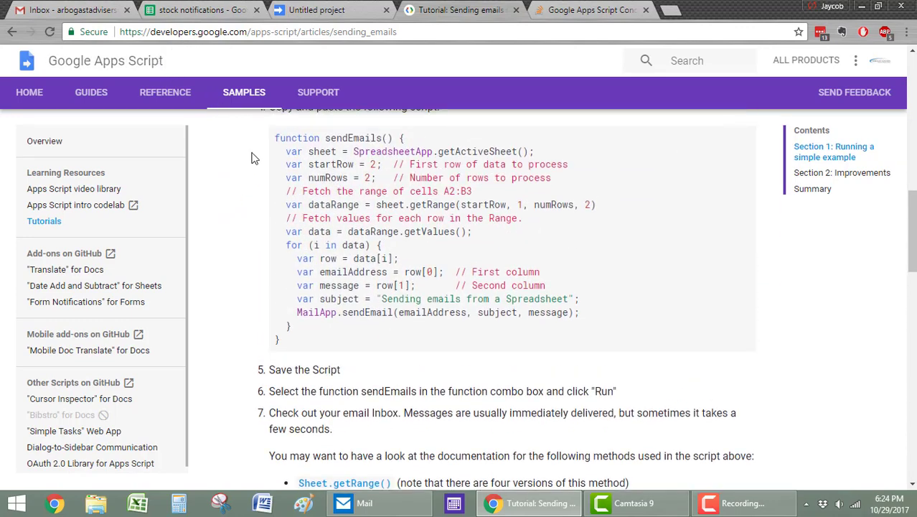
scroll(down, 3)
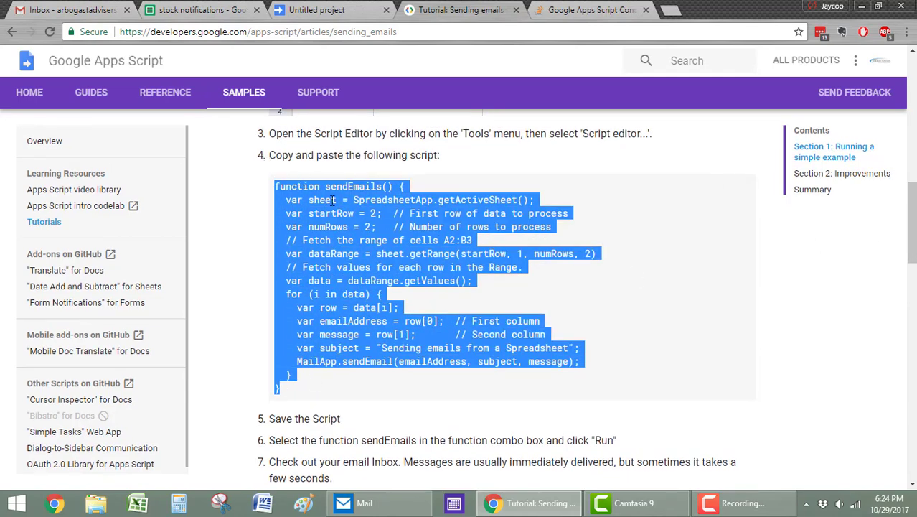
click(316, 9)
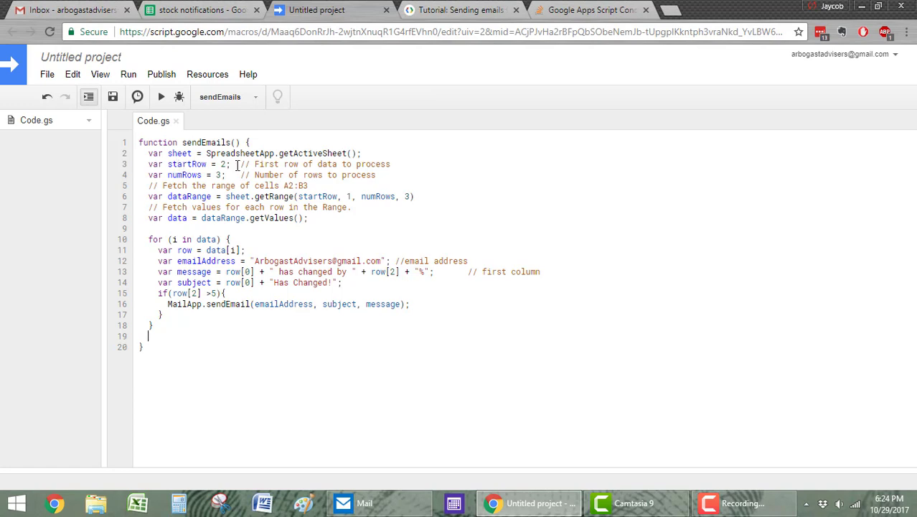
Step: Compare the HD, AAPL and BA ticker cells A2:C4 in the sheet against the script's data range
click(201, 10)
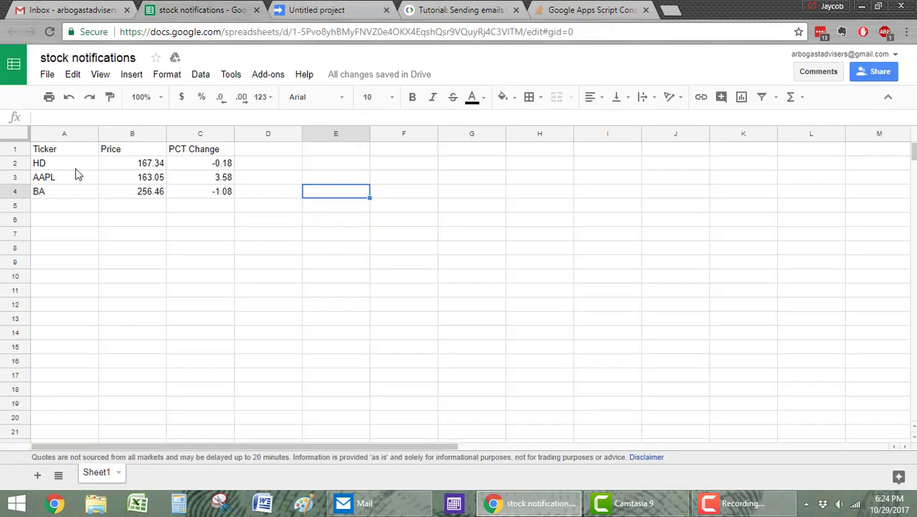
drag(38, 164, 201, 247)
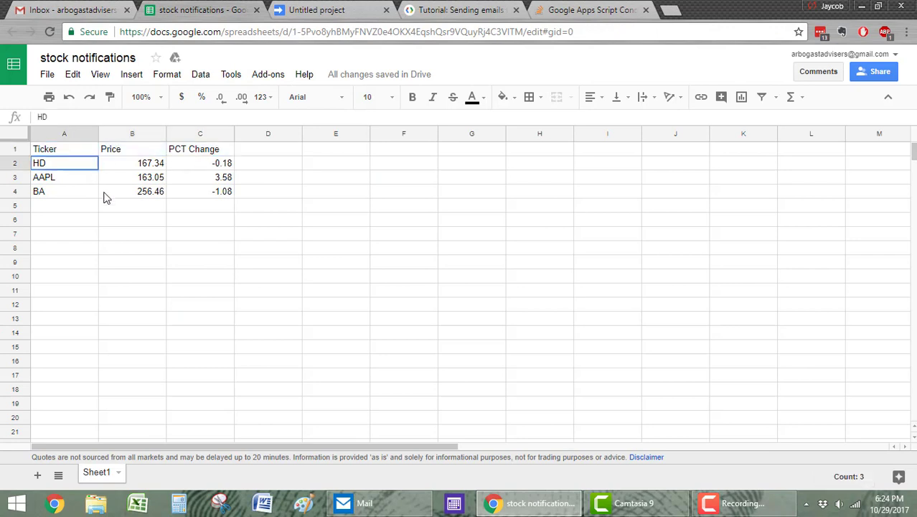
click(315, 9)
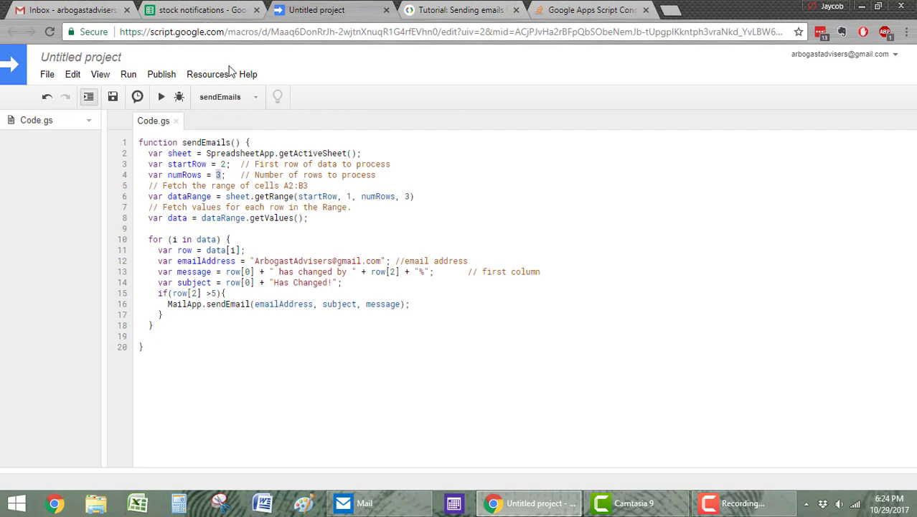
click(201, 9)
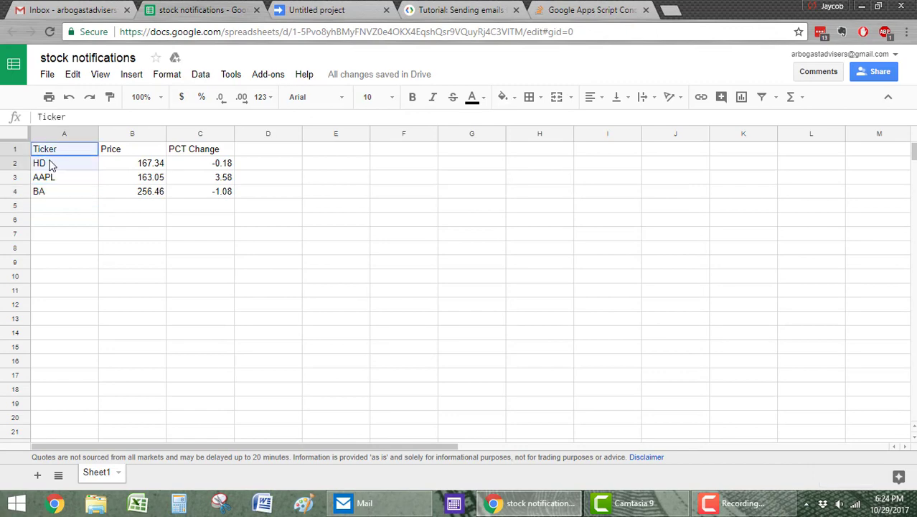
drag(64, 163, 64, 191)
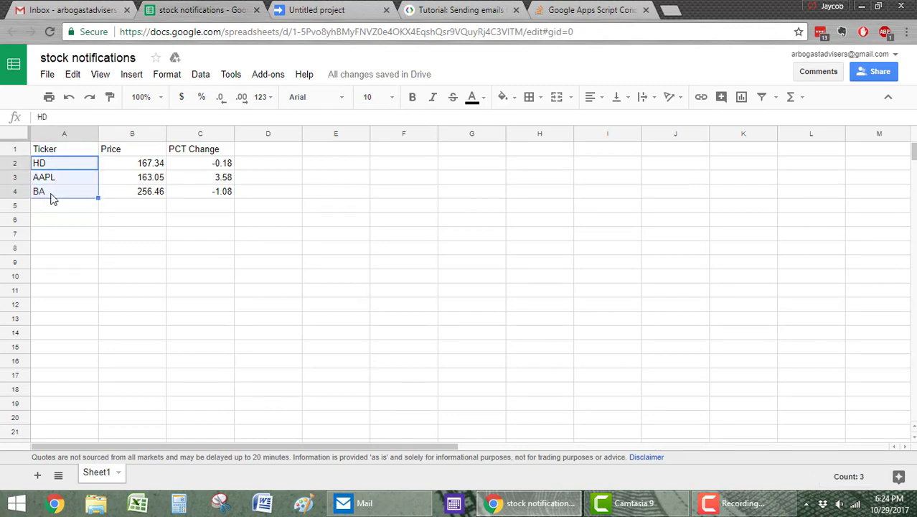
click(315, 9)
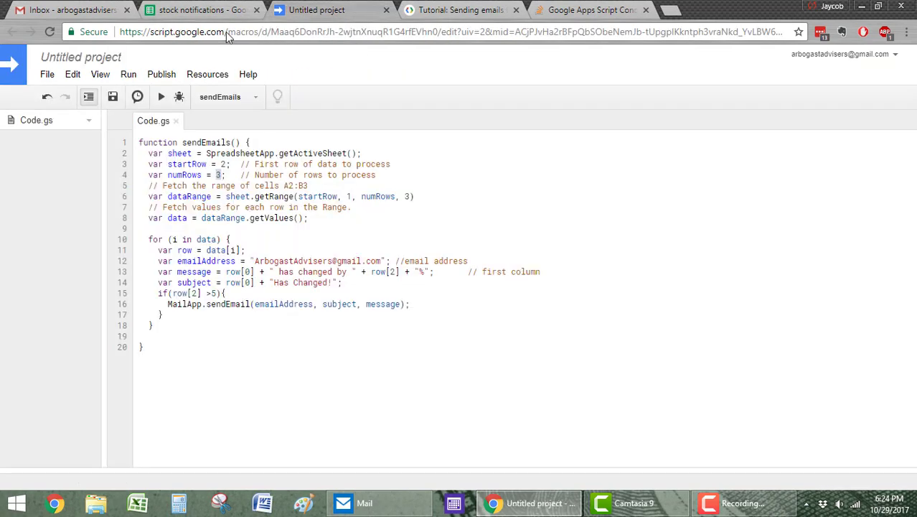
click(200, 10)
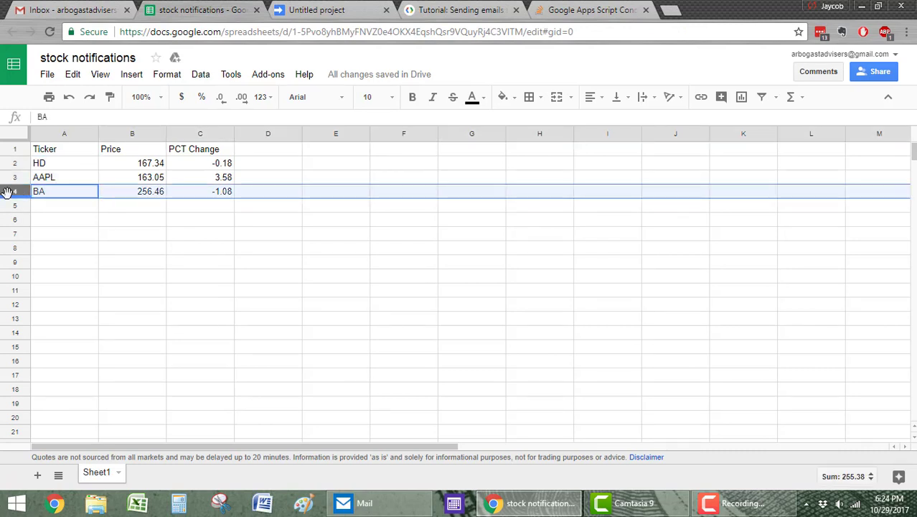
click(65, 163)
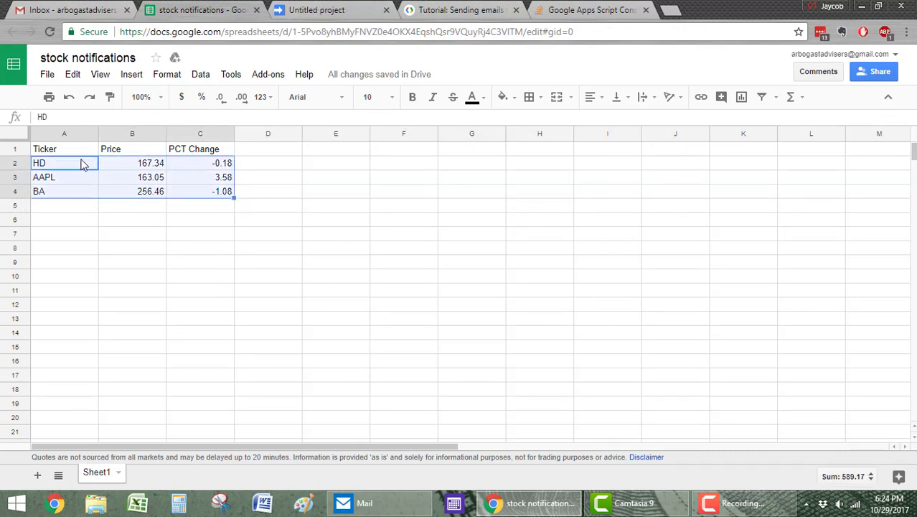
click(316, 10)
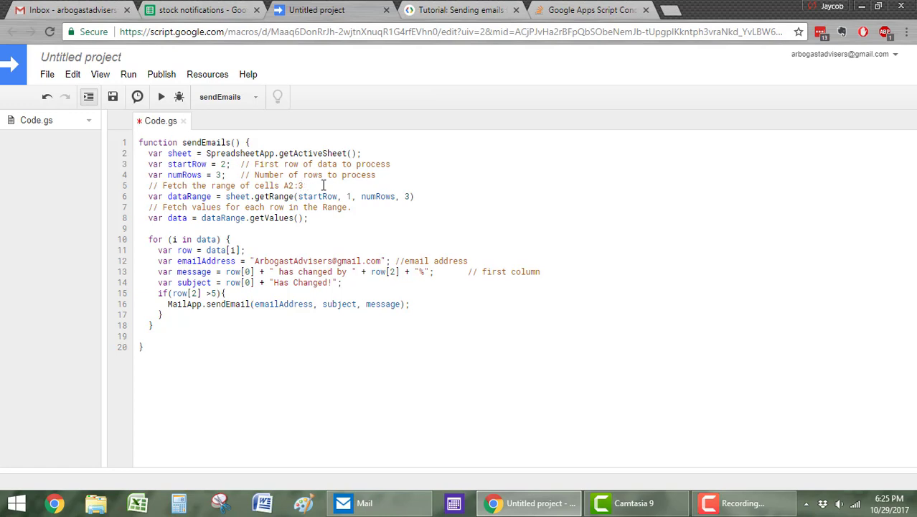
Step: Set the range comment to A2:C4, numRows to 3 and the getRange column count to 3
text(C4)
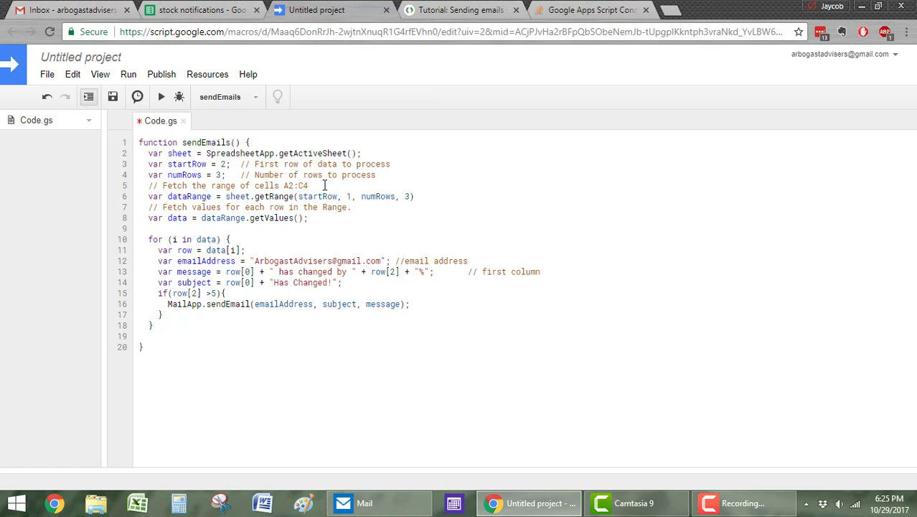
click(200, 10)
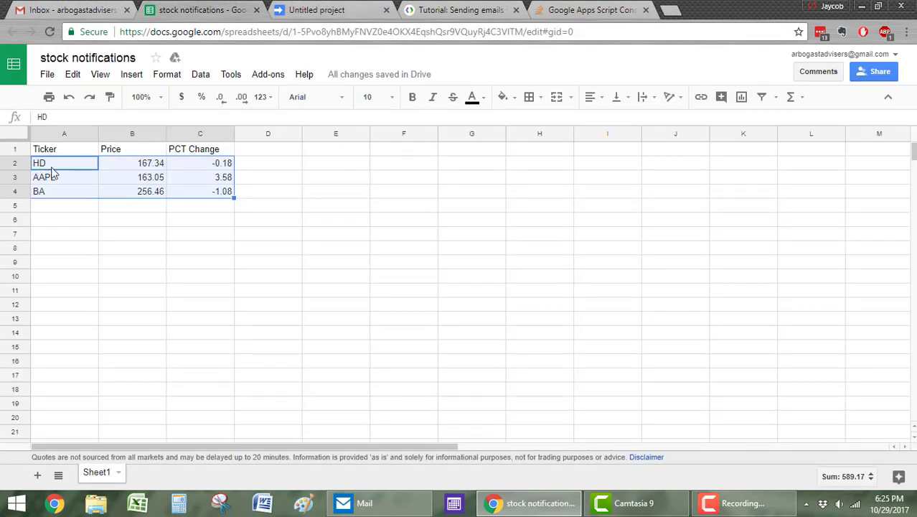
click(316, 10)
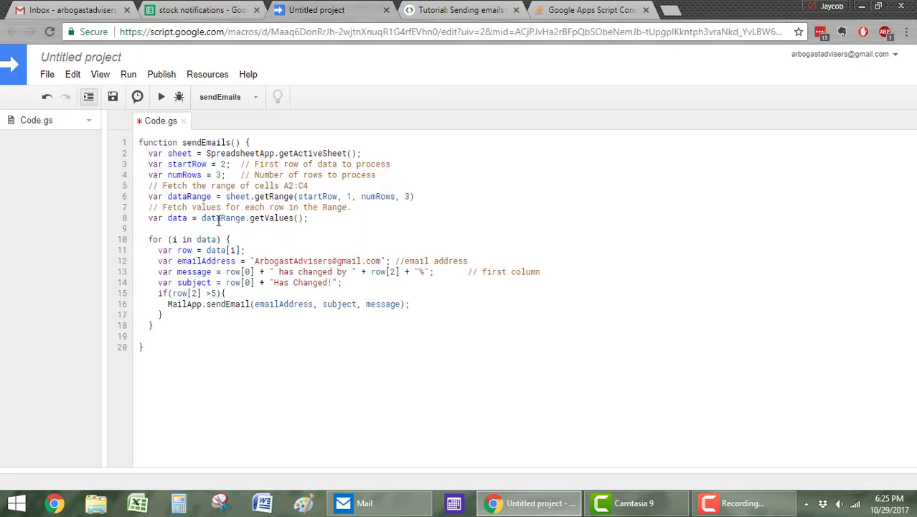
double_click(189, 196)
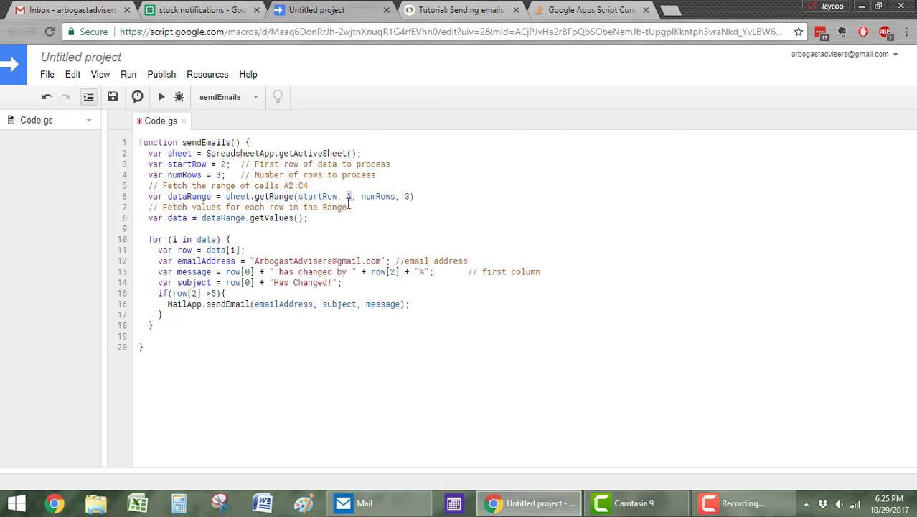
click(201, 10)
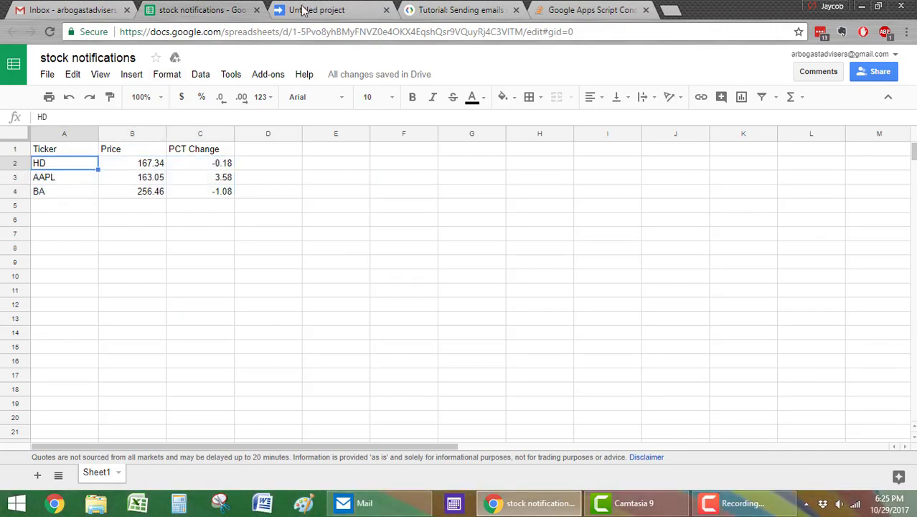
click(316, 9)
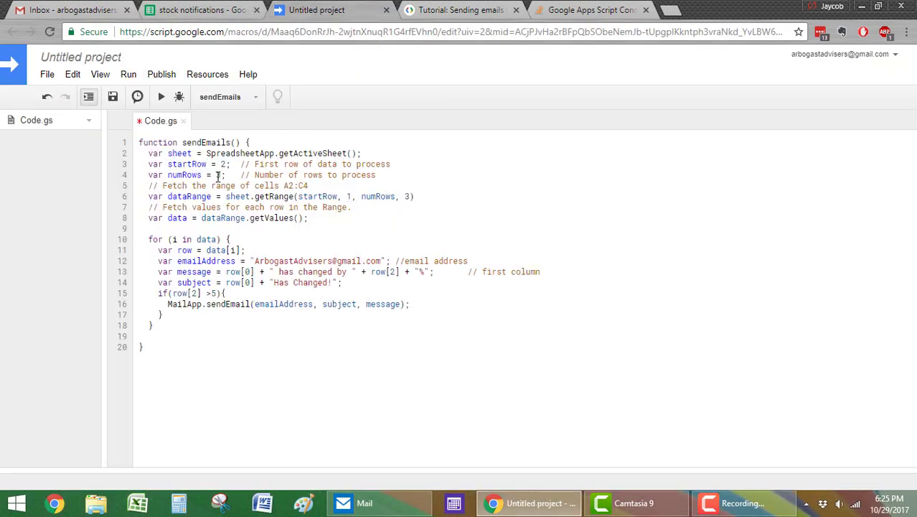
text(3)
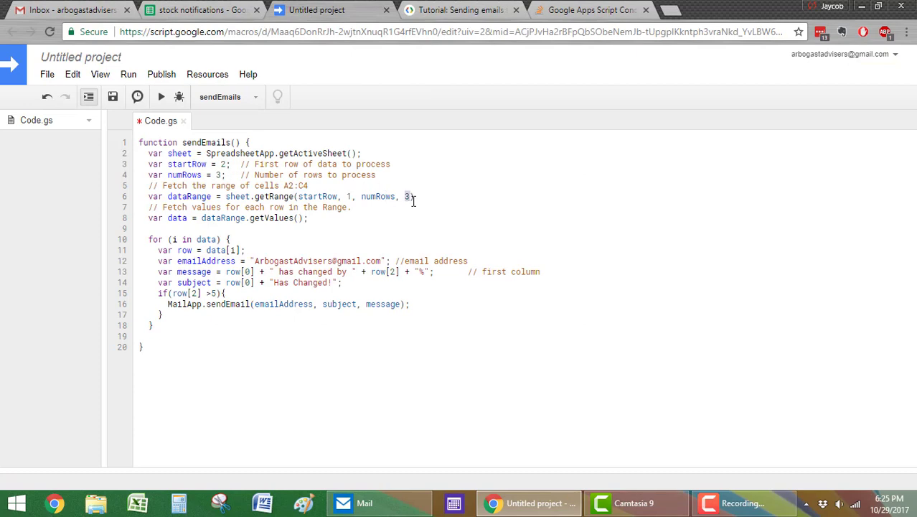
click(201, 8)
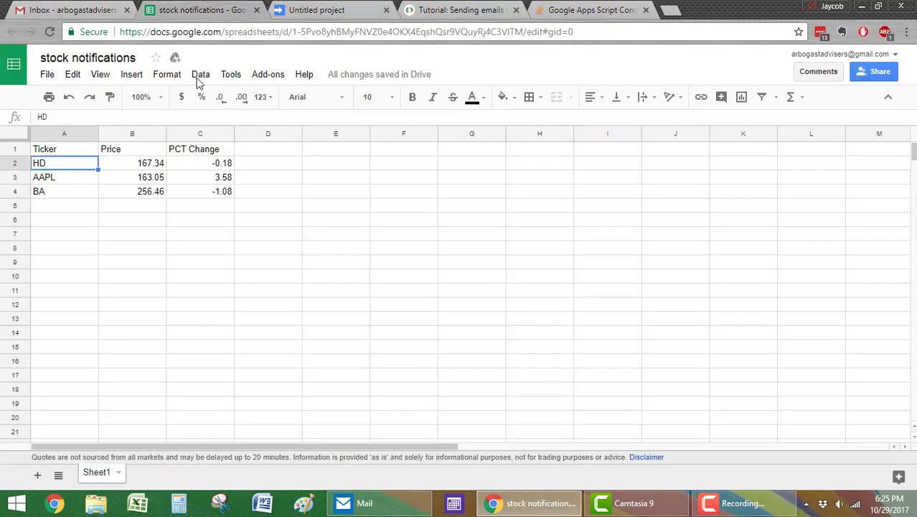
click(64, 191)
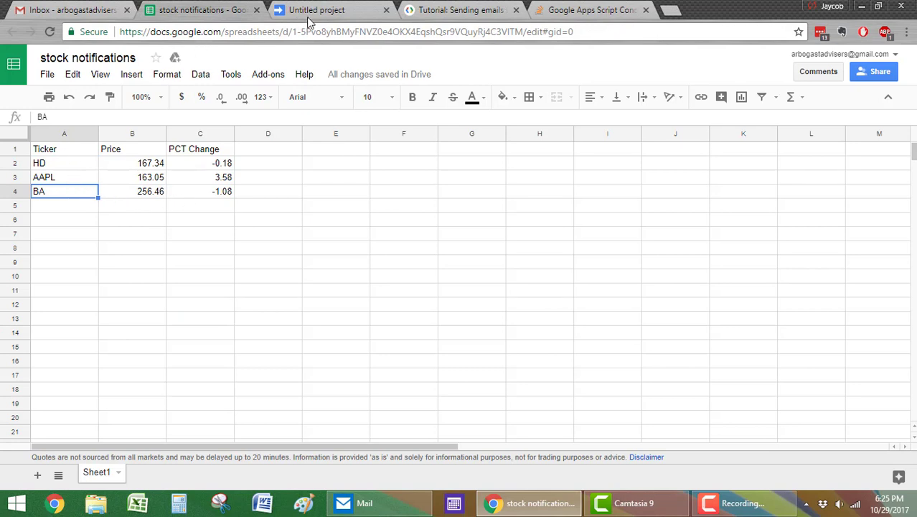
click(65, 162)
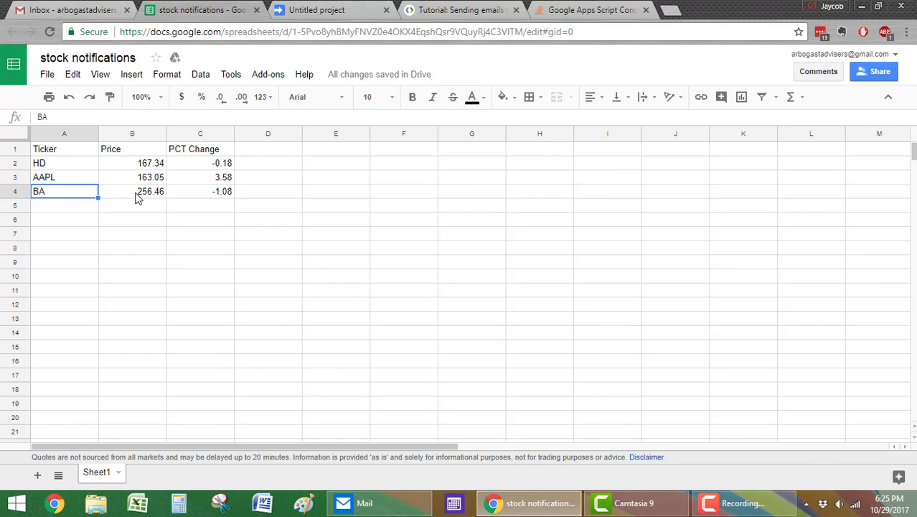
click(316, 9)
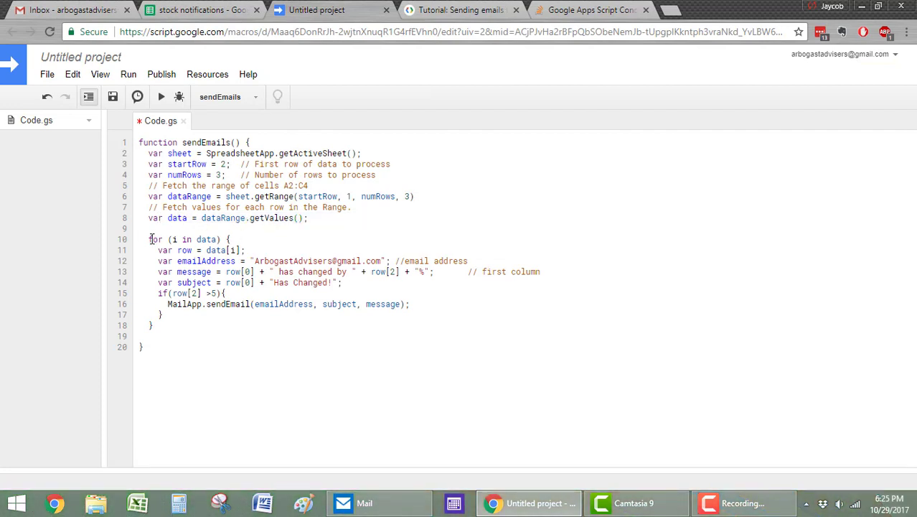
drag(149, 238, 161, 314)
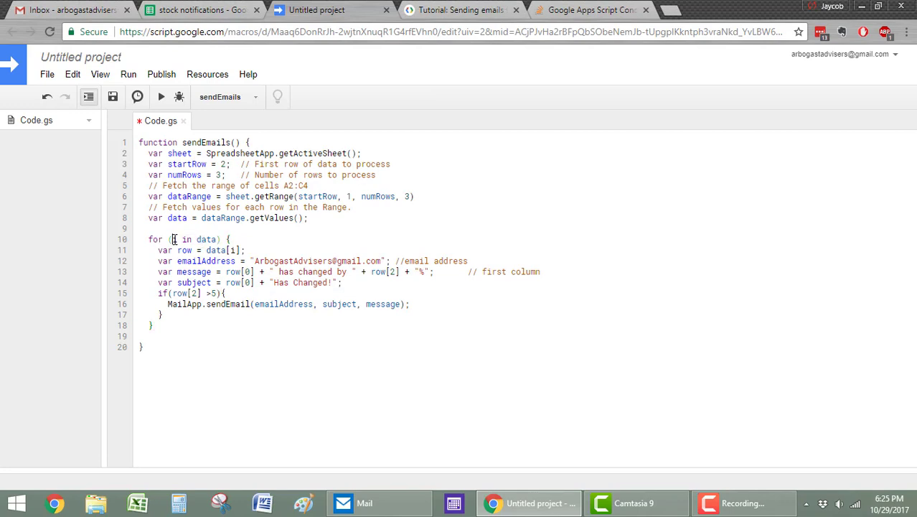
double_click(207, 239)
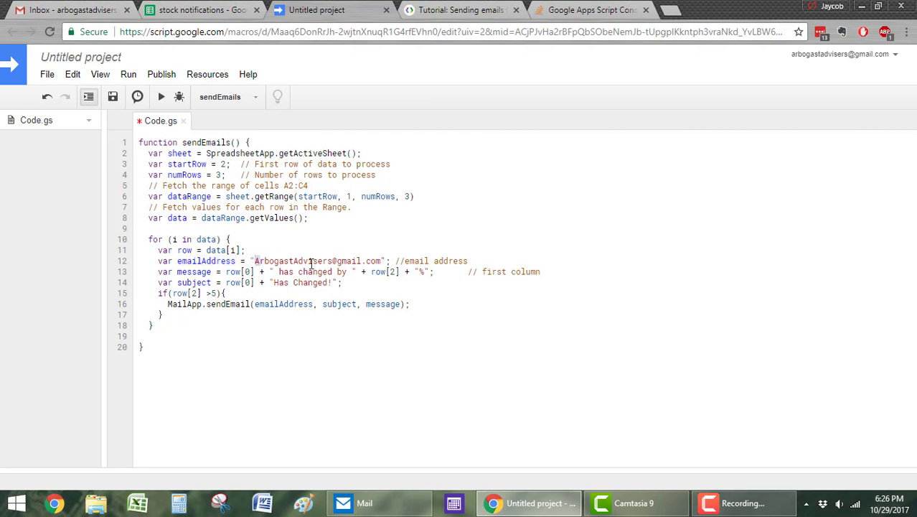
click(461, 10)
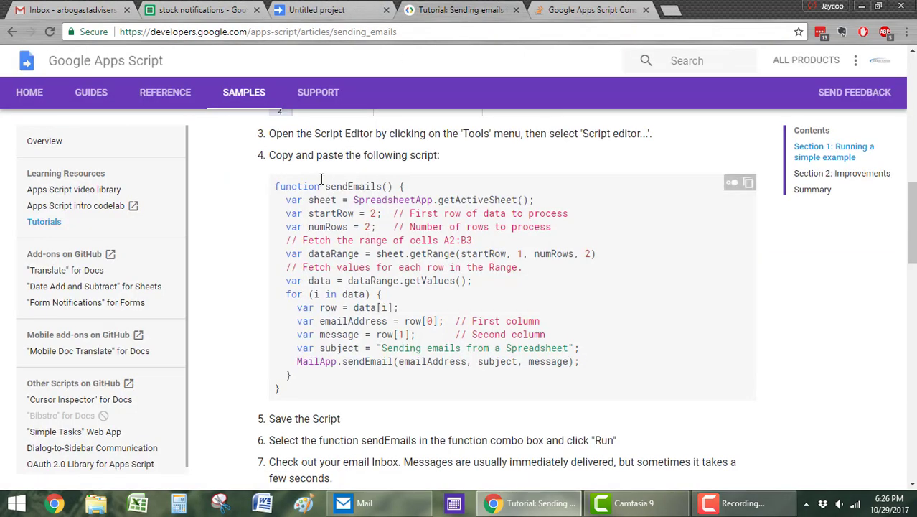
scroll(up, 3)
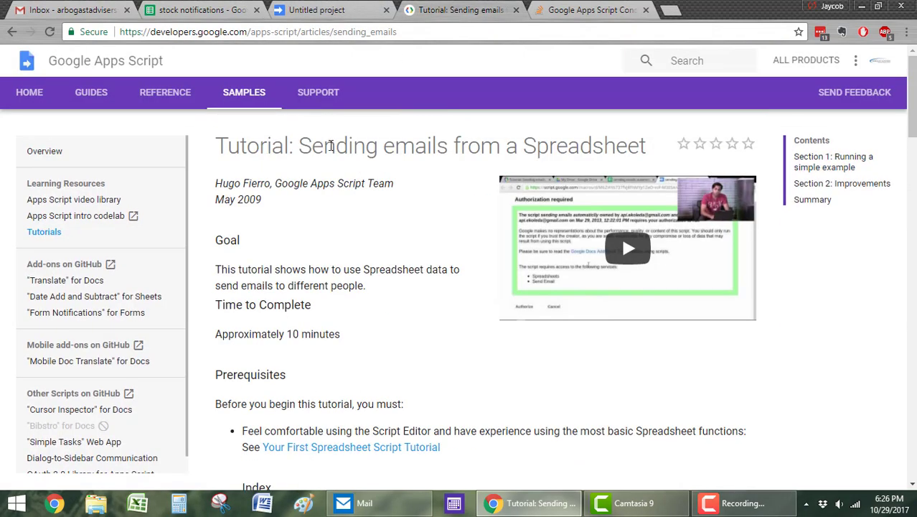
scroll(down, 3)
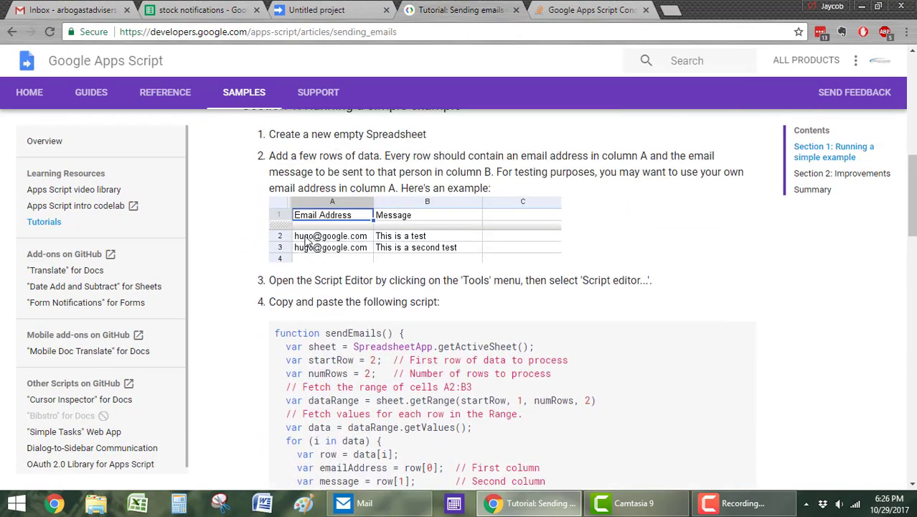
mouse_move(323, 292)
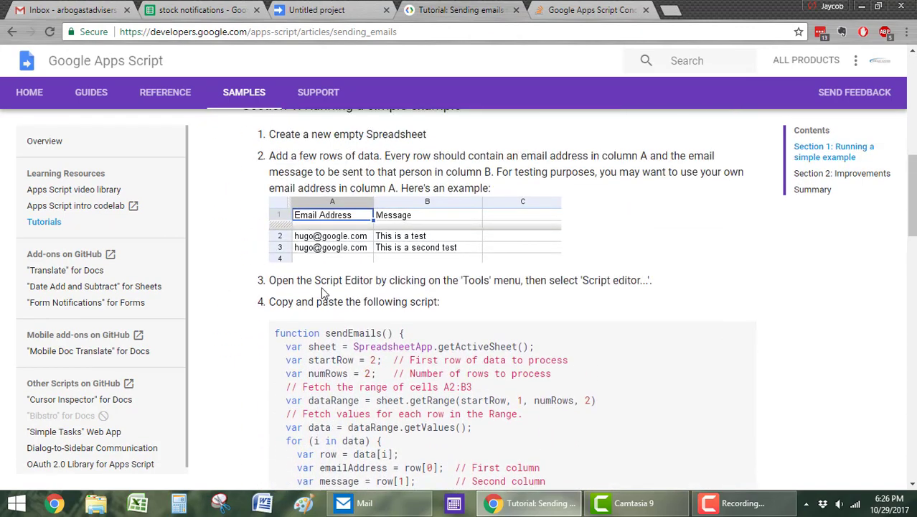
click(331, 9)
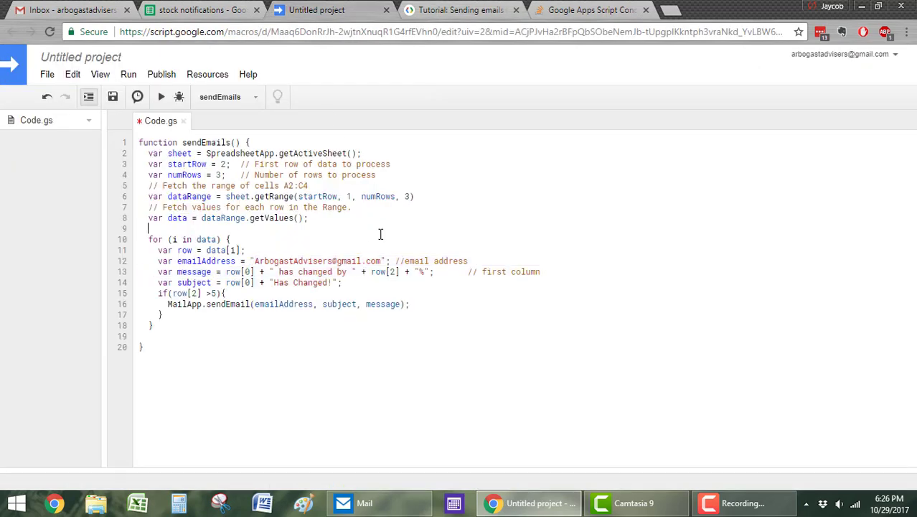
Step: Check the recipient address and that message starts with row[0], the ticker column
double_click(316, 262)
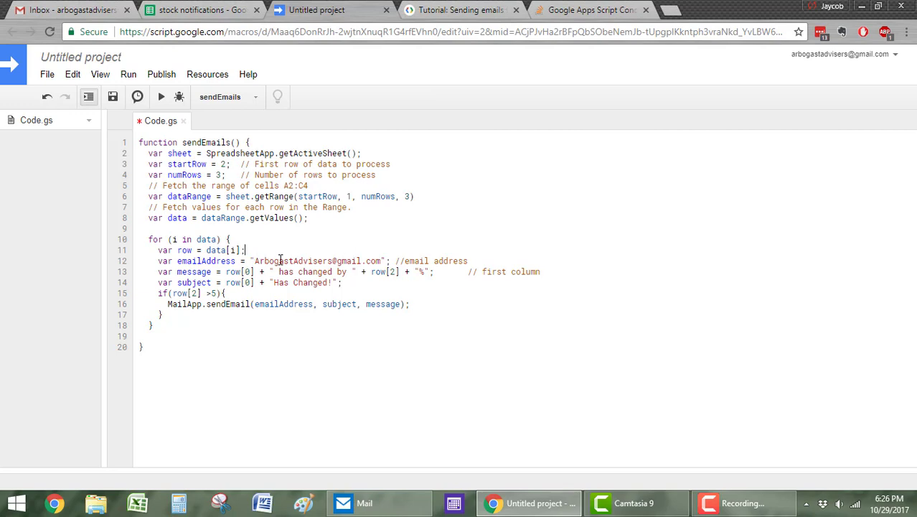
double_click(276, 261)
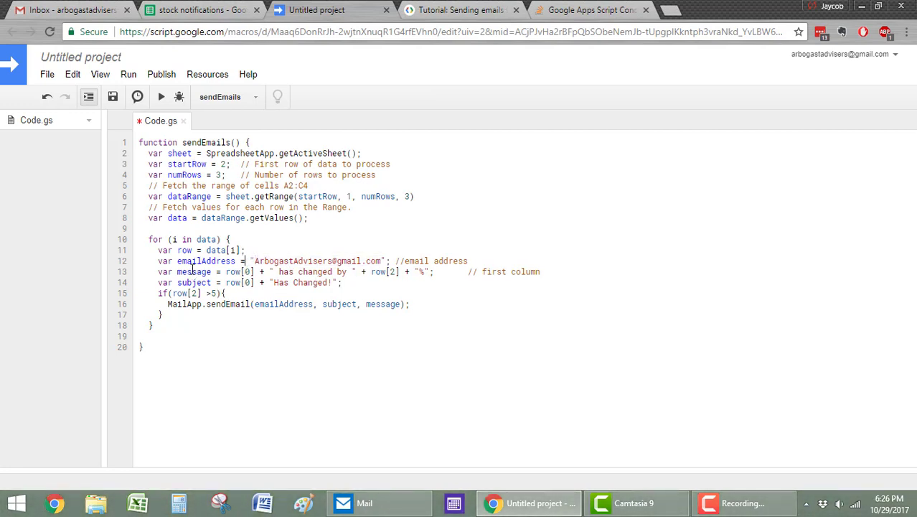
double_click(193, 271)
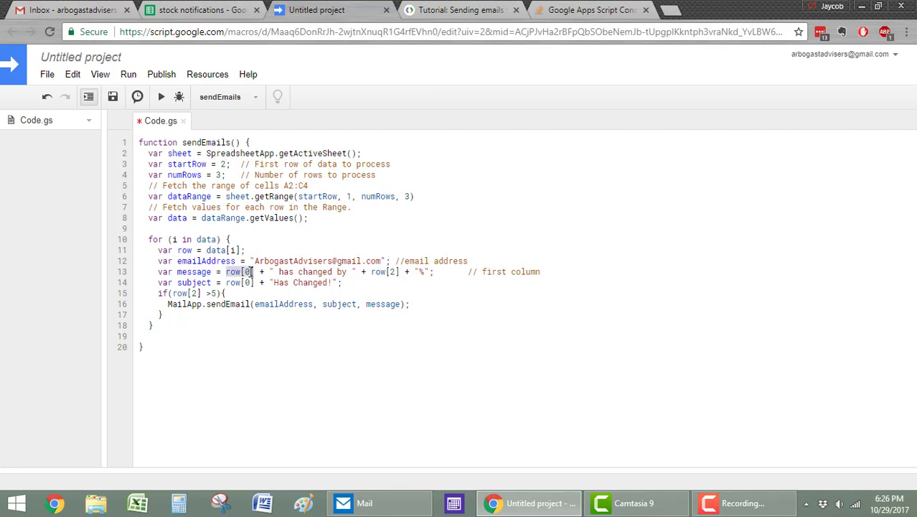
click(201, 10)
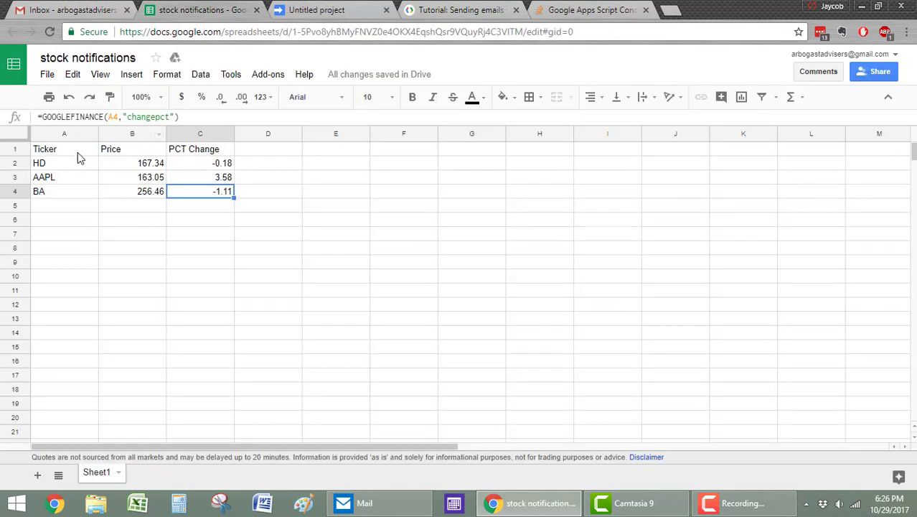
click(64, 163)
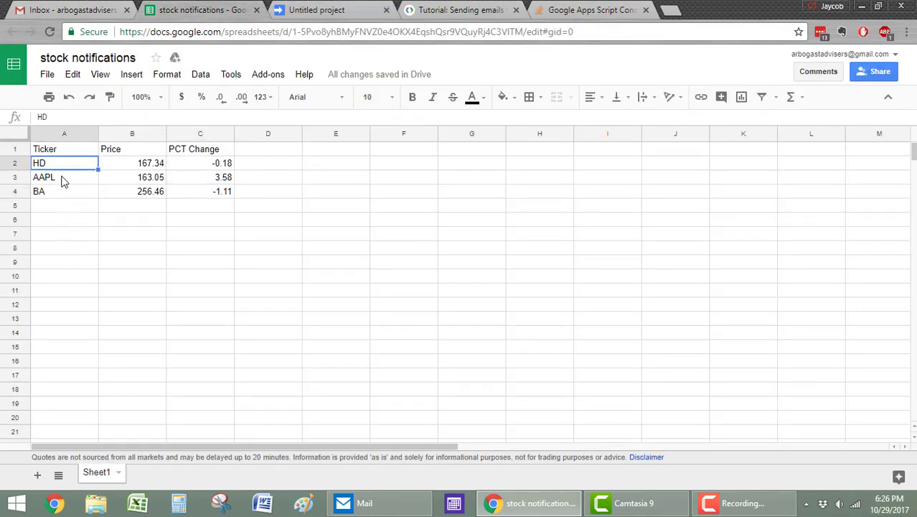
click(65, 191)
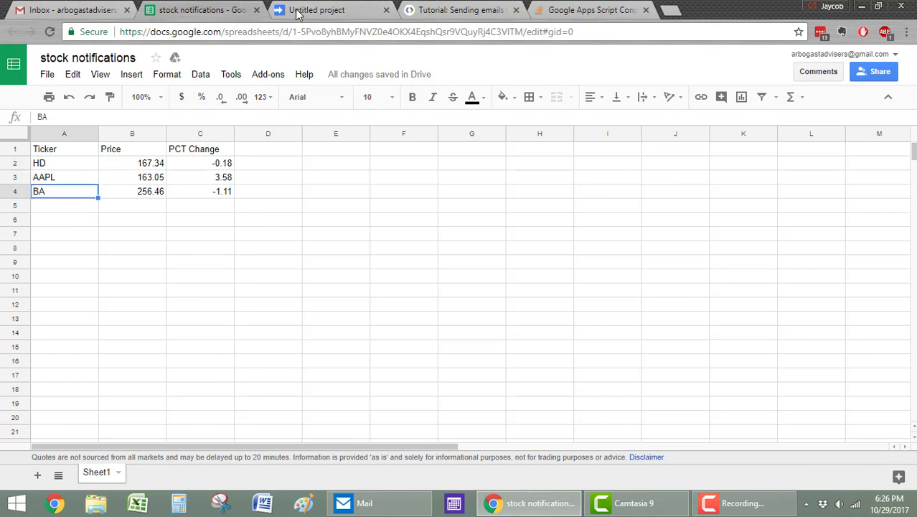
click(316, 9)
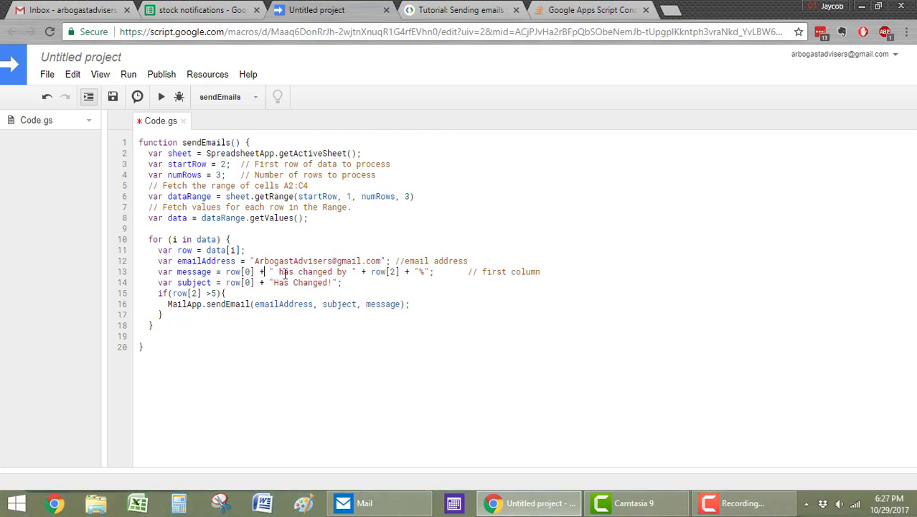
Step: Confirm message appends row[2] percent change with '%' and subject is row[0] + 'Has Changed!'
drag(272, 271, 357, 271)
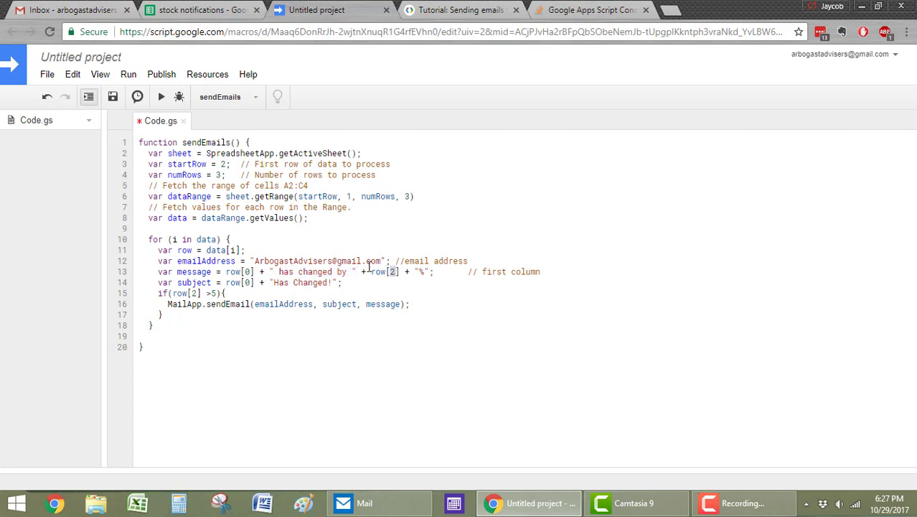
click(201, 10)
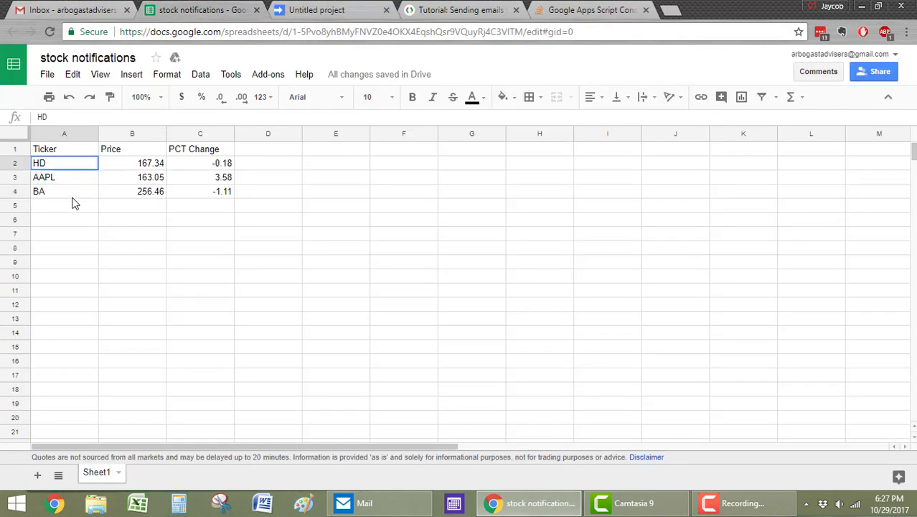
click(200, 190)
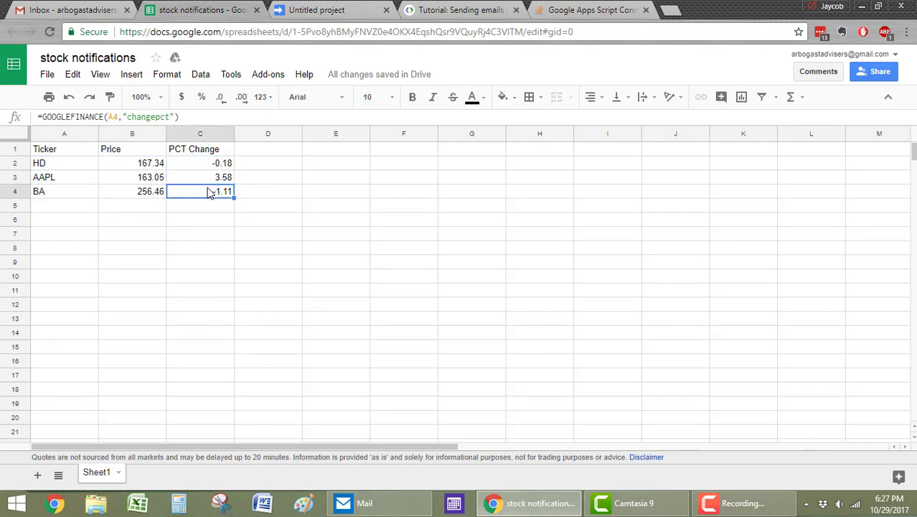
click(316, 9)
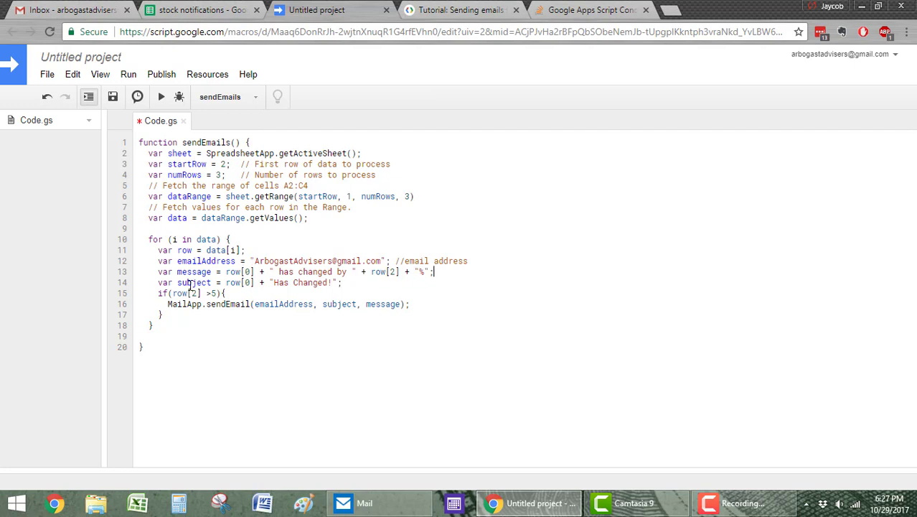
double_click(192, 281)
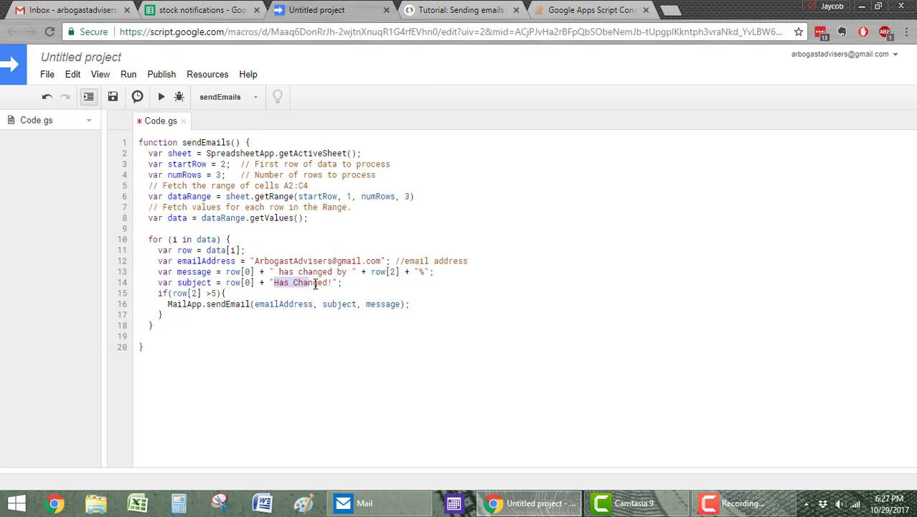
click(337, 281)
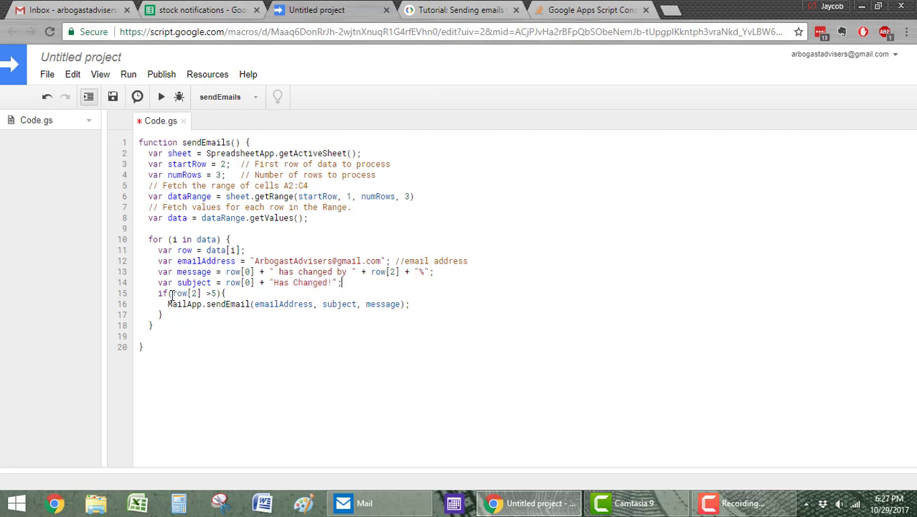
Step: Change the alert condition row[2] > 5 to row[2] > 3 so AAPL's 3.58 qualifies
double_click(179, 293)
text(3)
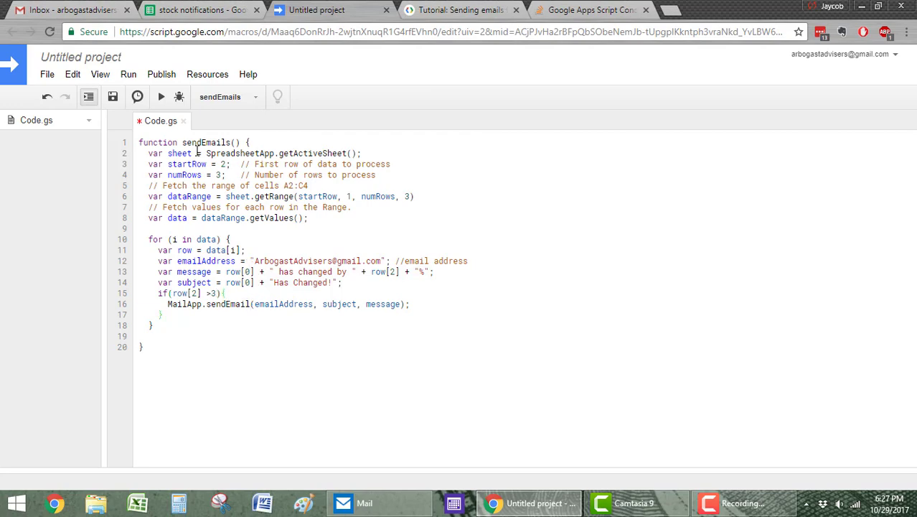
click(201, 8)
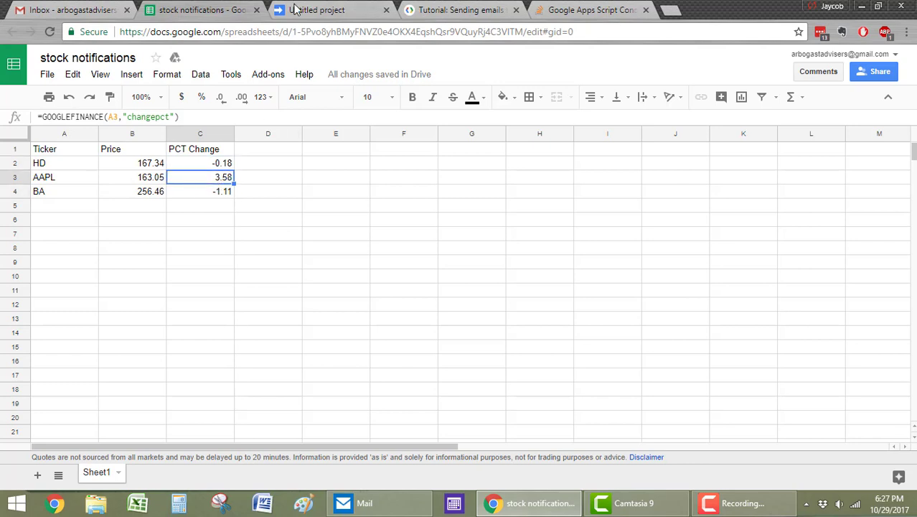
click(330, 8)
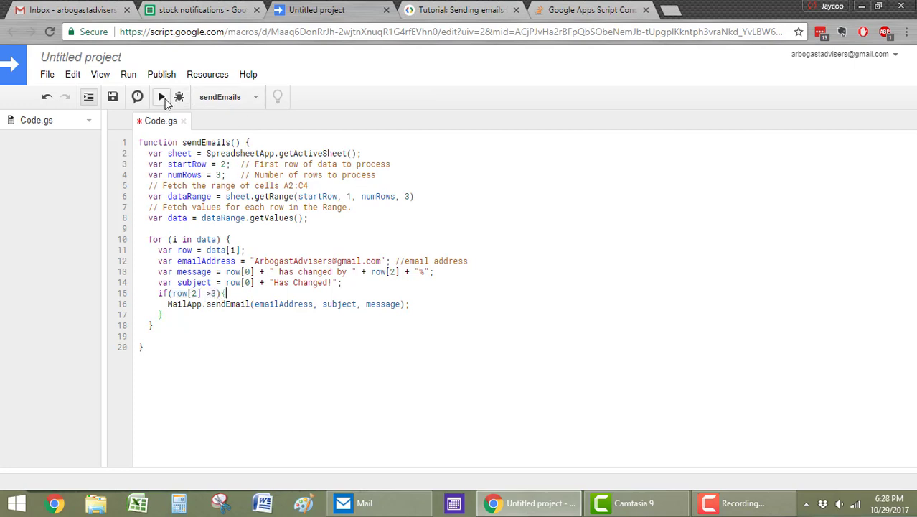
Step: Save and run the sendEmails function from the Apps Script toolbar
click(161, 96)
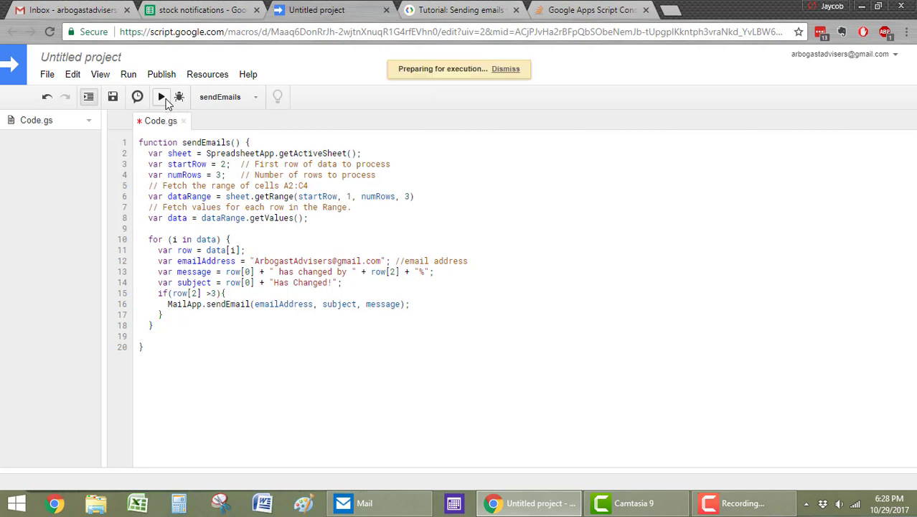
click(160, 96)
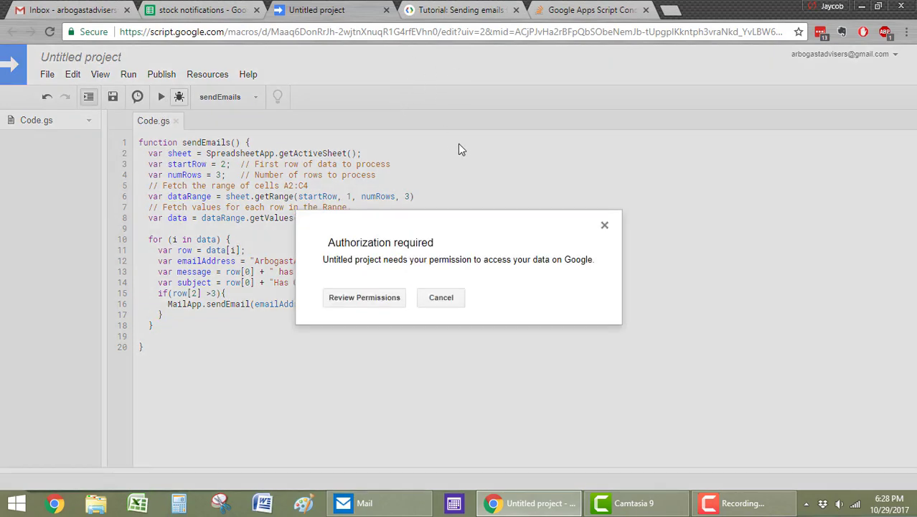
double_click(329, 258)
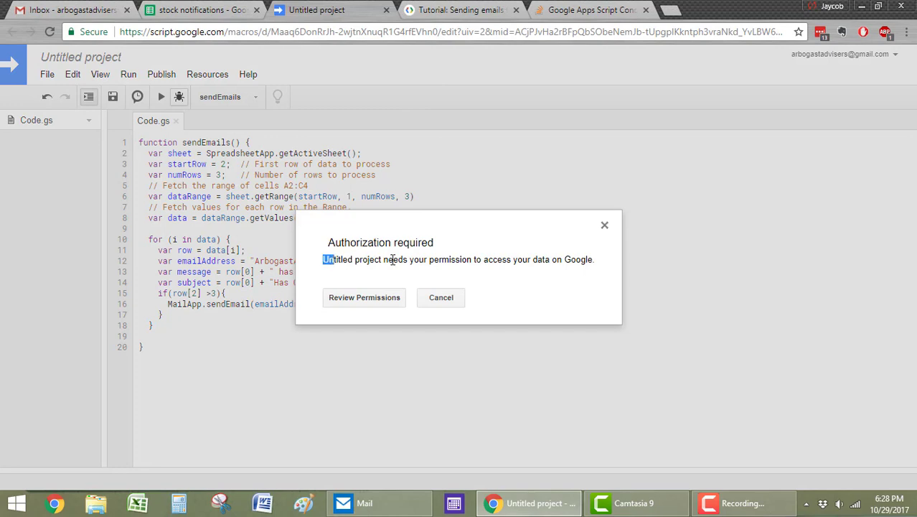
drag(326, 258, 422, 258)
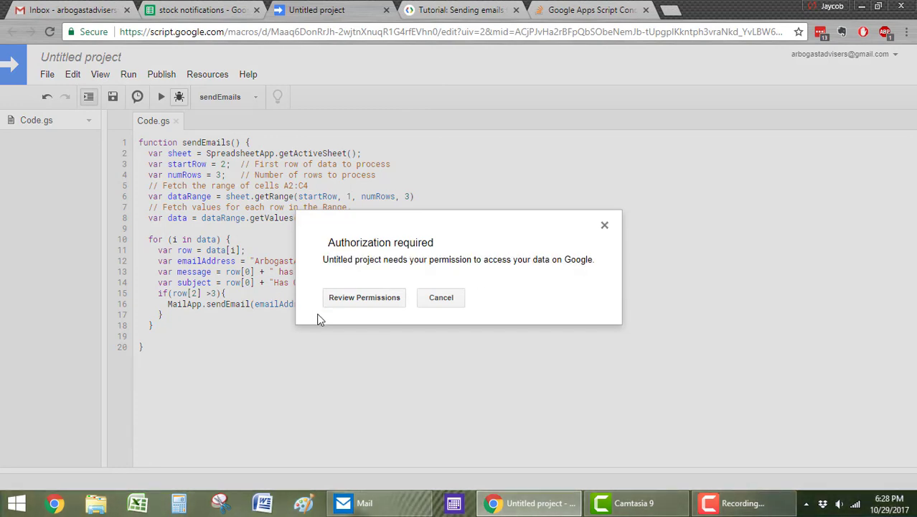
Step: Review Permissions with the Google account, view the unverified-app help, then close the sign-in window
click(364, 297)
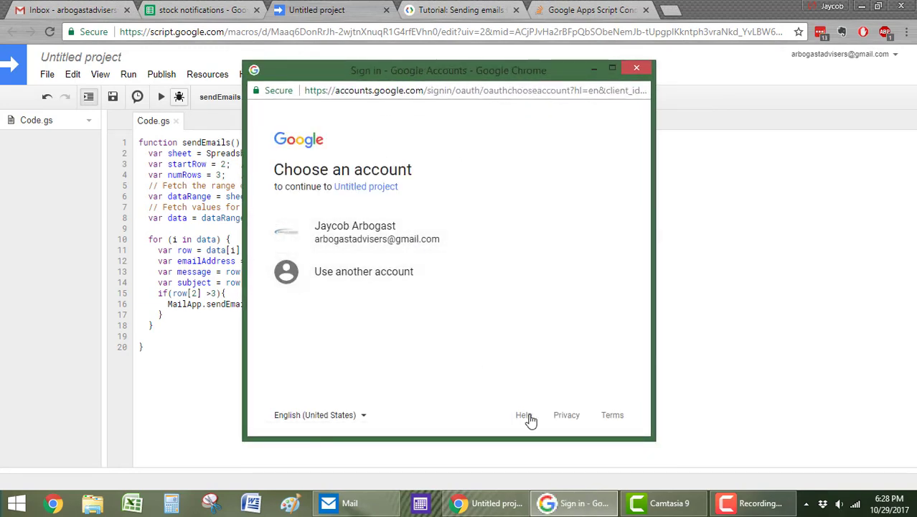
click(354, 232)
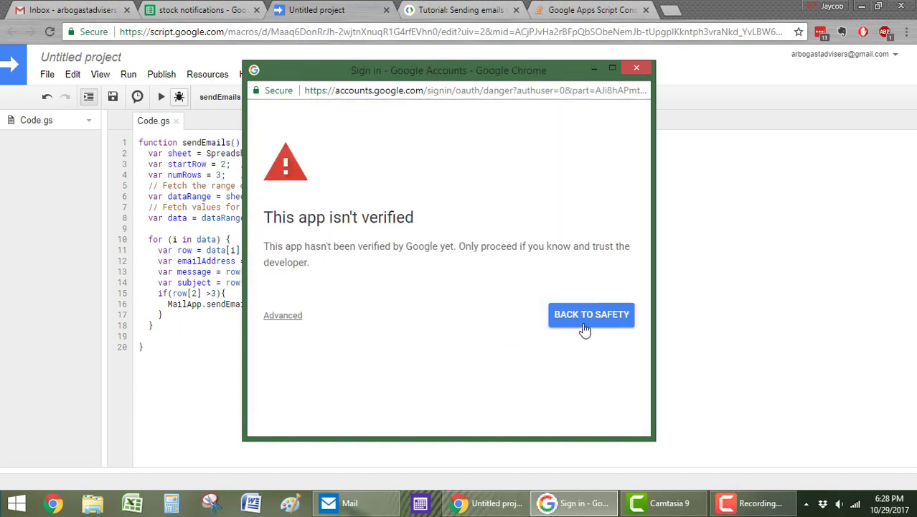
mouse_move(382, 288)
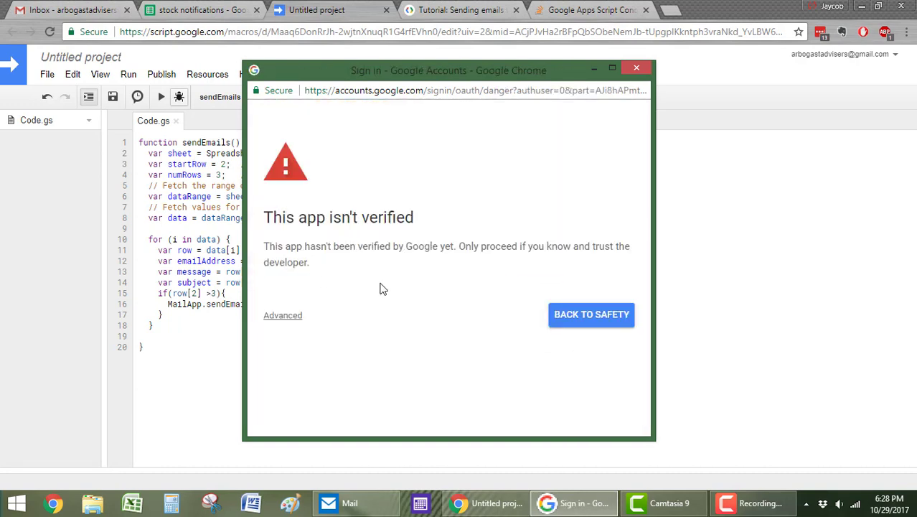
click(591, 315)
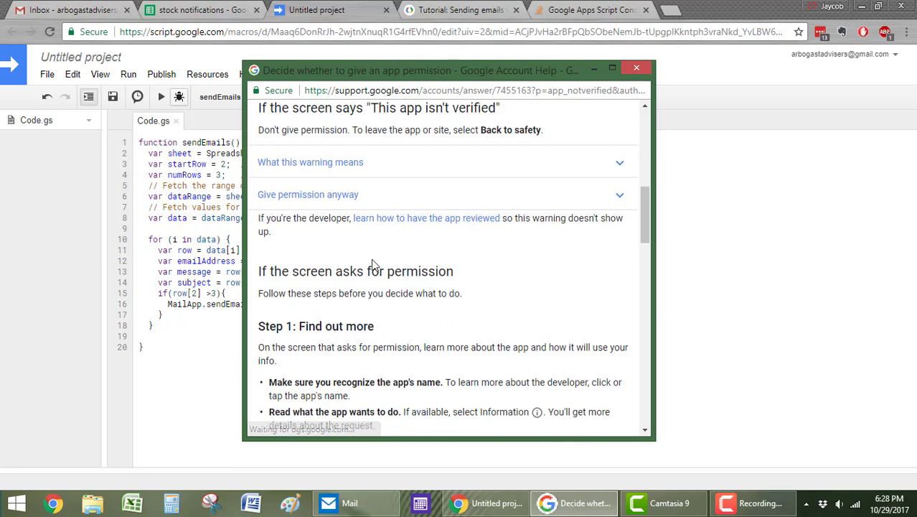
click(636, 68)
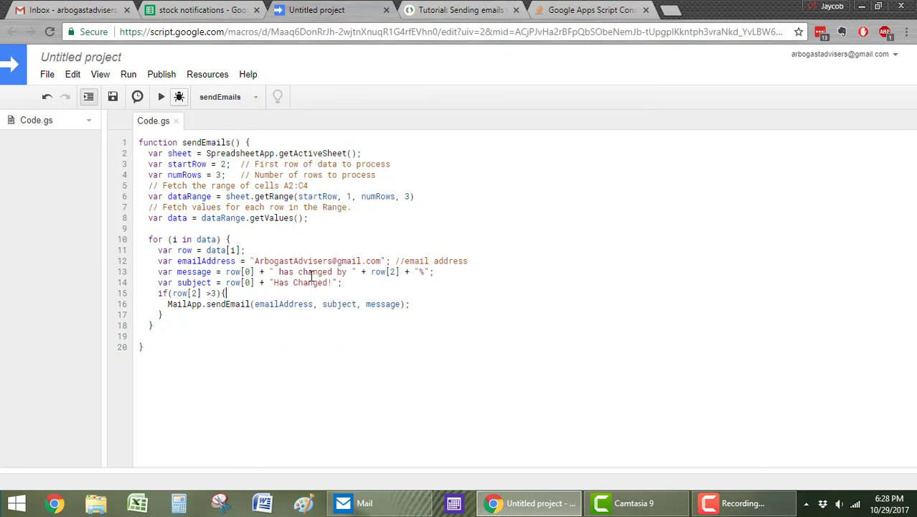
Step: Run again and authorize via Advanced > Go to Untitled project (unsafe), typing Continue, then Allow
click(160, 98)
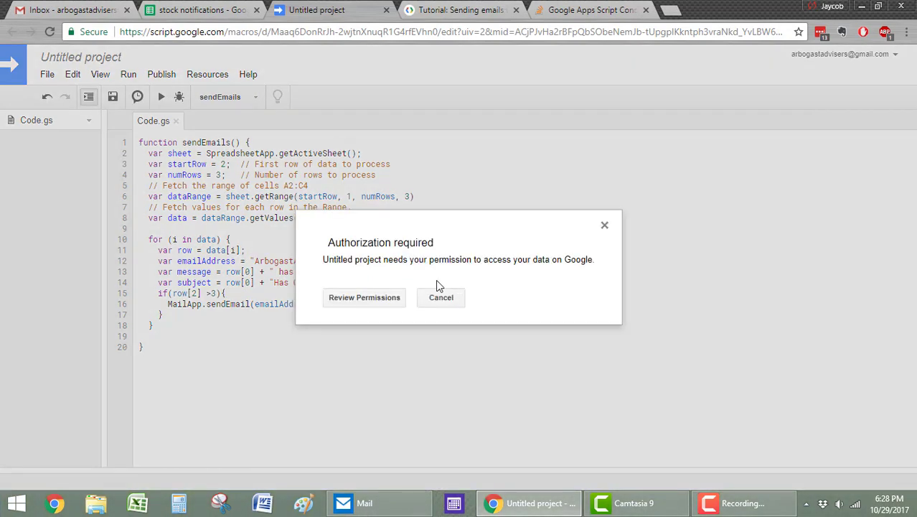
click(364, 297)
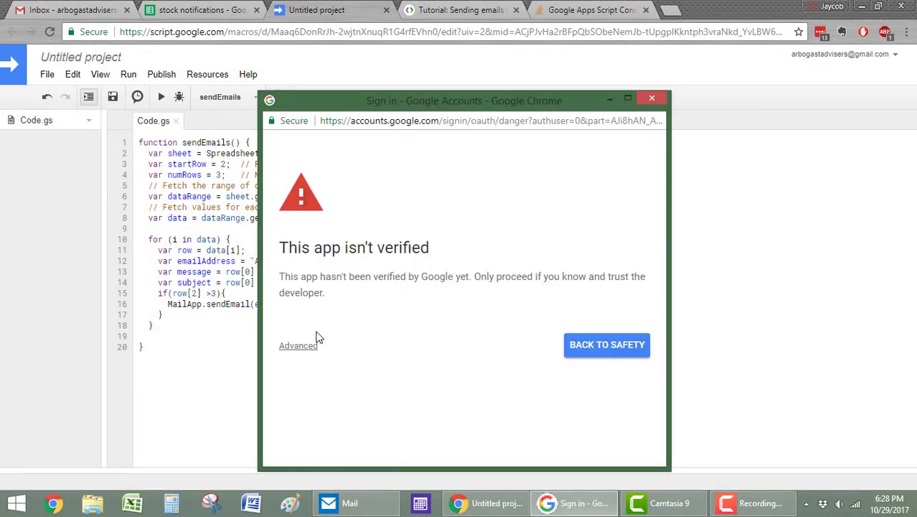
click(299, 344)
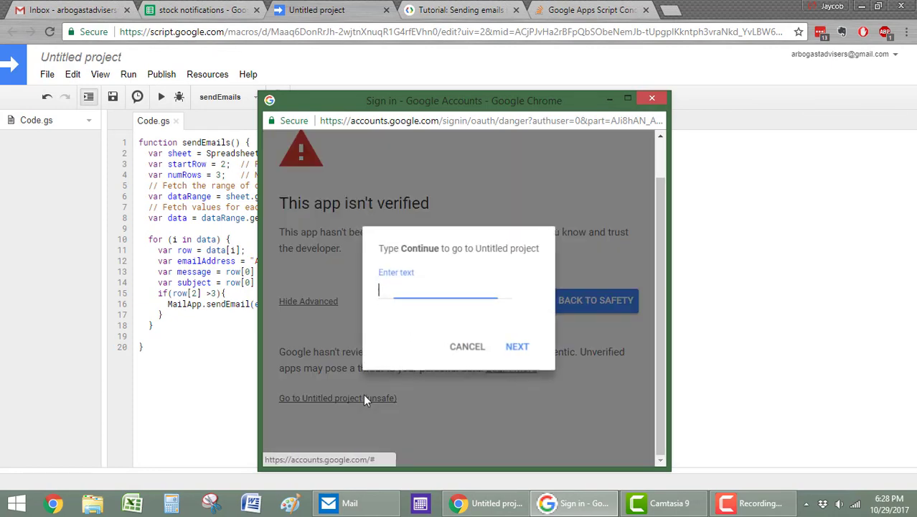
click(445, 289)
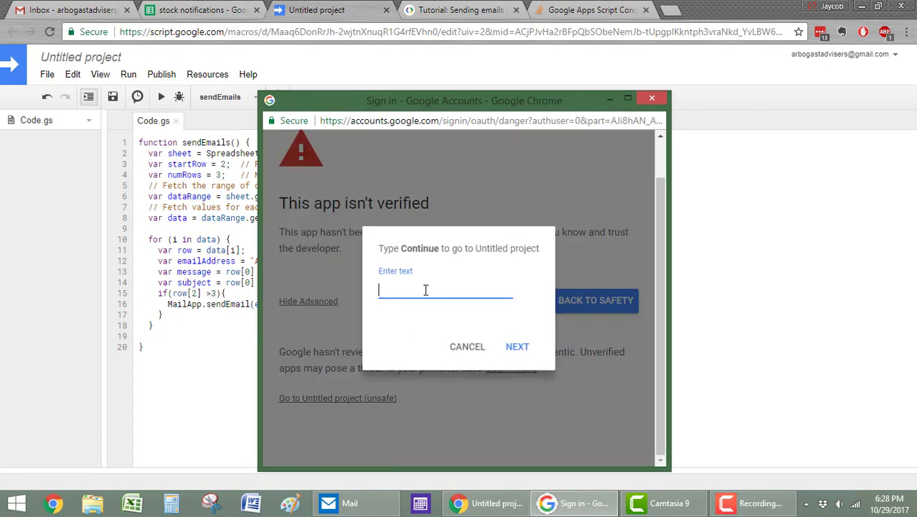
text(Continue)
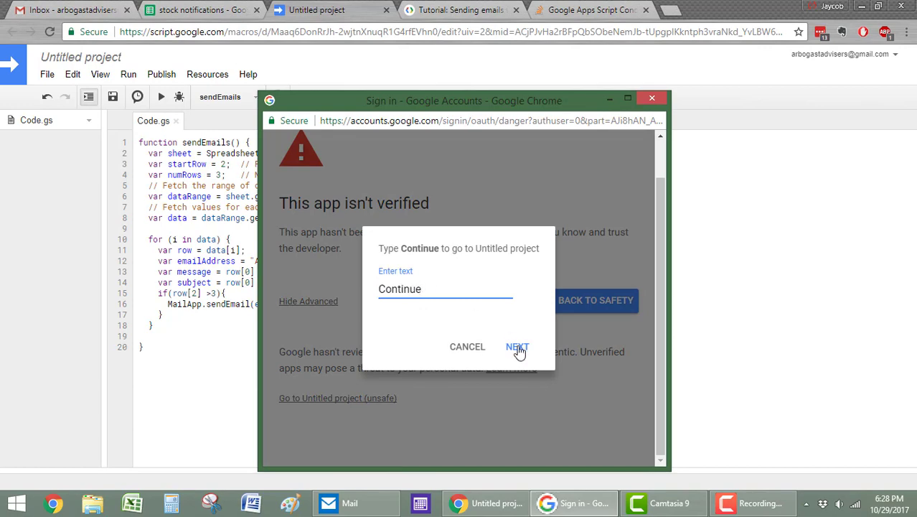
click(517, 346)
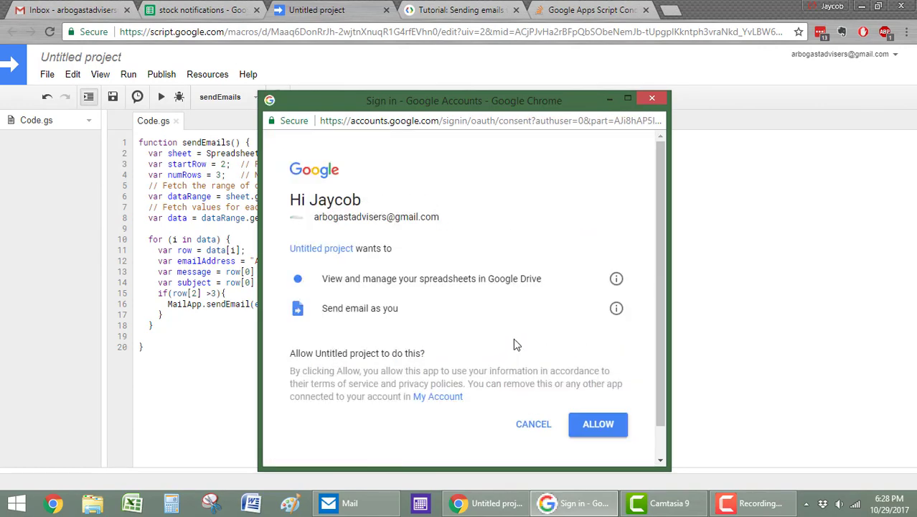
click(597, 424)
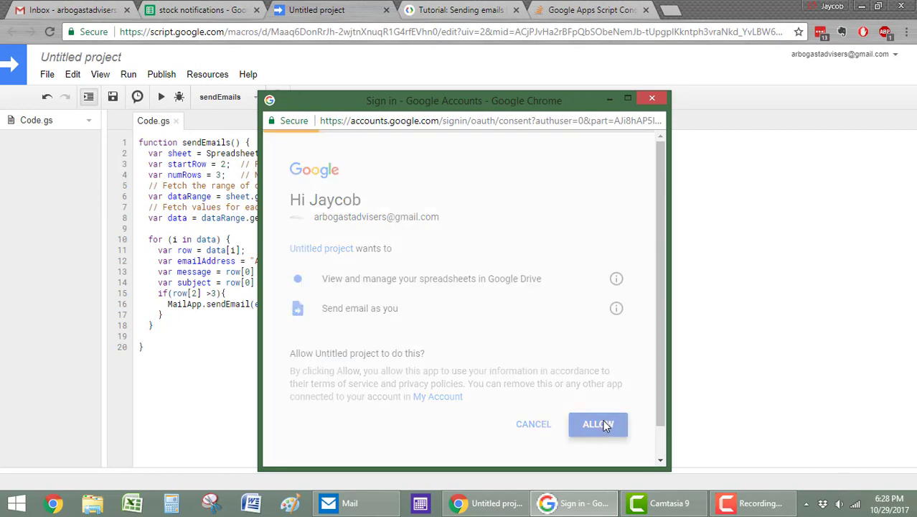
click(597, 423)
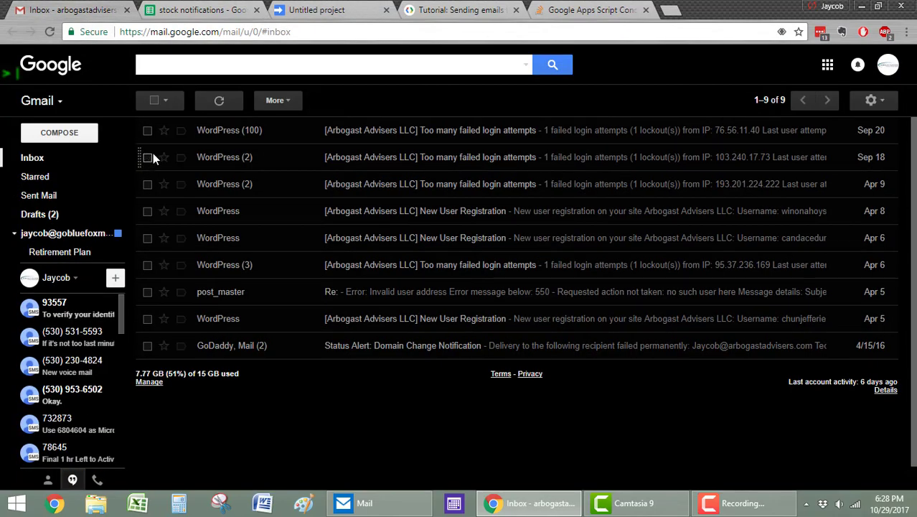
mouse_move(39, 195)
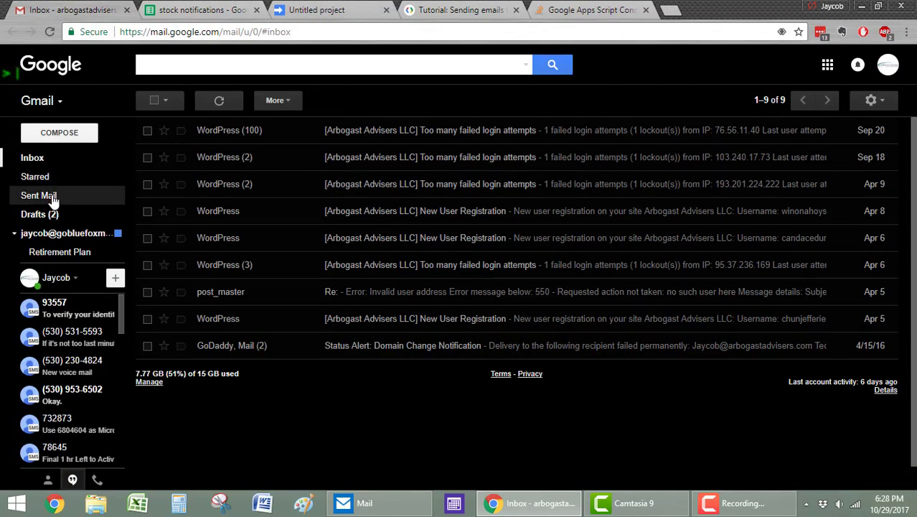
Step: Verify the sent 'AAPLHas Changed!' email reading 3.58% matches the sheet's AAPL change
click(38, 195)
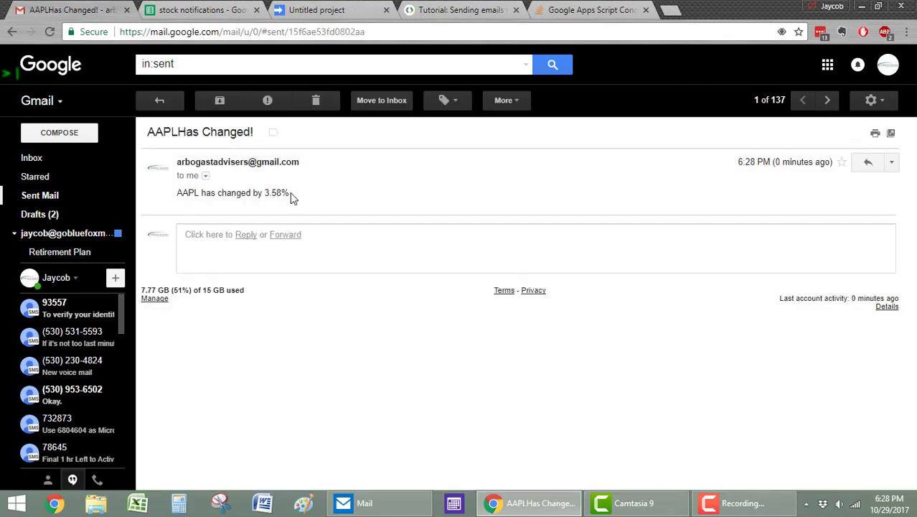
click(201, 8)
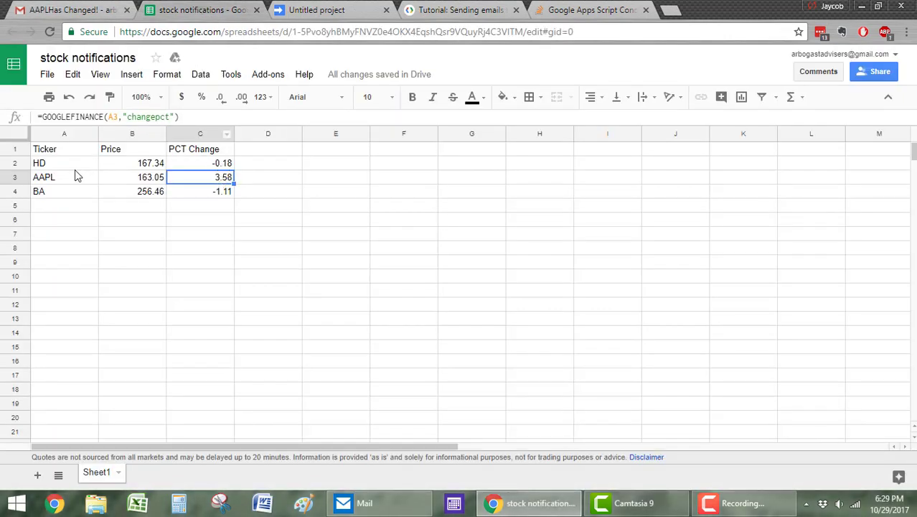
click(72, 9)
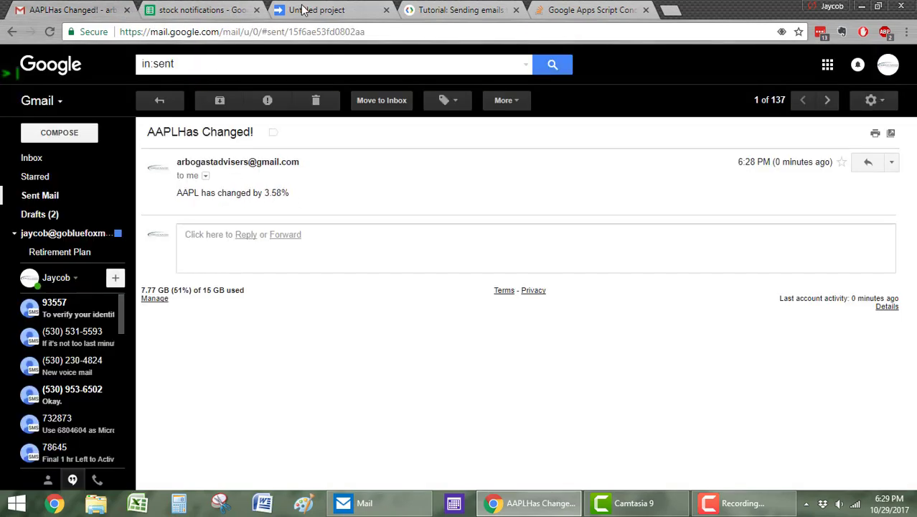
click(315, 9)
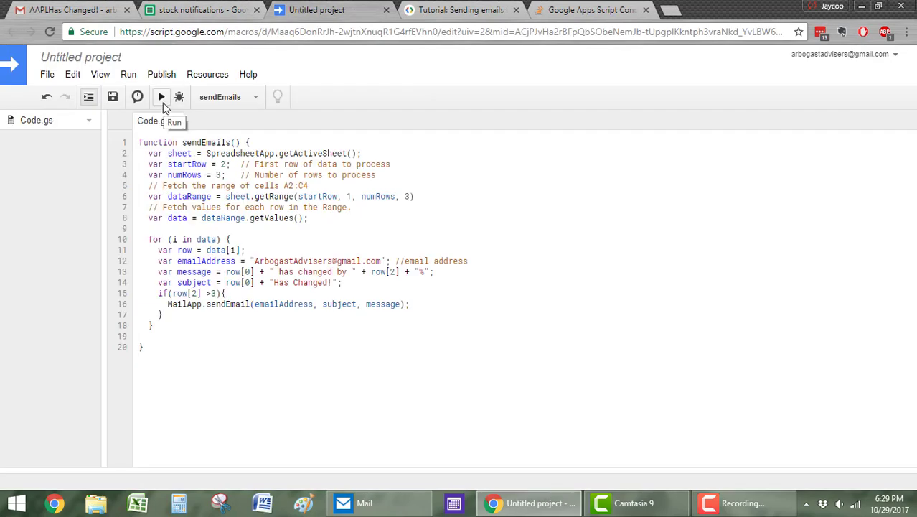
click(201, 10)
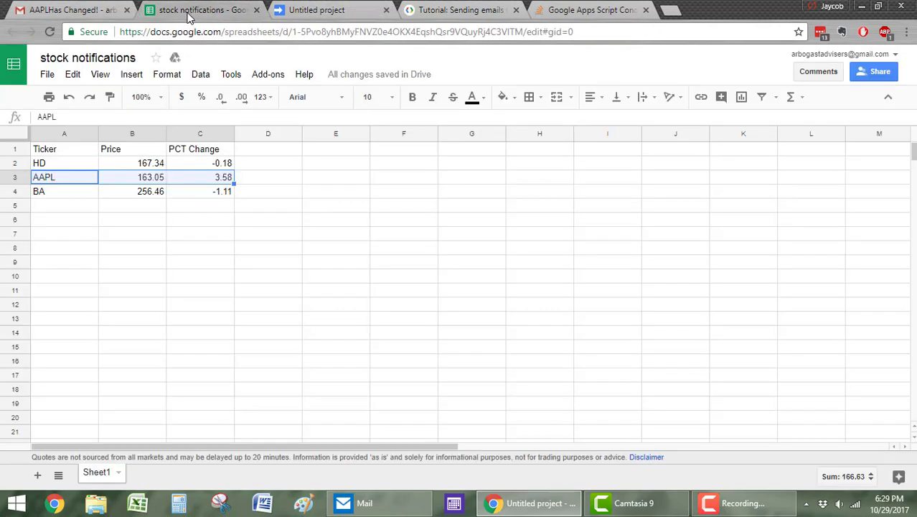
click(316, 9)
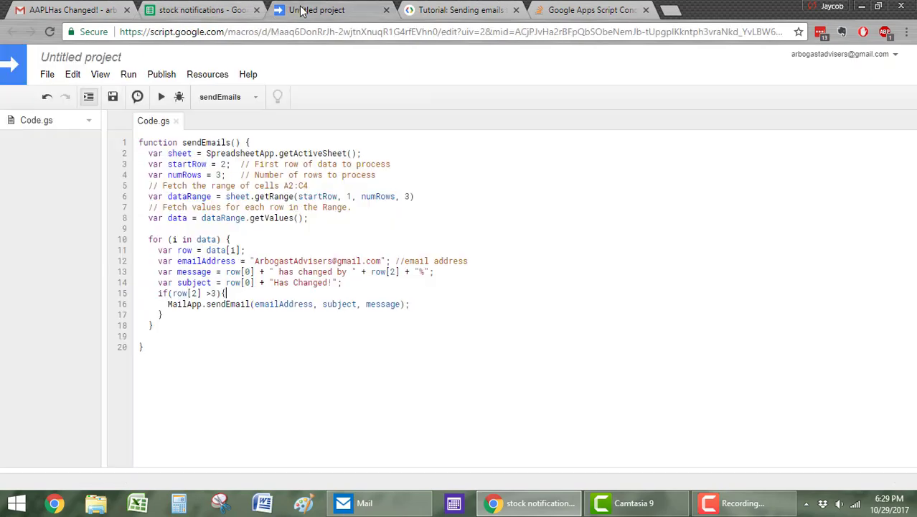
mouse_move(138, 98)
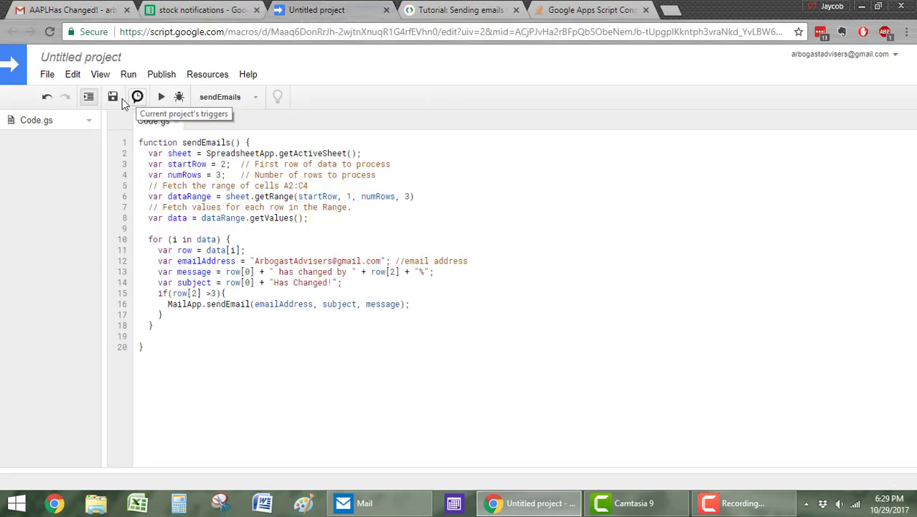
Step: Create a time-driven day-timer trigger running sendEmails between 2pm and 3pm and save it
click(138, 97)
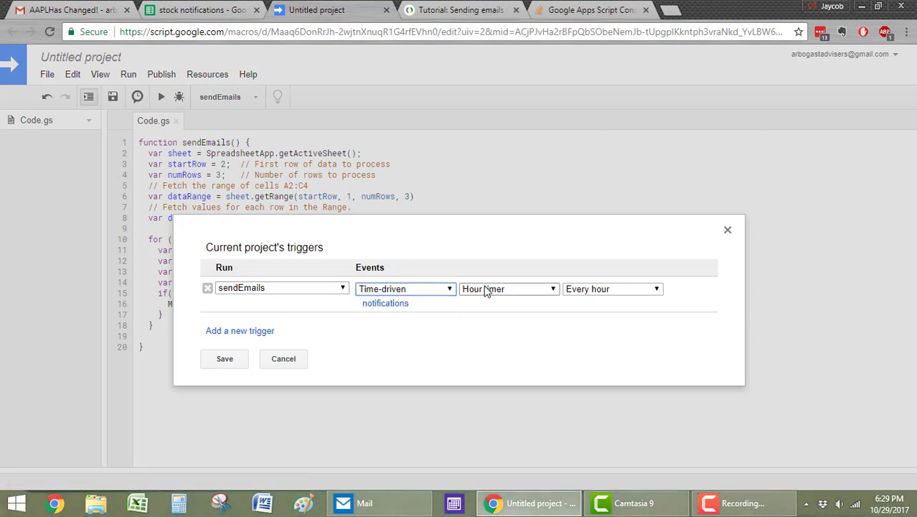
click(508, 289)
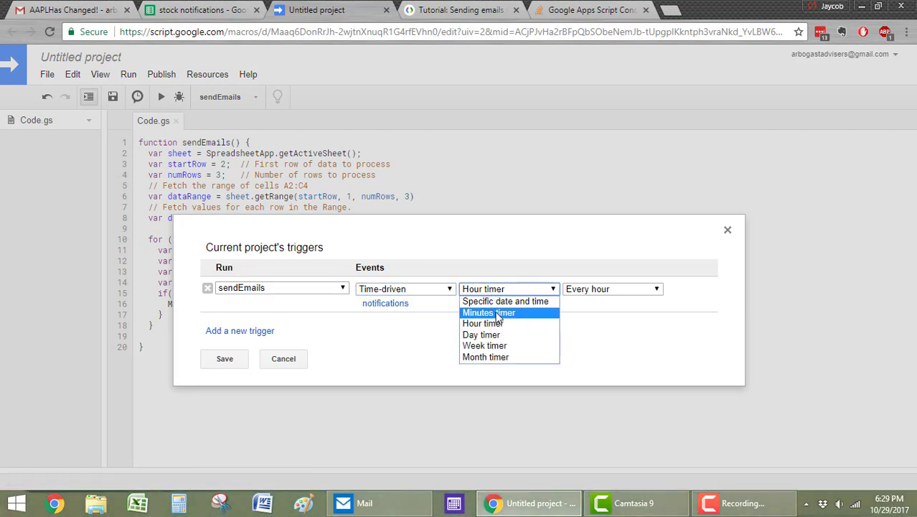
click(483, 323)
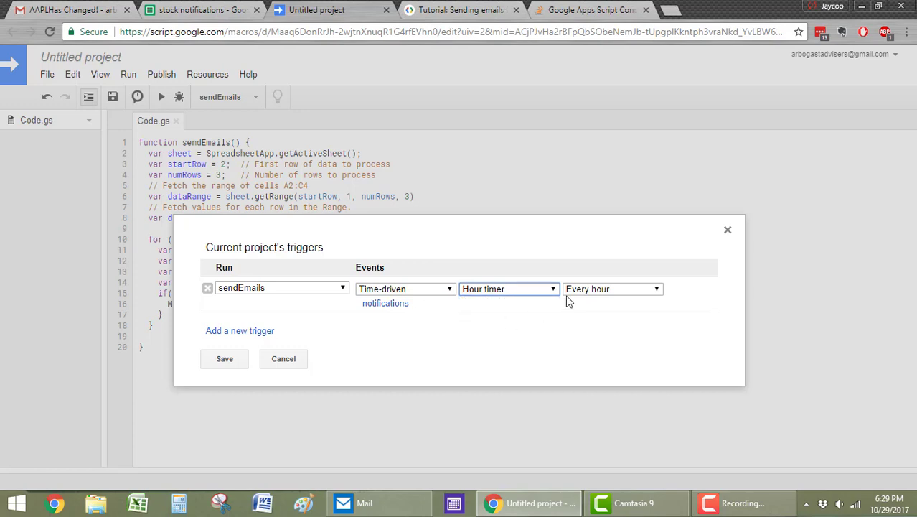
click(612, 289)
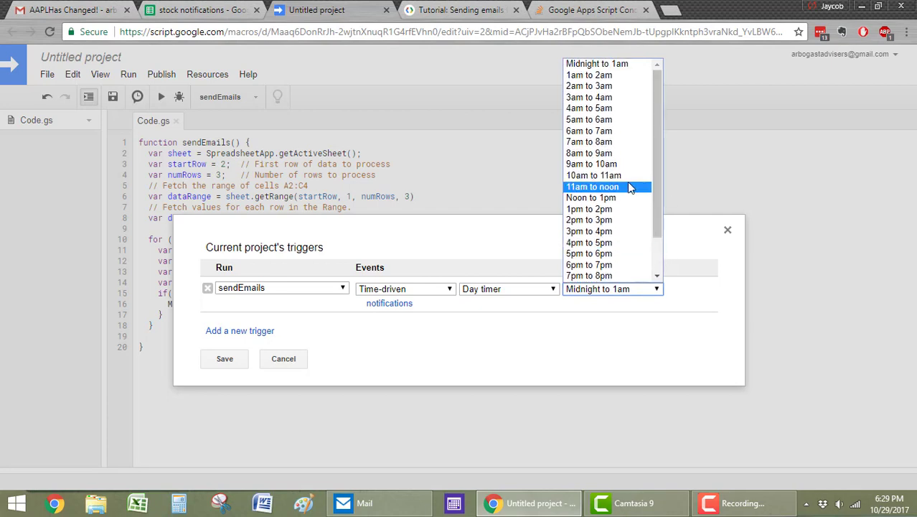
mouse_move(605, 175)
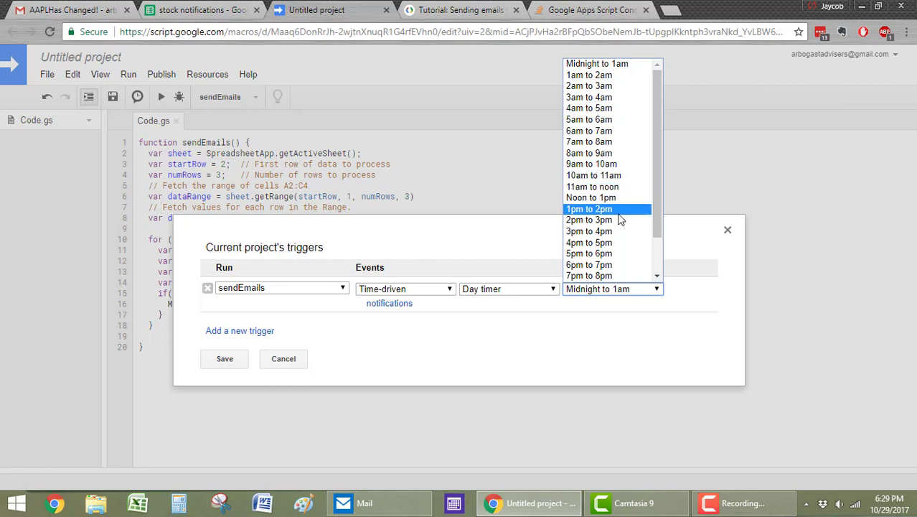
click(589, 220)
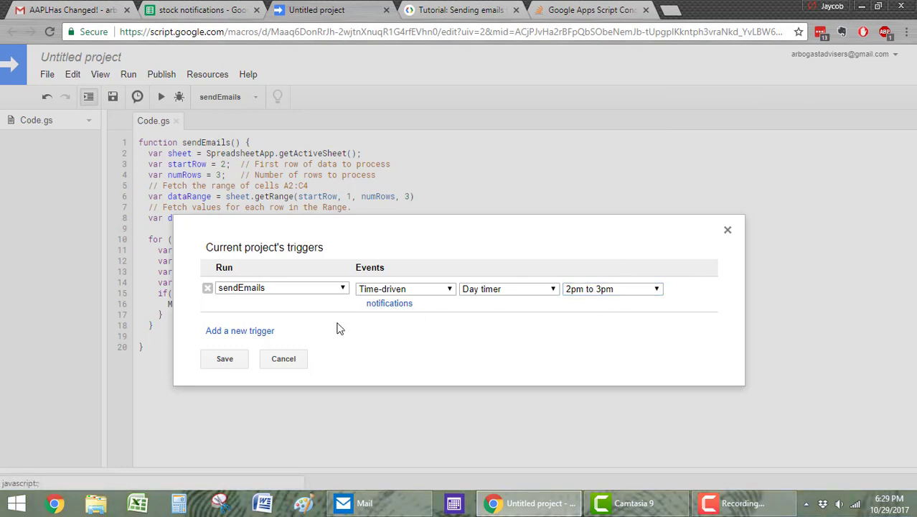
click(283, 359)
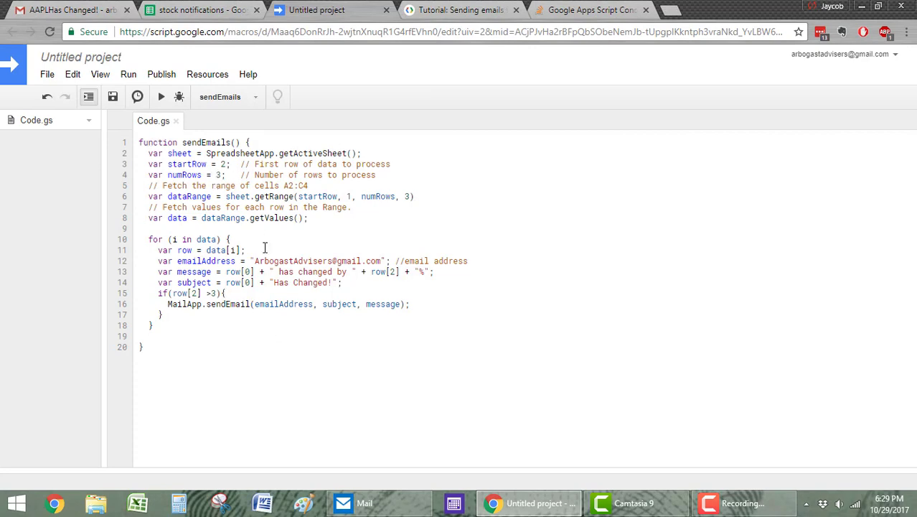
Step: Return to the stock notifications sheet and select the three percent-change values
click(200, 9)
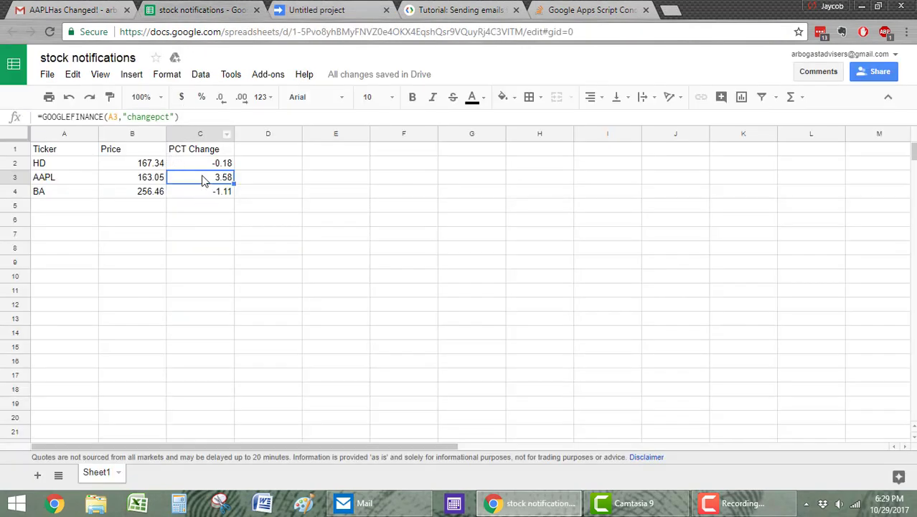
drag(199, 164, 199, 191)
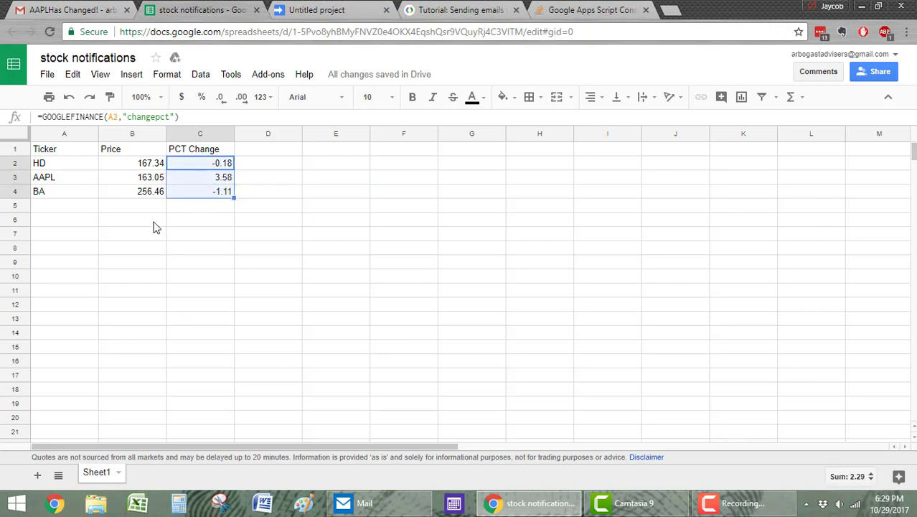
Step: Add JNJ and LOW as new tickers below the existing three, then go back to the script project
click(132, 219)
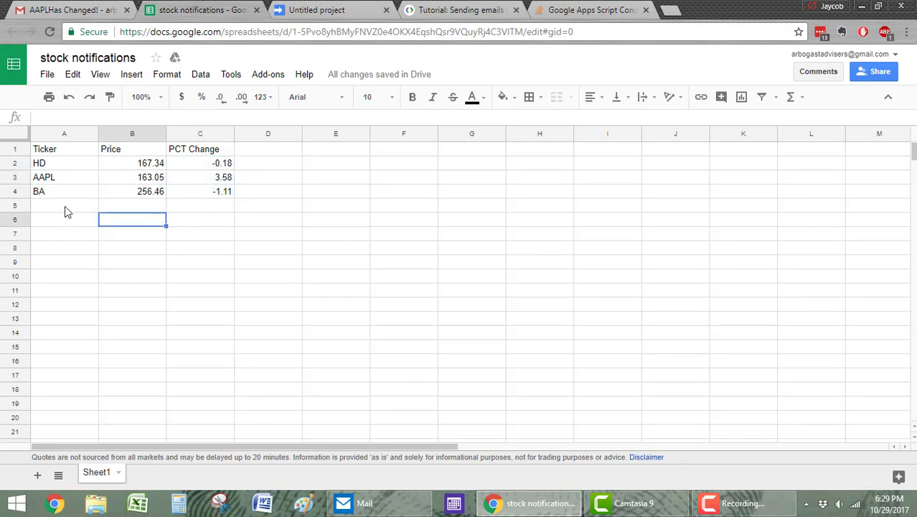
text(JNJ)
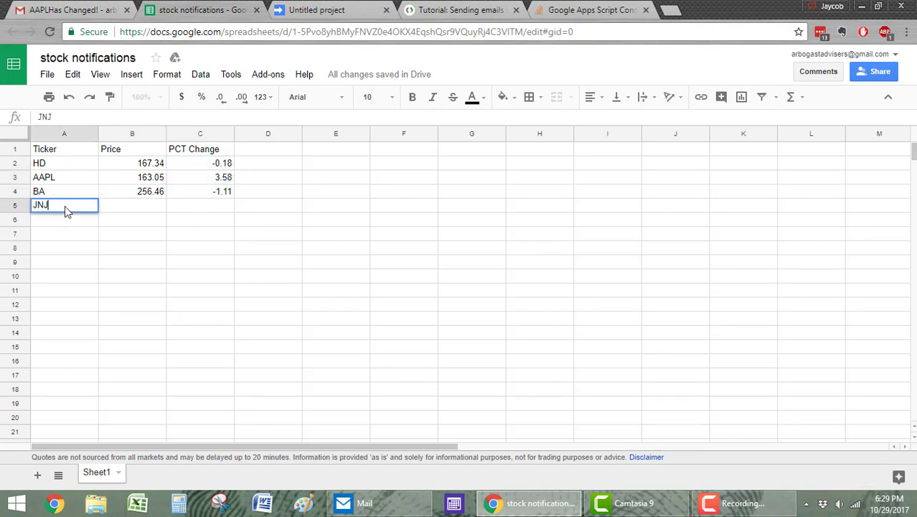
text(LOW)
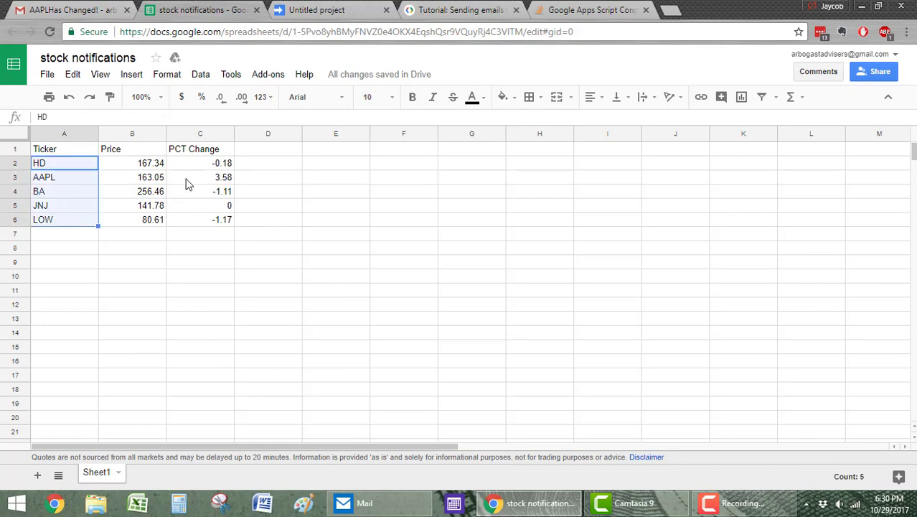
click(315, 9)
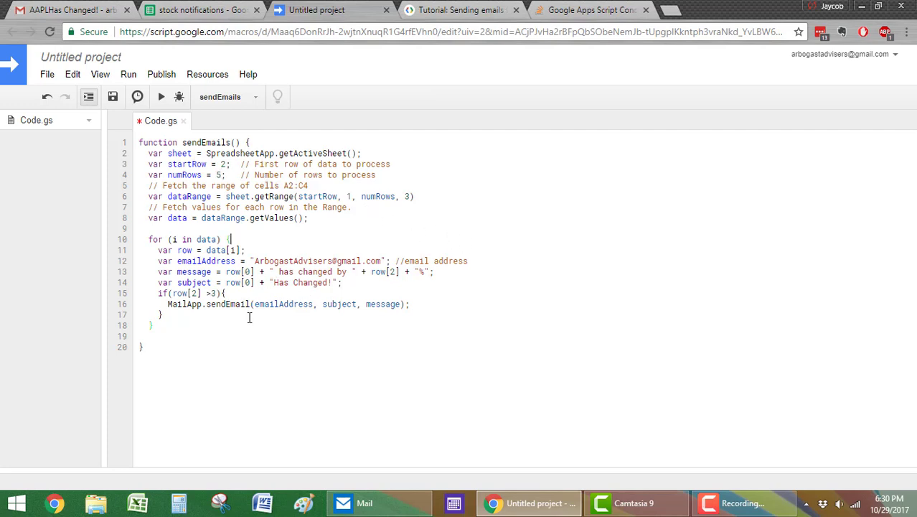
Step: Run the sendEmails function for five rows and switch over to Gmail
click(161, 97)
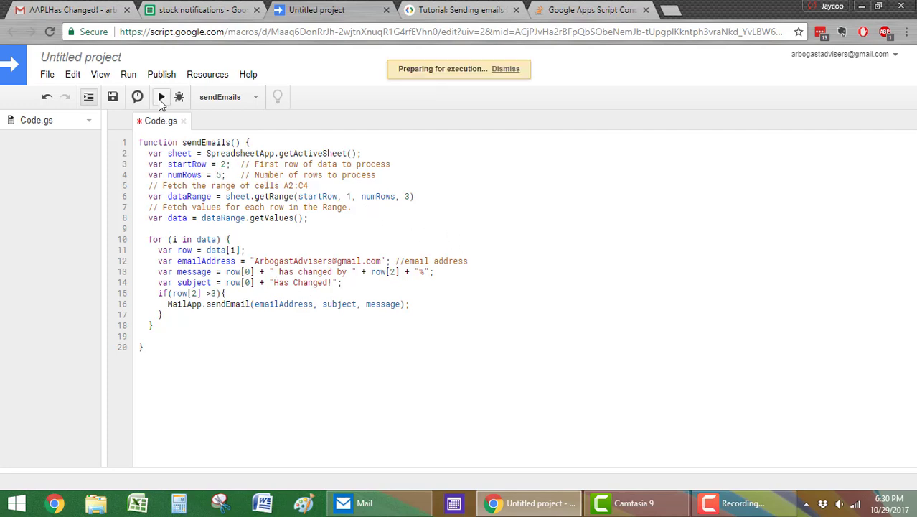
click(160, 97)
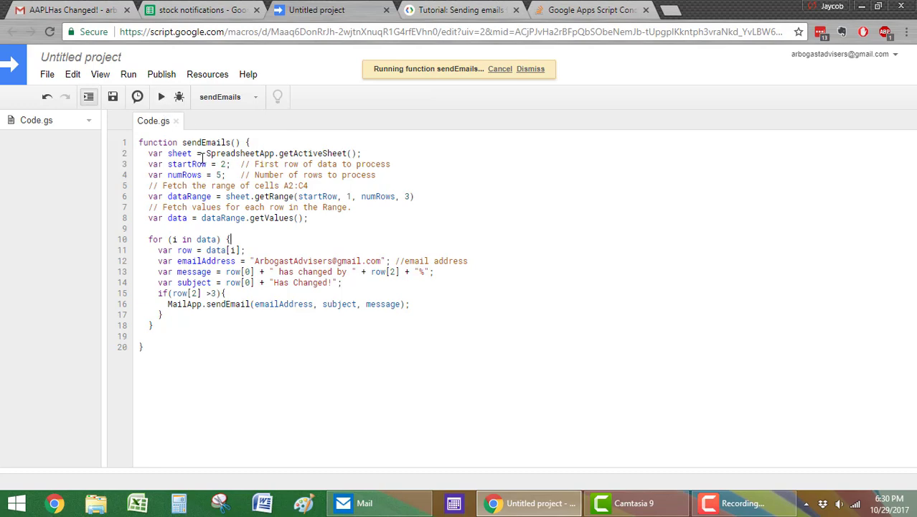
click(69, 10)
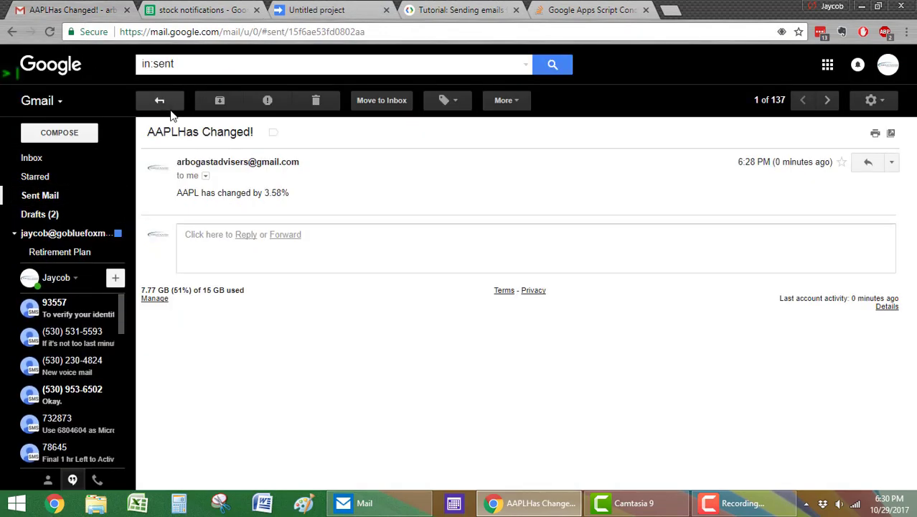
click(201, 8)
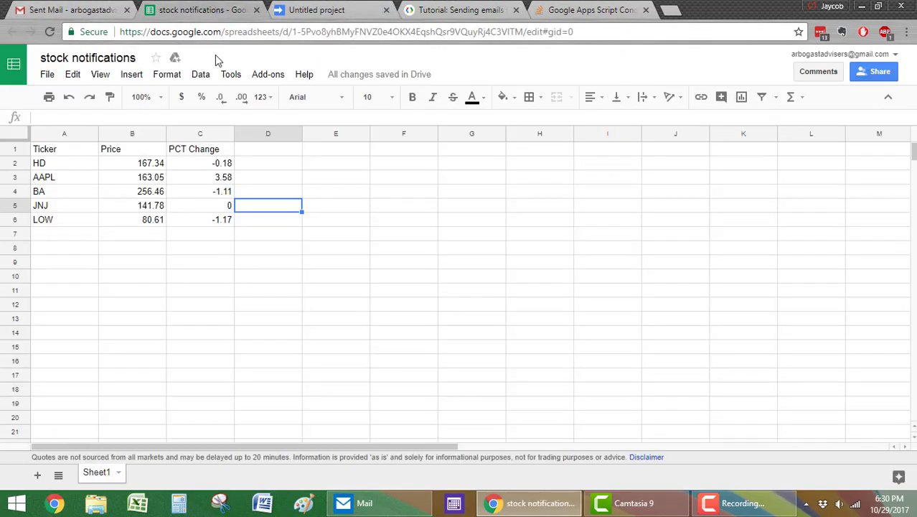
mouse_move(210, 185)
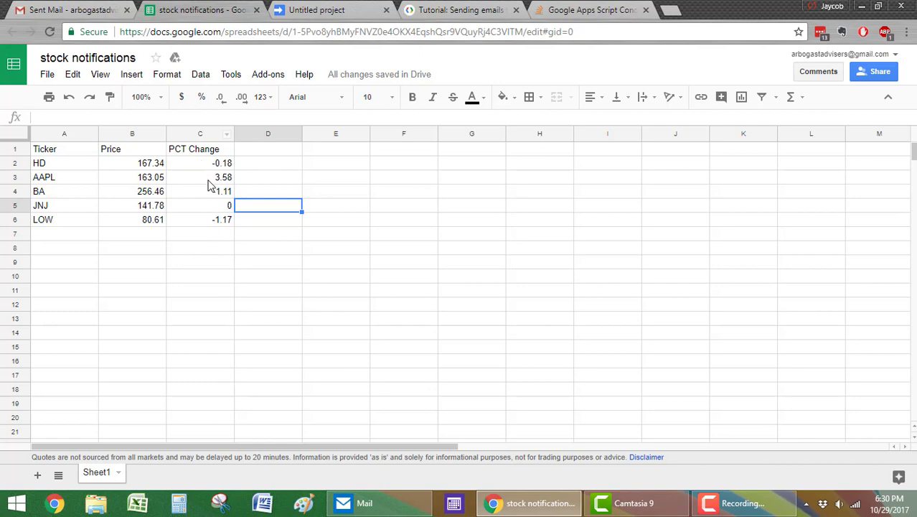
click(200, 178)
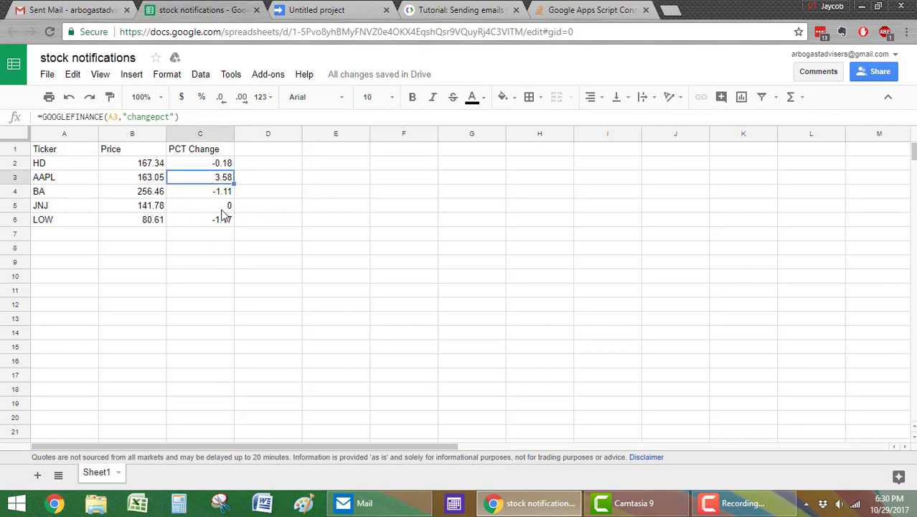
click(69, 8)
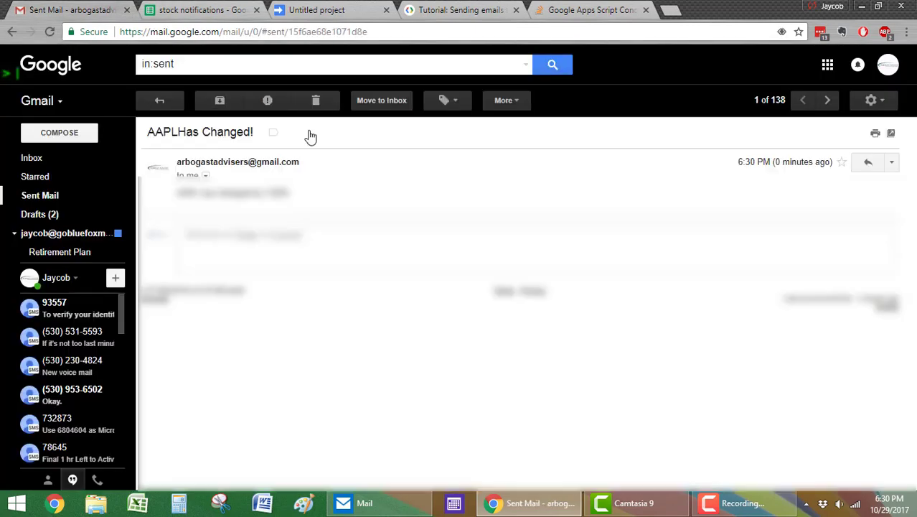
click(159, 100)
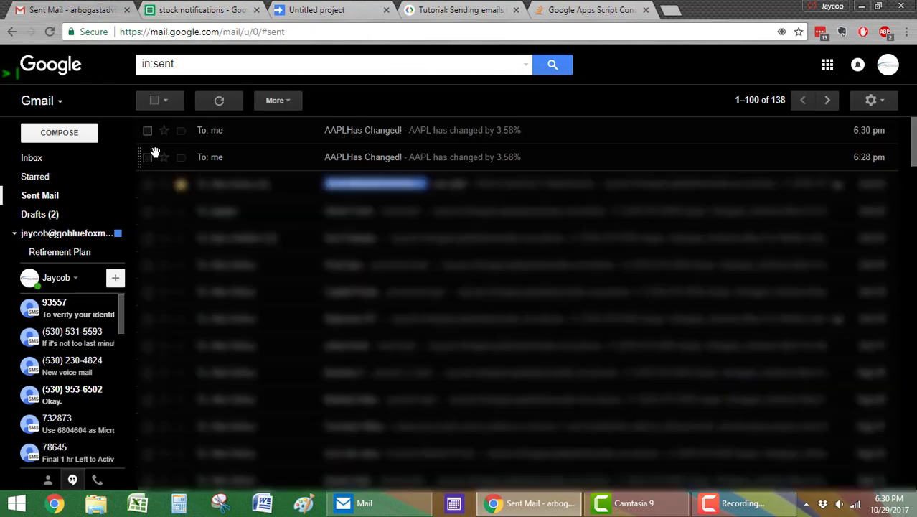
click(31, 157)
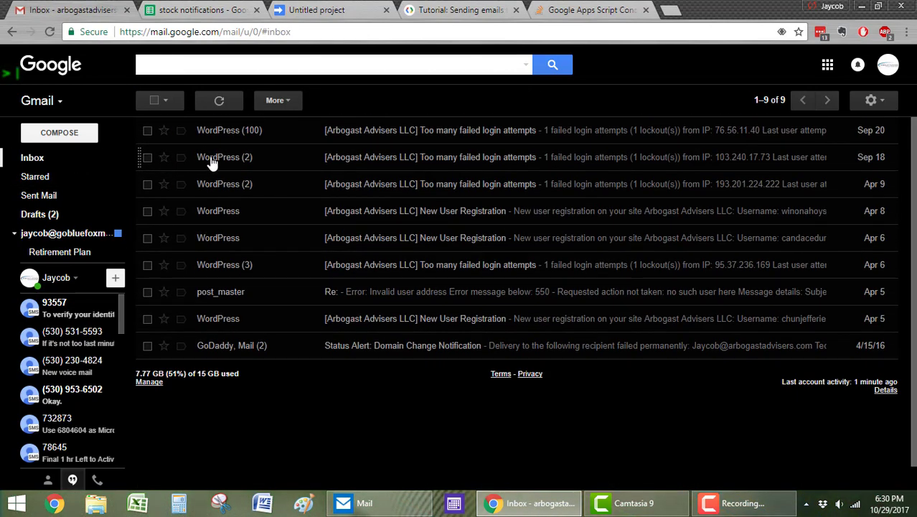
click(39, 195)
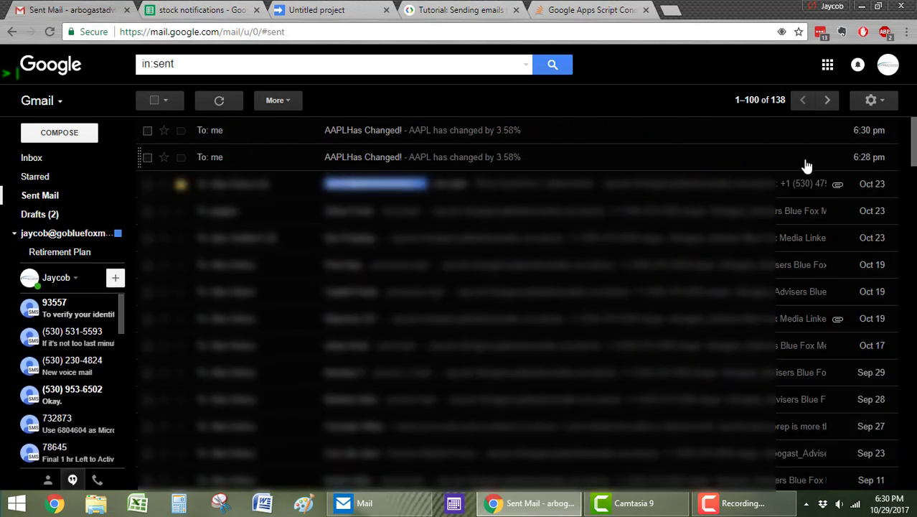
Step: View the newest AAPL 3.58% alert email in Gmail and return to the inbox list
click(870, 100)
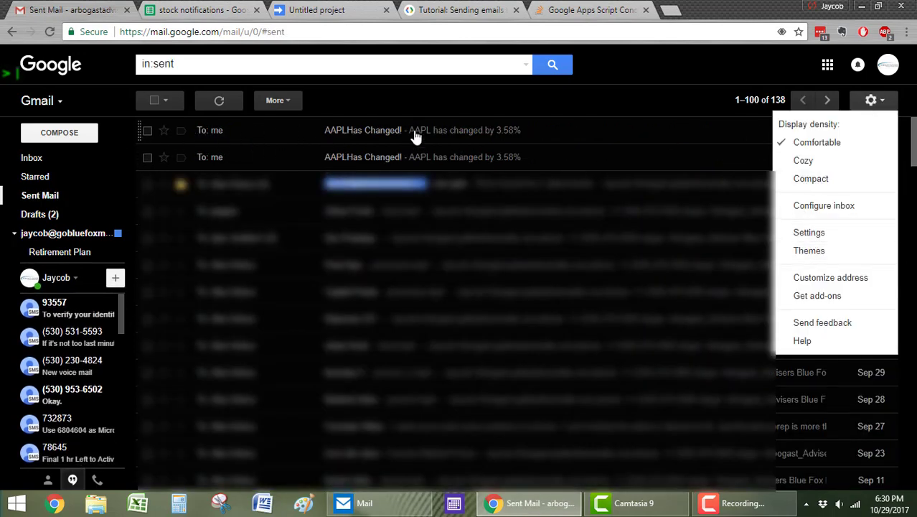
click(417, 129)
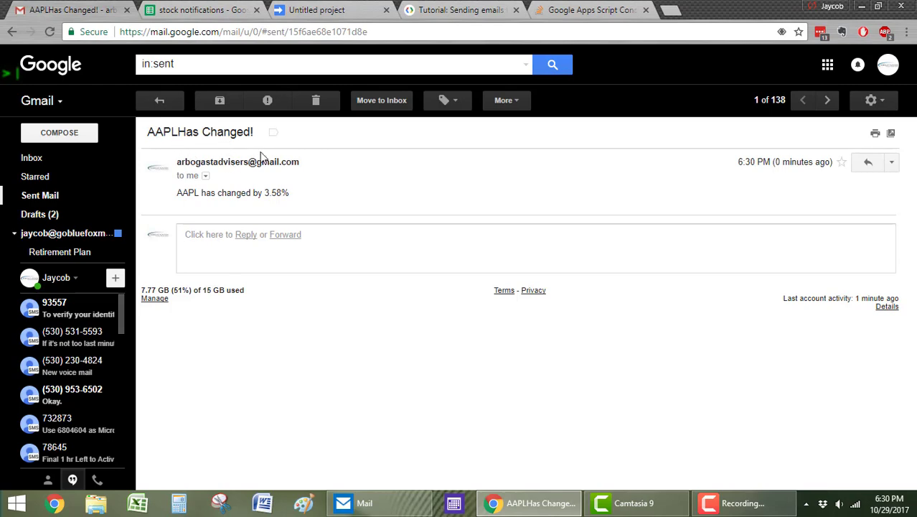
click(273, 132)
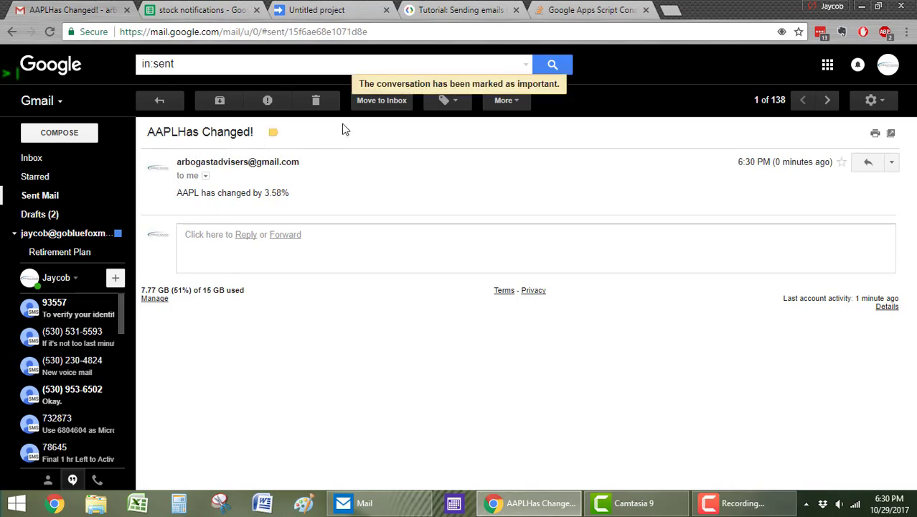
click(32, 156)
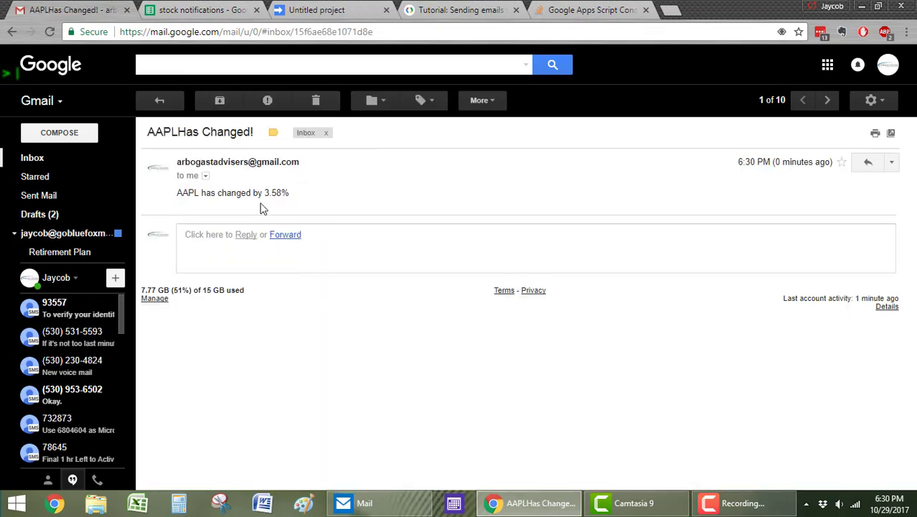
mouse_move(160, 100)
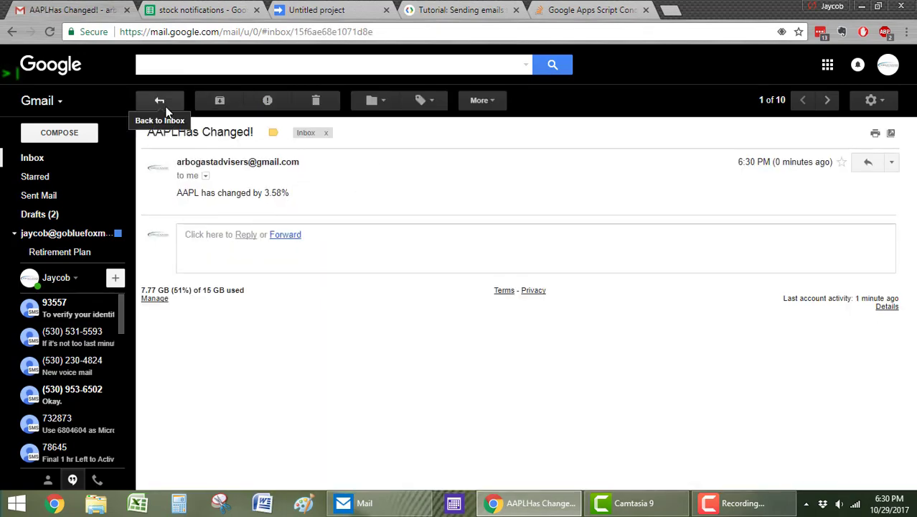
click(201, 10)
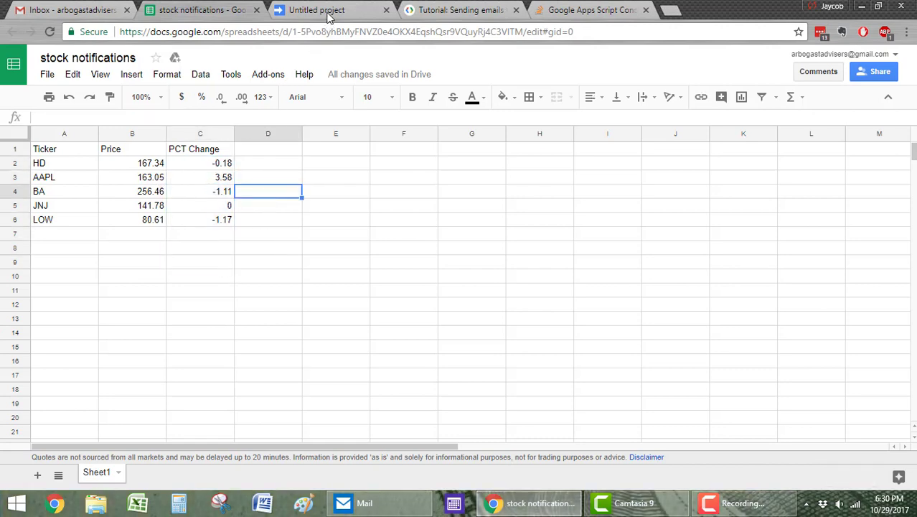
click(316, 9)
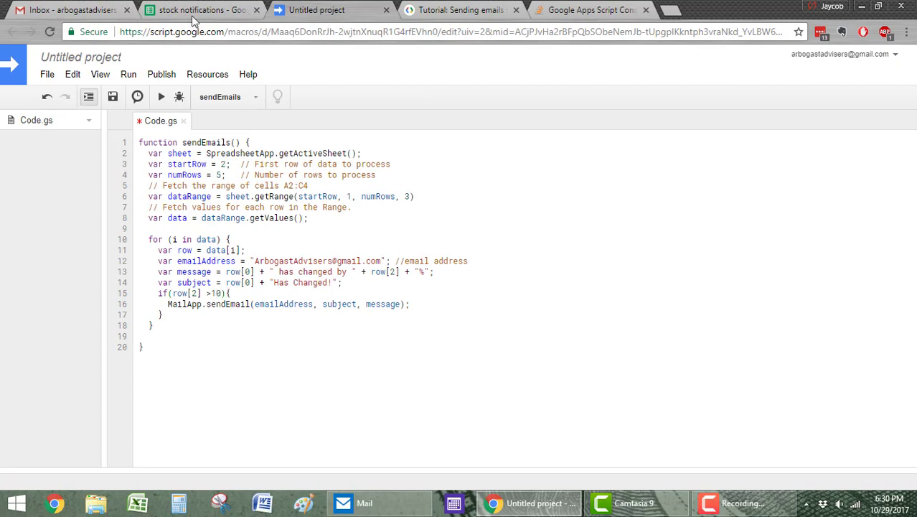
click(201, 10)
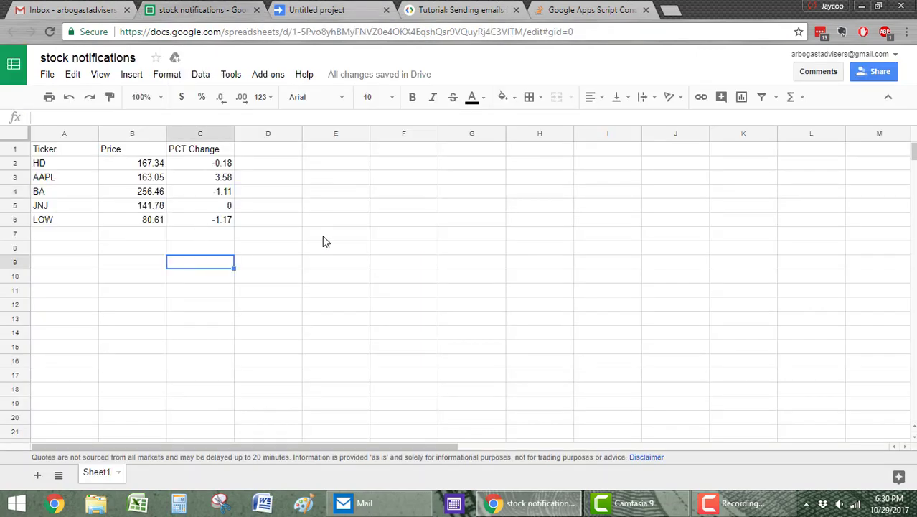
mouse_move(322, 238)
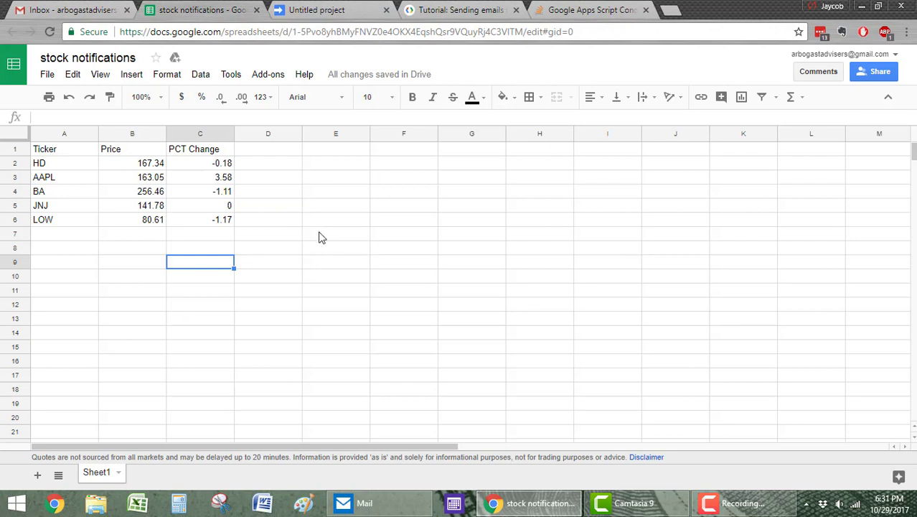
click(336, 233)
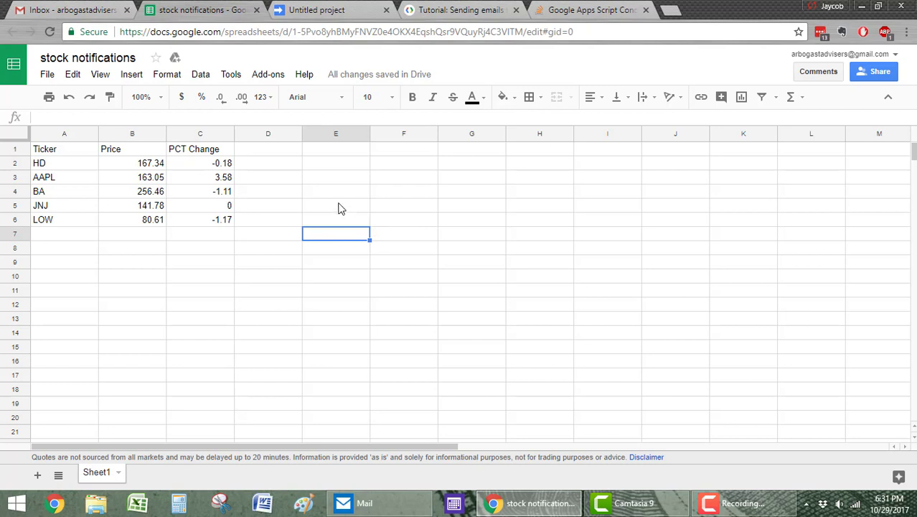
click(267, 176)
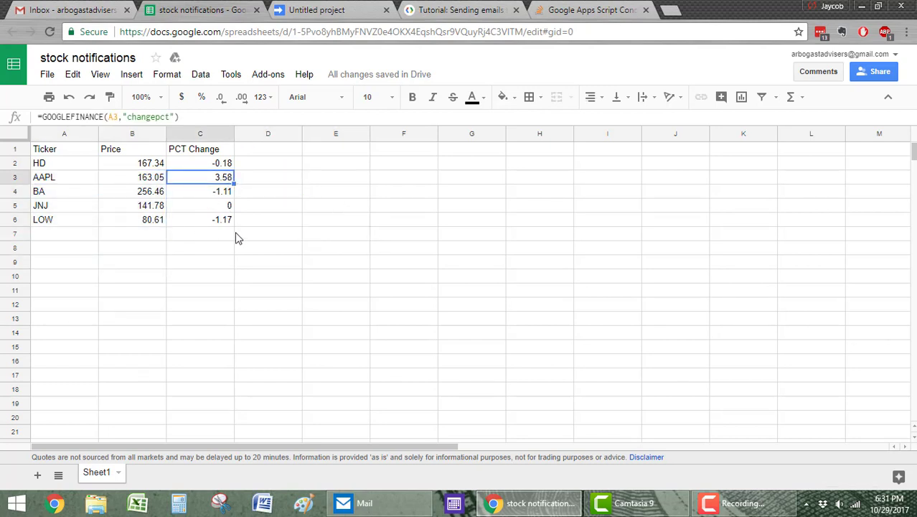
double_click(199, 164)
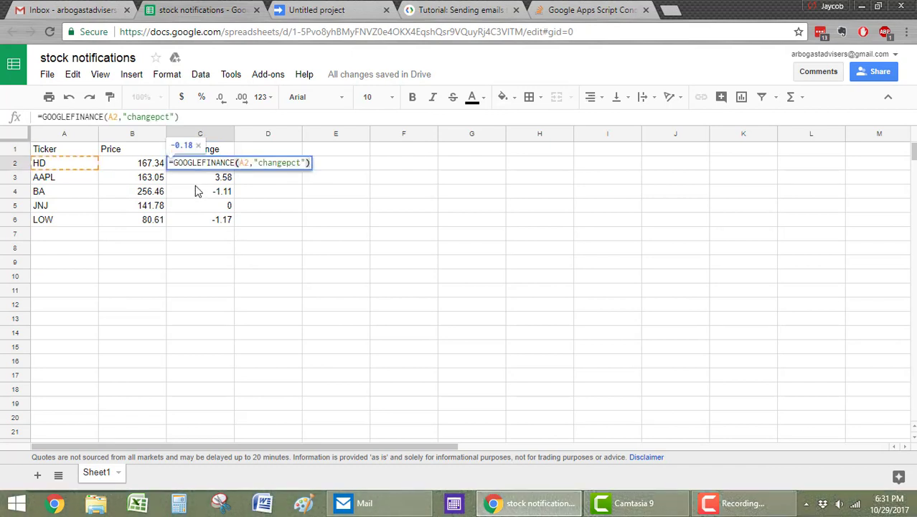
key(Enter)
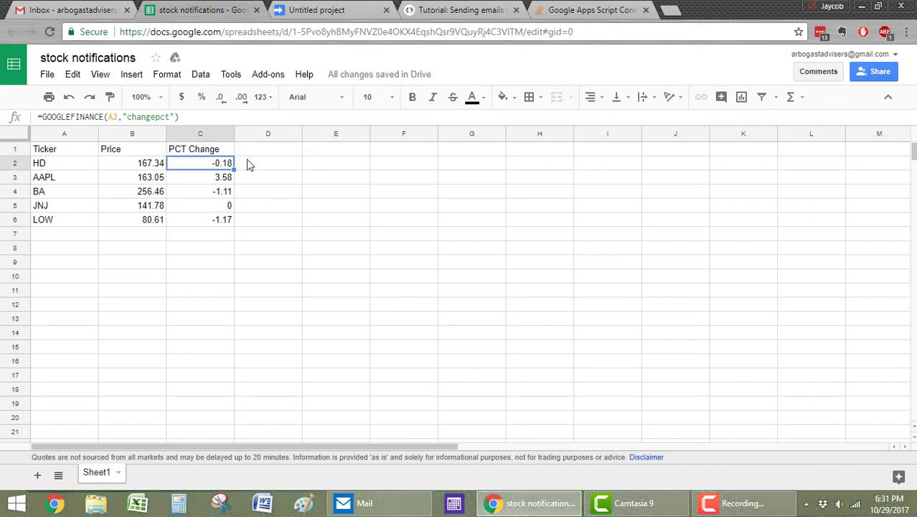
click(200, 176)
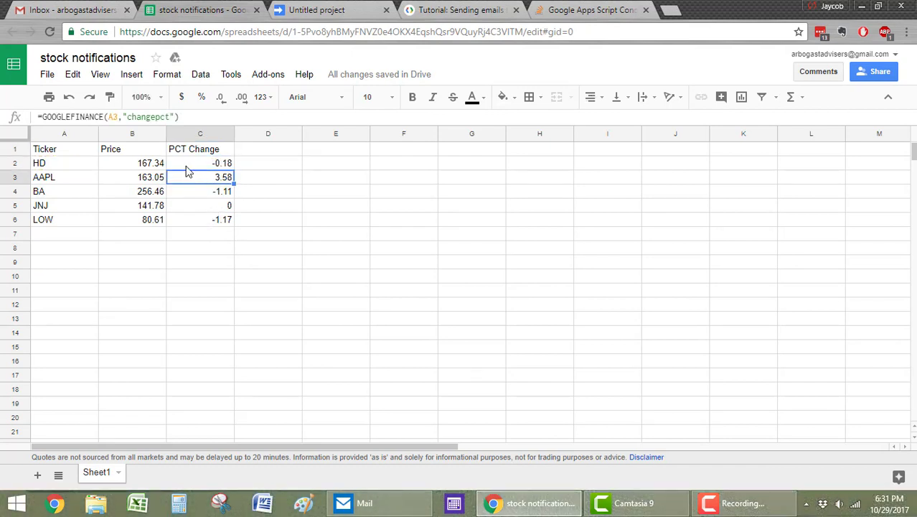
click(199, 164)
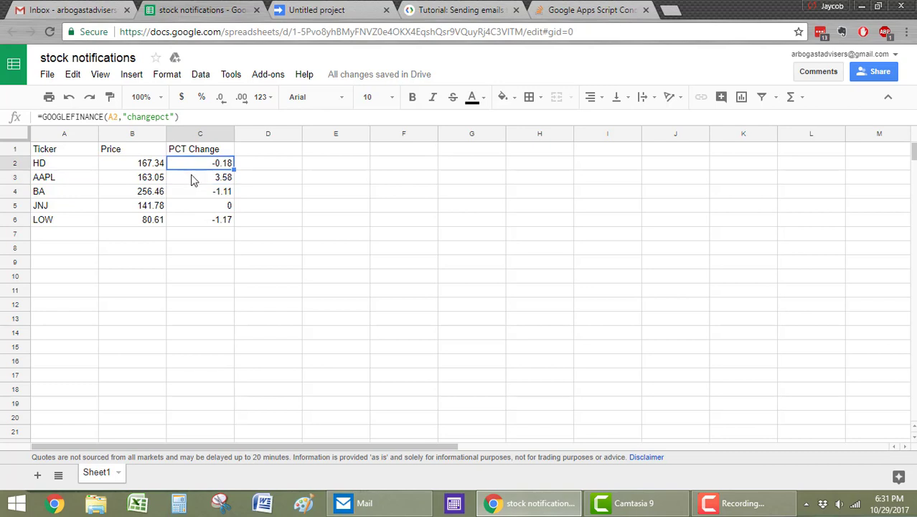
mouse_move(201, 198)
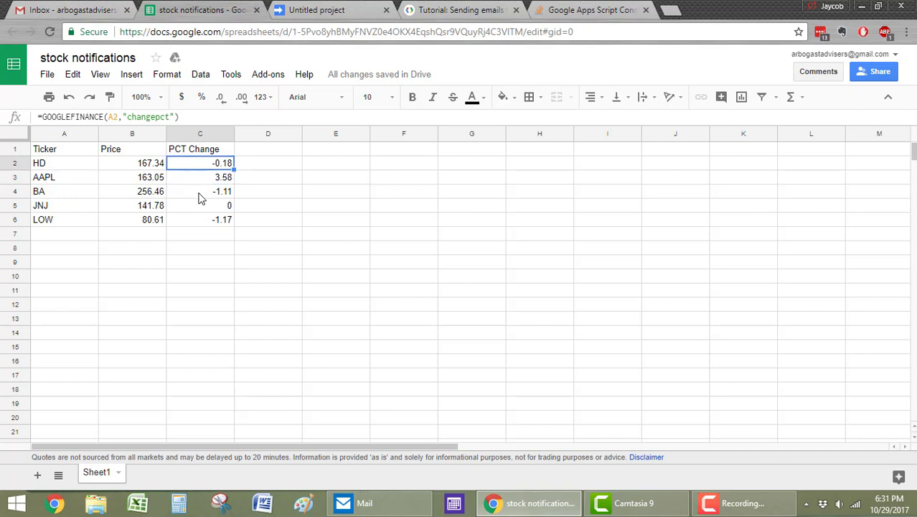
mouse_move(260, 221)
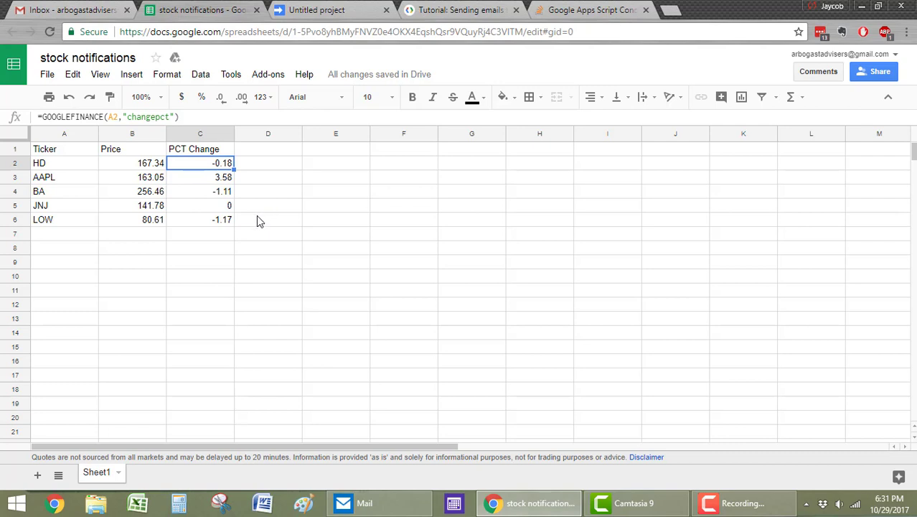
mouse_move(299, 244)
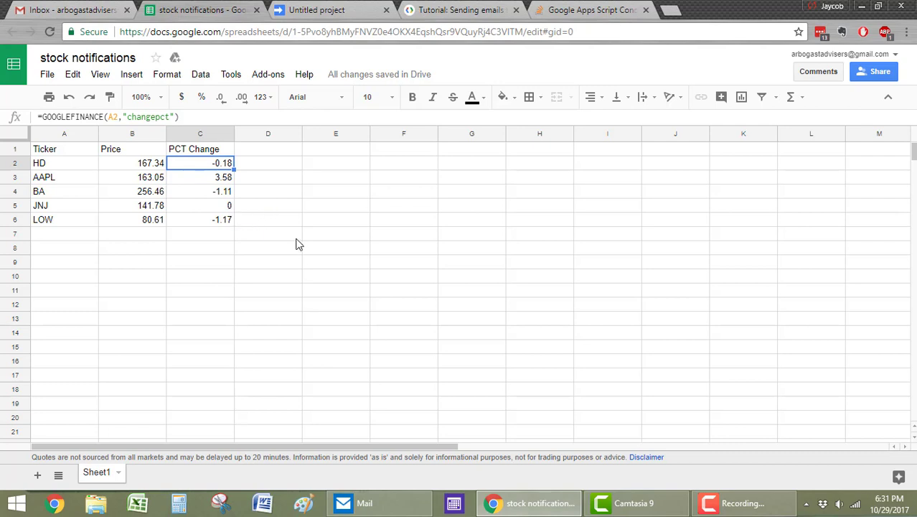
mouse_move(291, 212)
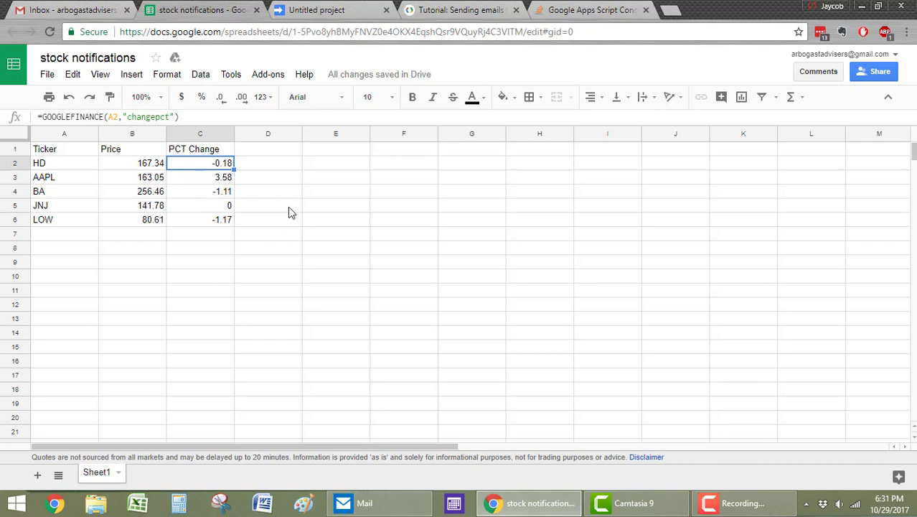
click(267, 191)
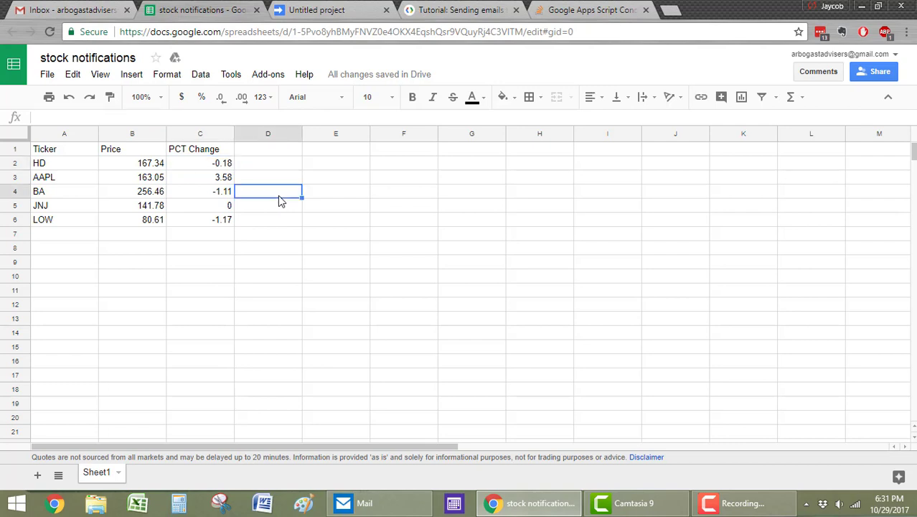
mouse_move(180, 172)
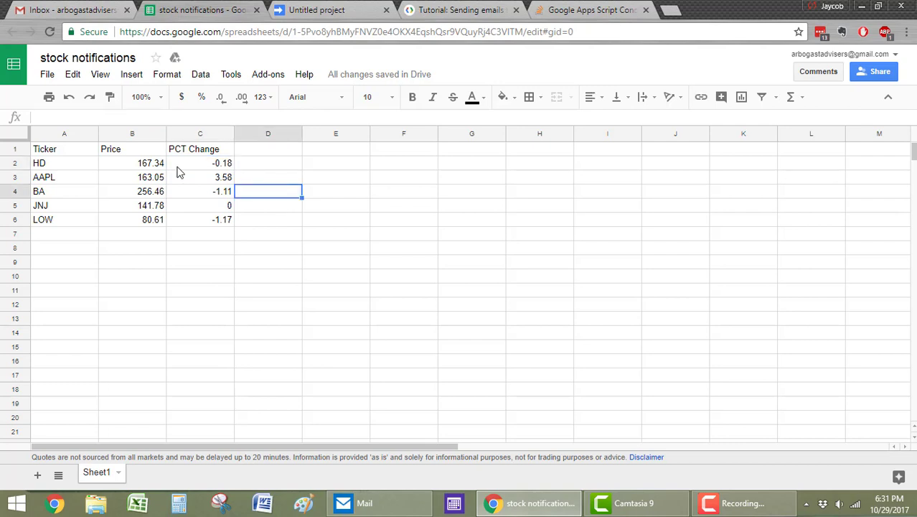
click(132, 163)
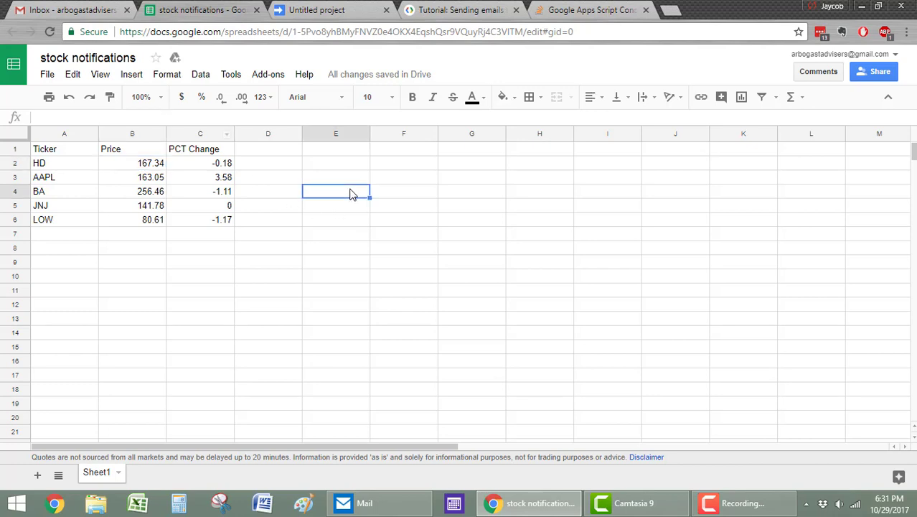
text(=NOW()
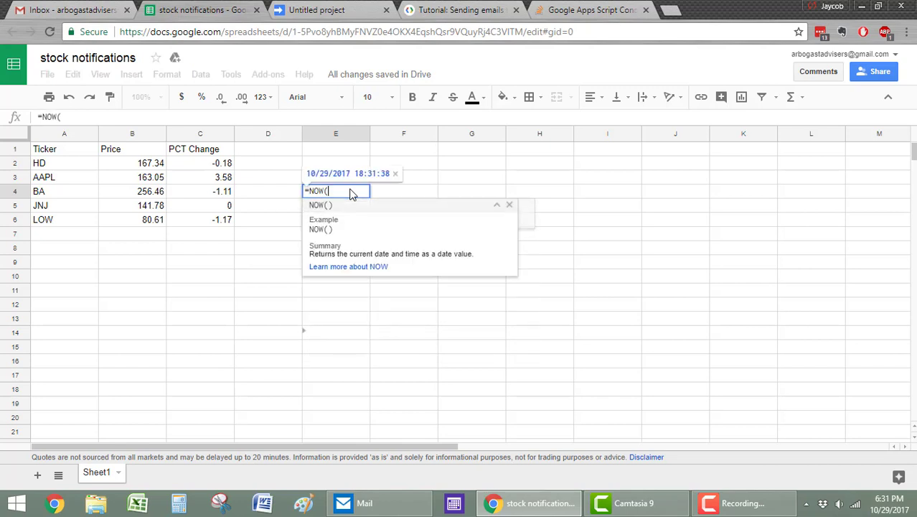
key(Enter)
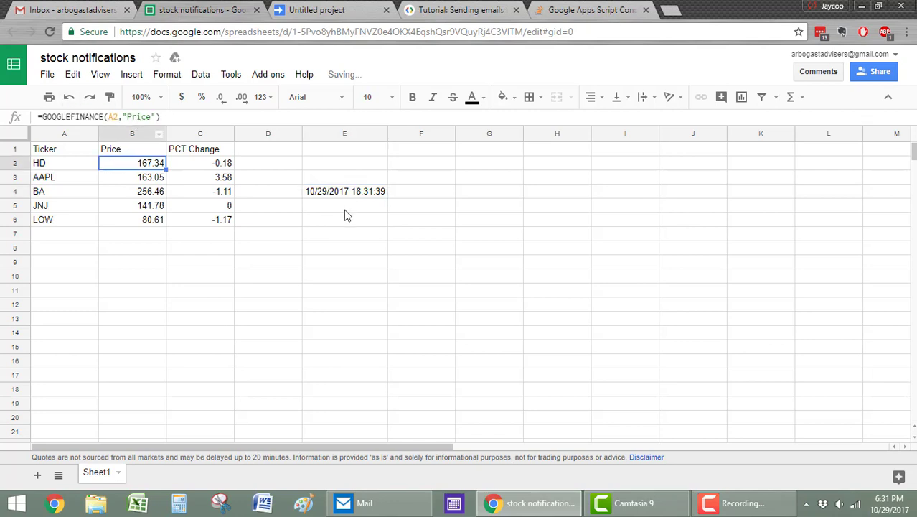
click(344, 191)
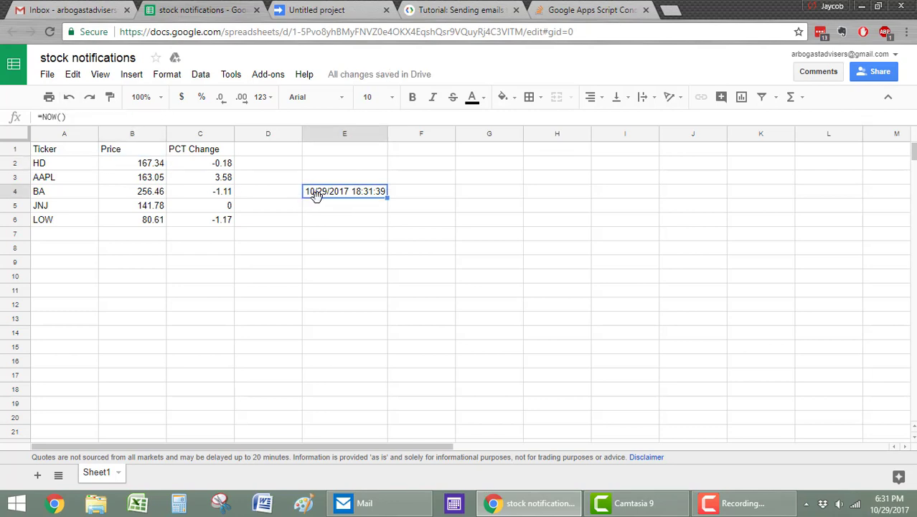
mouse_move(331, 228)
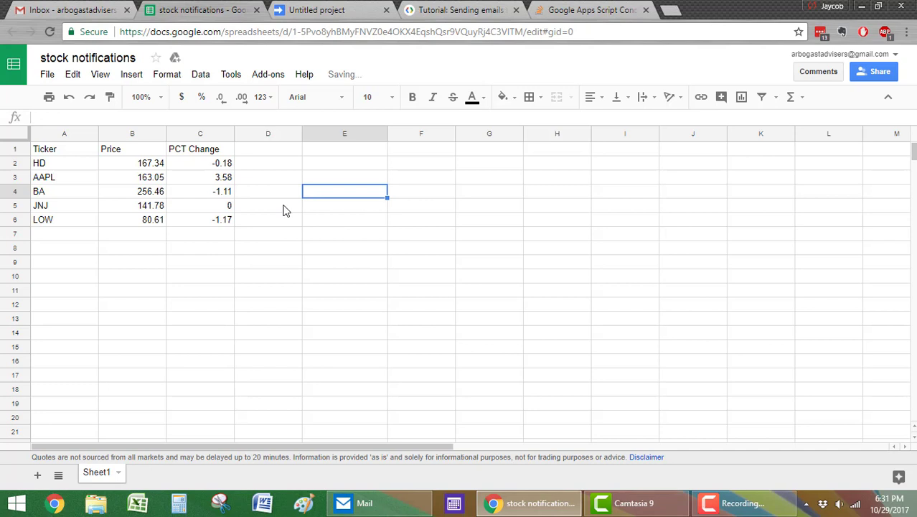
click(344, 218)
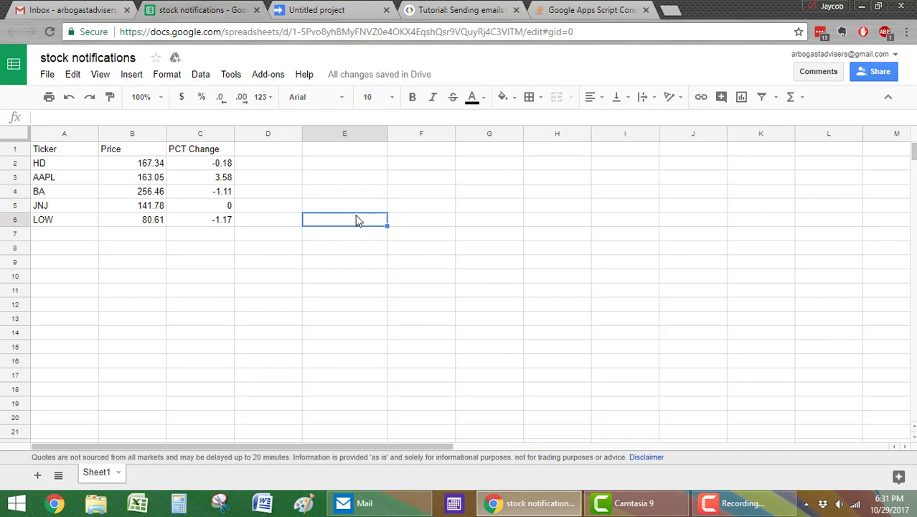
click(344, 191)
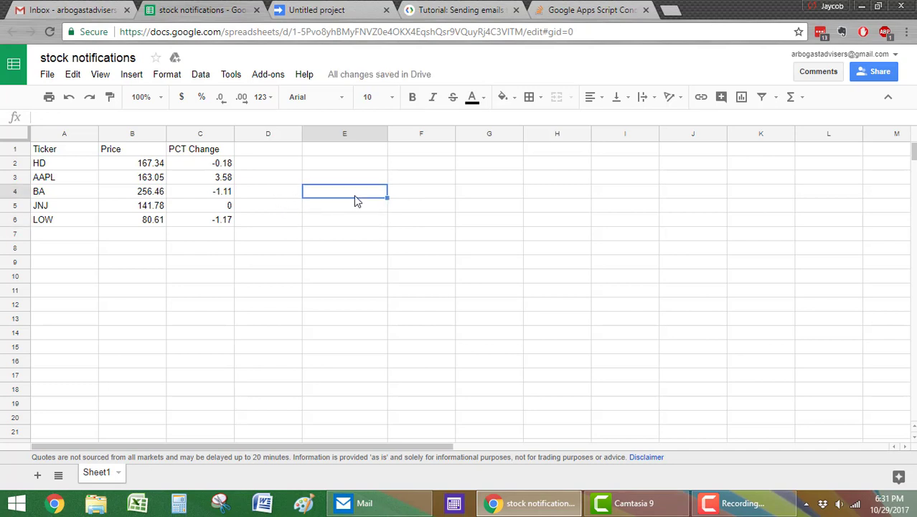
mouse_move(352, 202)
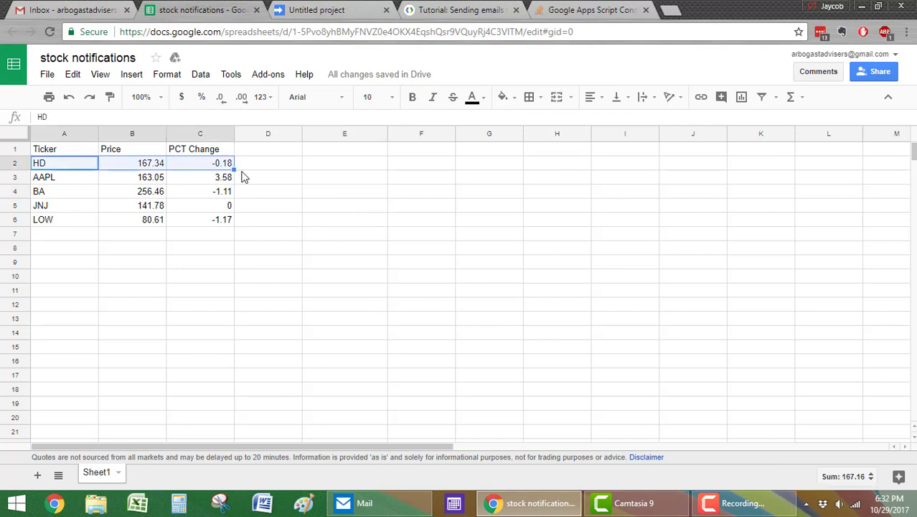
click(267, 163)
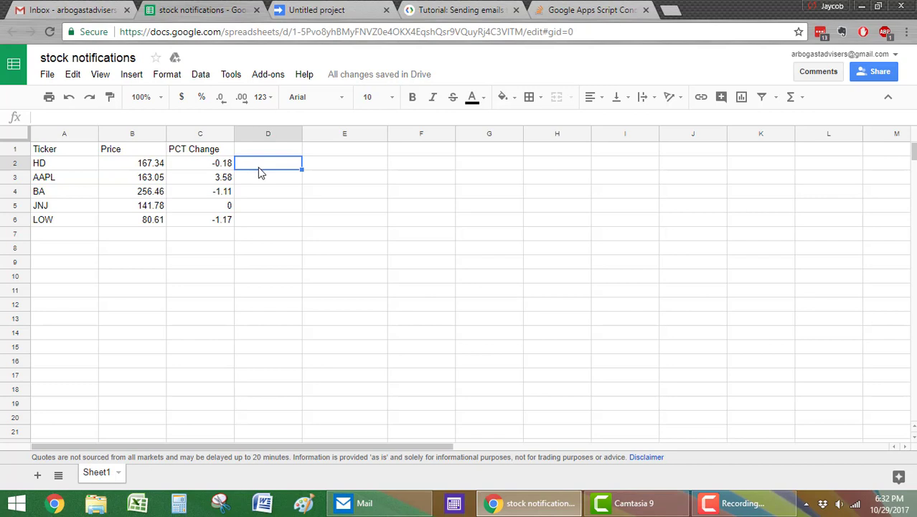
click(267, 176)
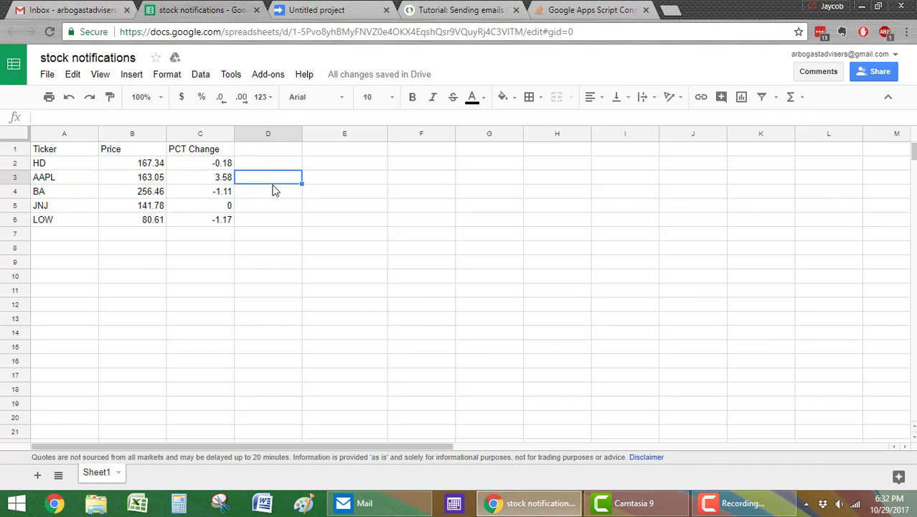
mouse_move(281, 186)
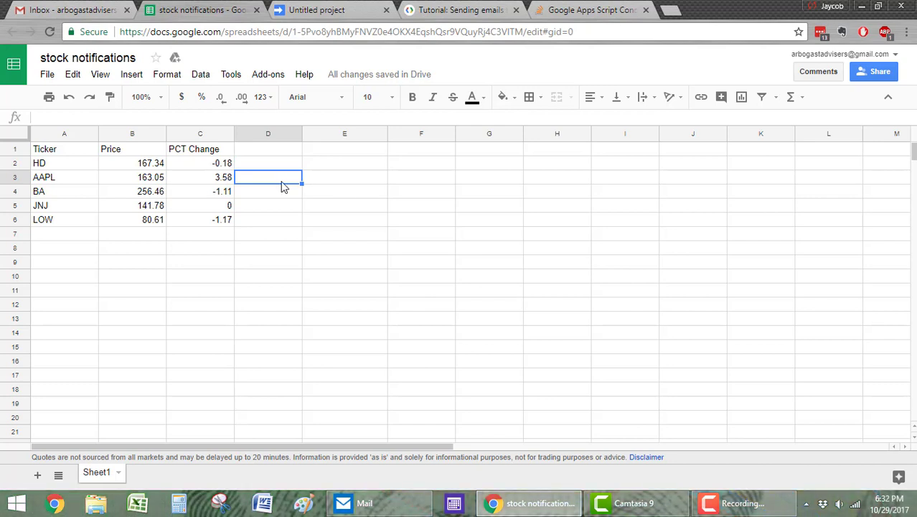
mouse_move(436, 195)
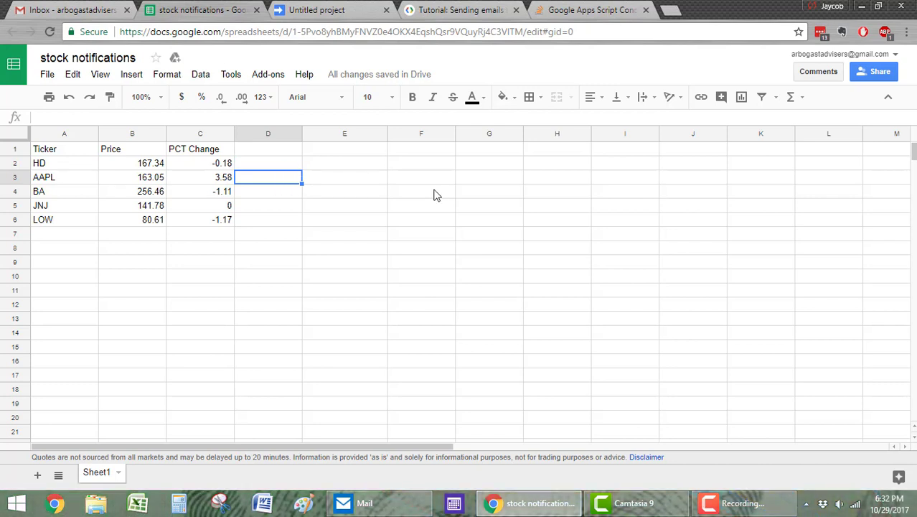
mouse_move(410, 216)
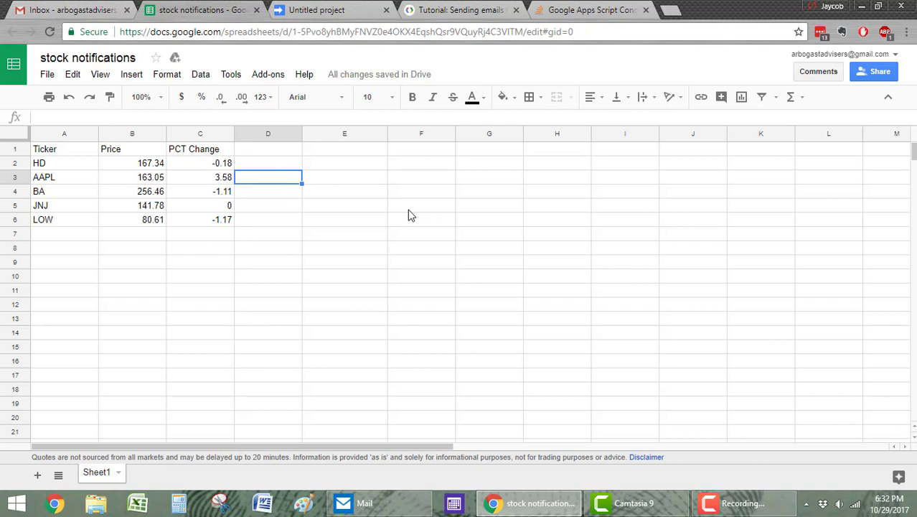